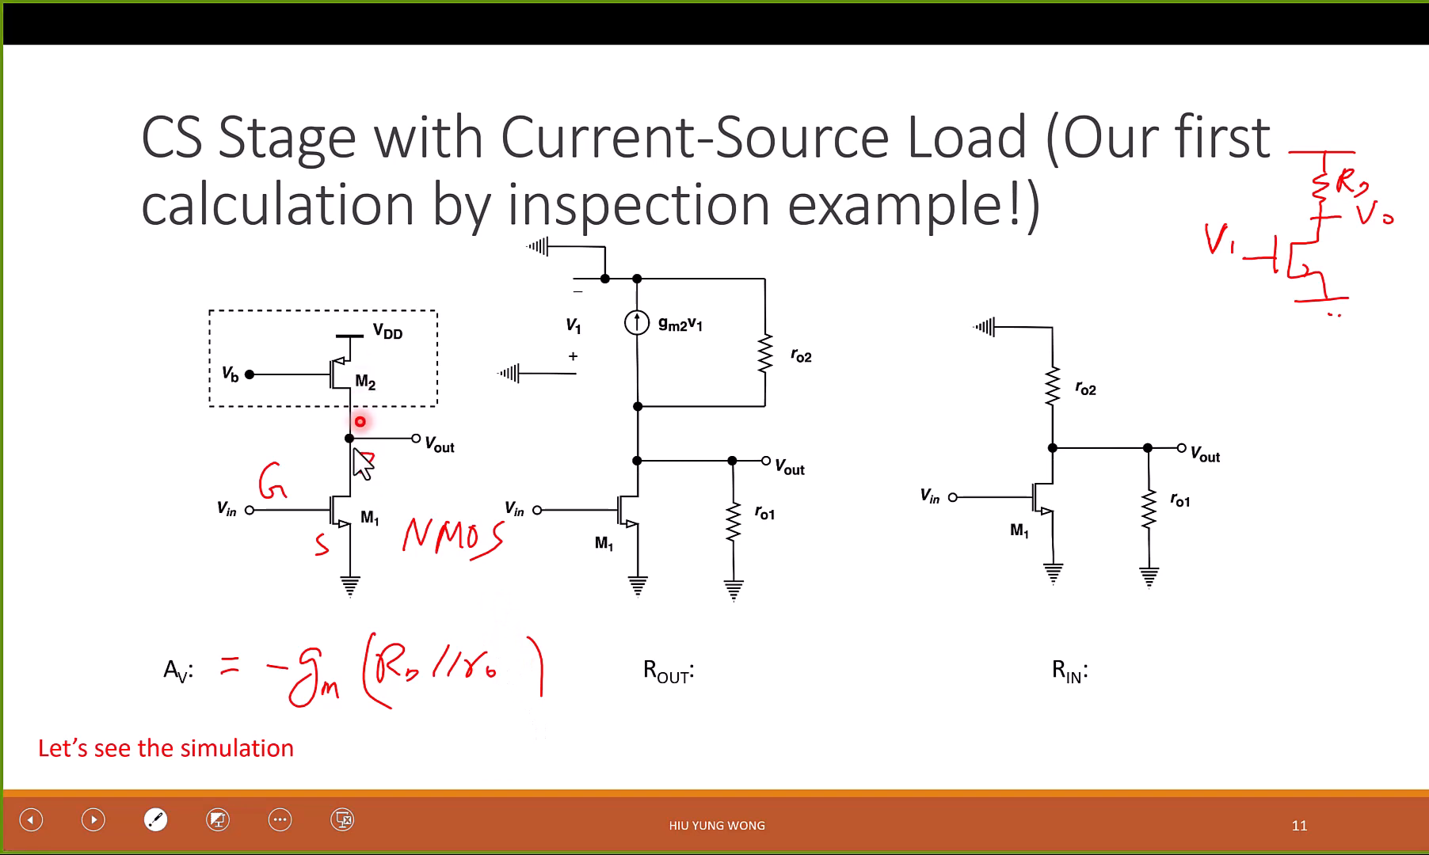
# - Jump back to the small-signal model slide for reference, then return to the current-source-load slide
pyautogui.click(364, 459)
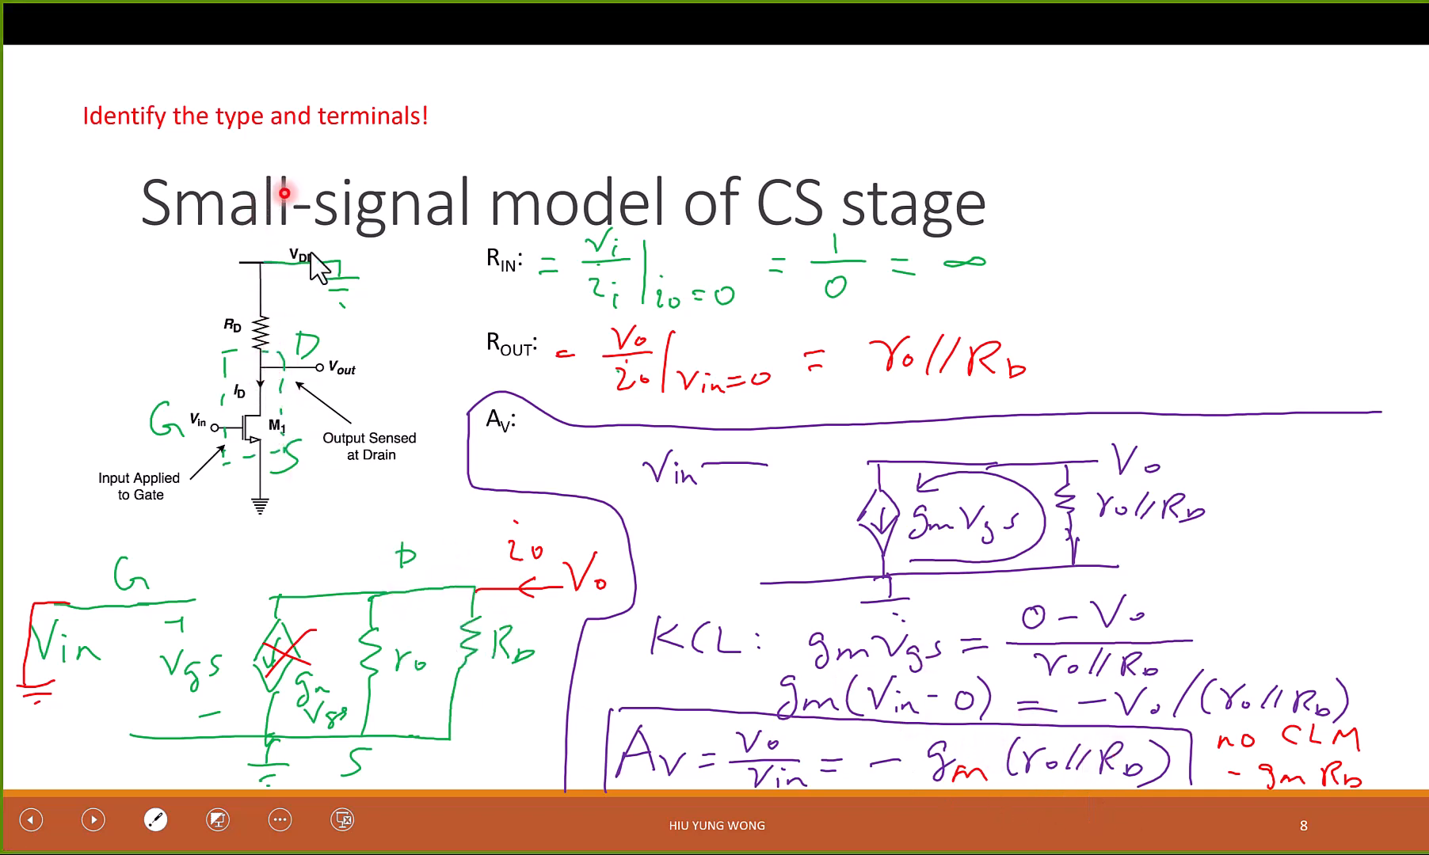
pyautogui.moveTo(461, 770)
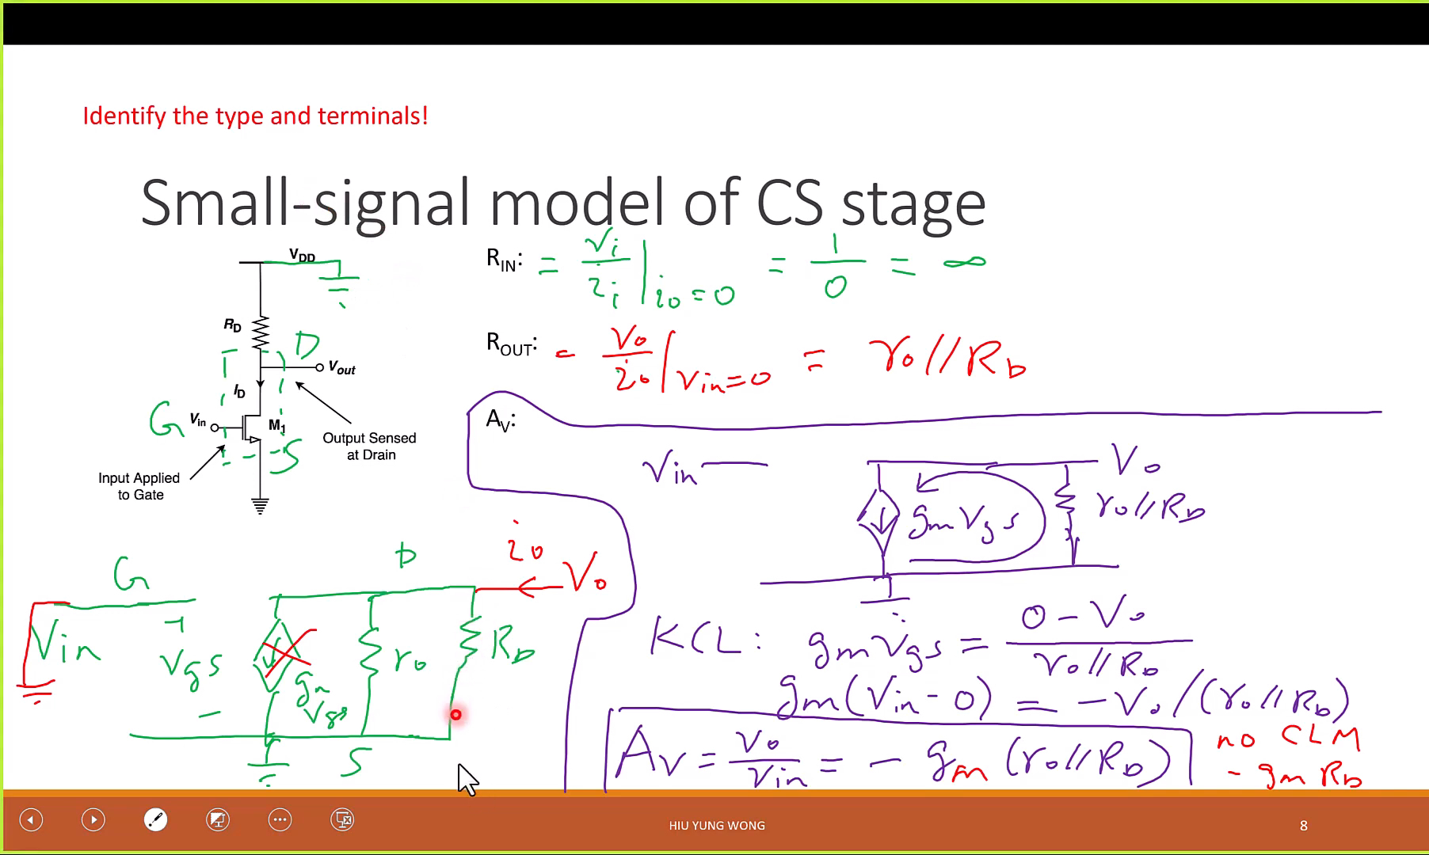
pyautogui.click(94, 821)
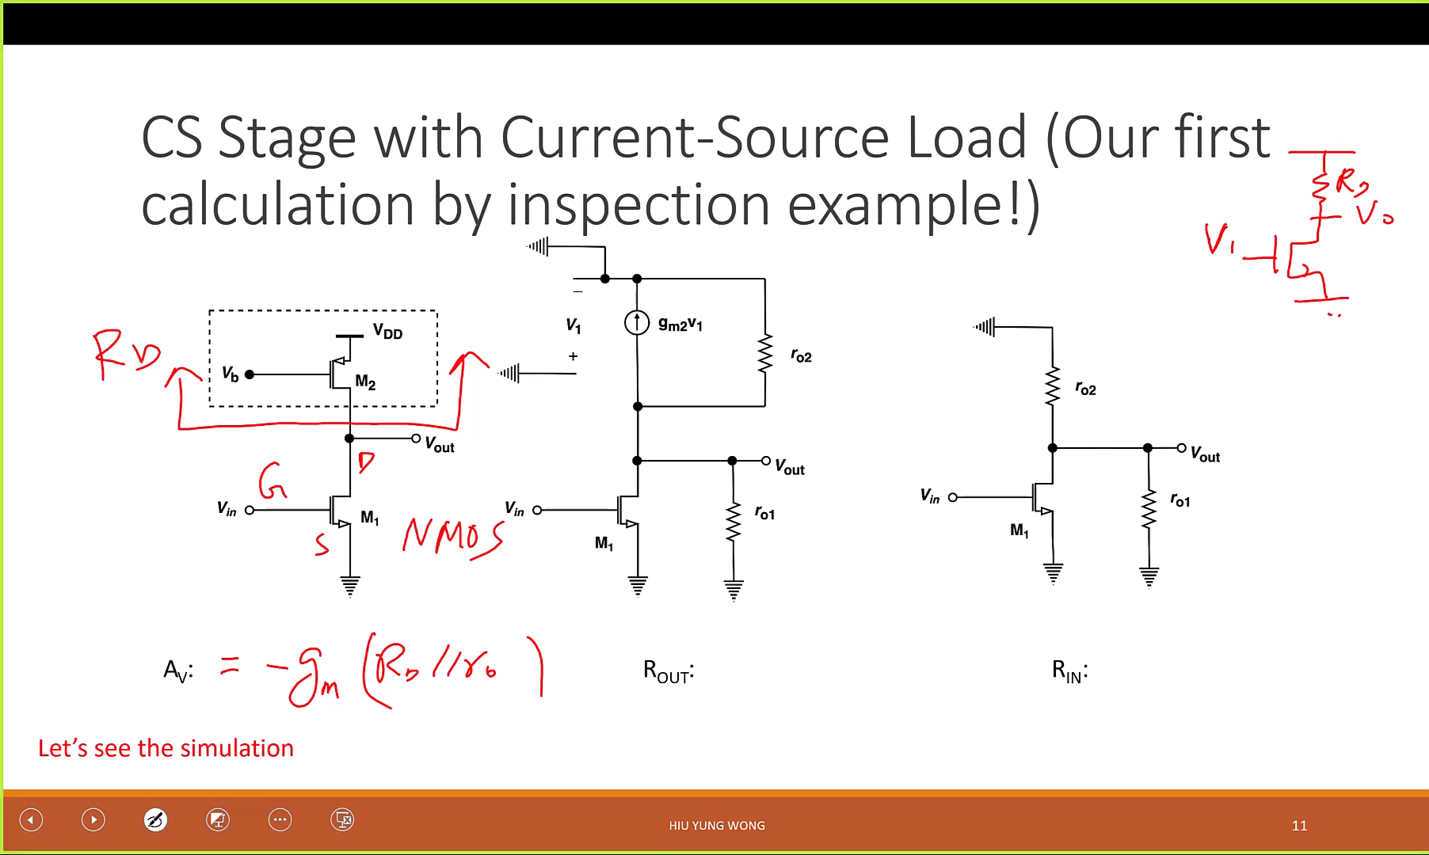
# - Write the gain as -gm1(RD//ro1), cross out the gm2v1 source, and rewrite it as -gm1(ro2//ro1)
pyautogui.moveTo(314, 747); pyautogui.dragTo(406, 751)
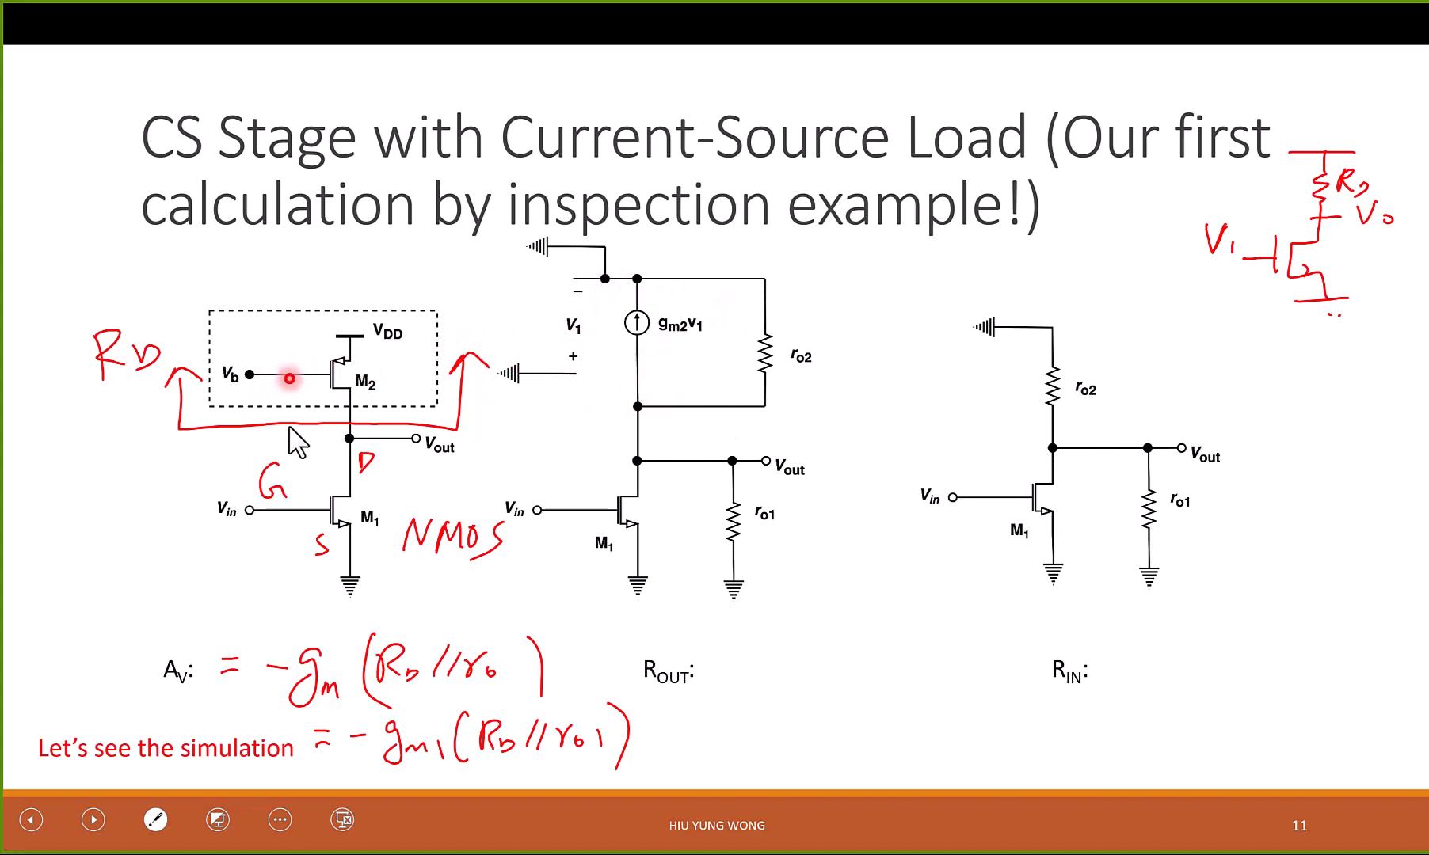
pyautogui.click(155, 819)
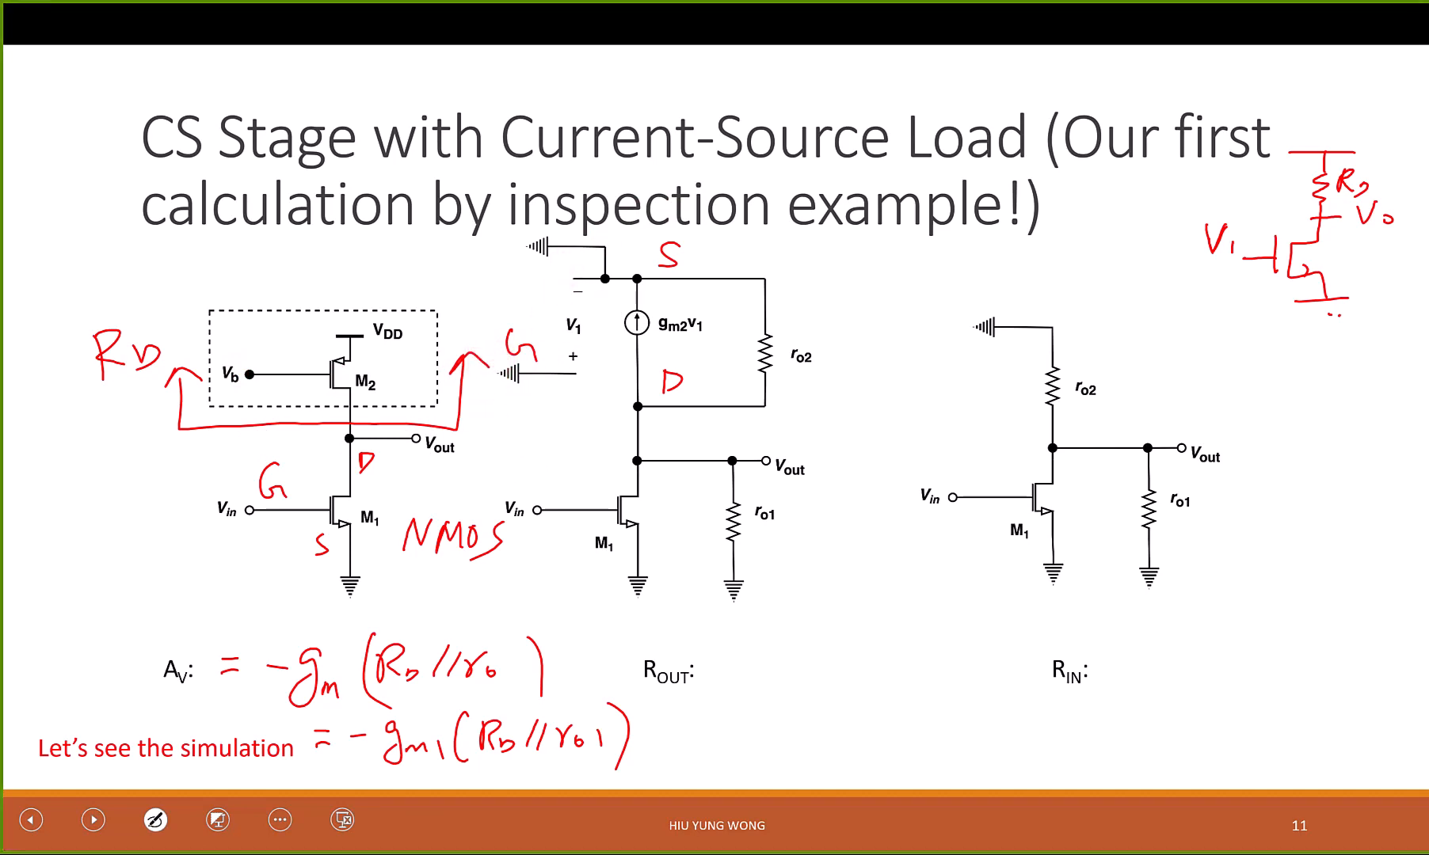
pyautogui.moveTo(617, 300); pyautogui.dragTo(665, 354)
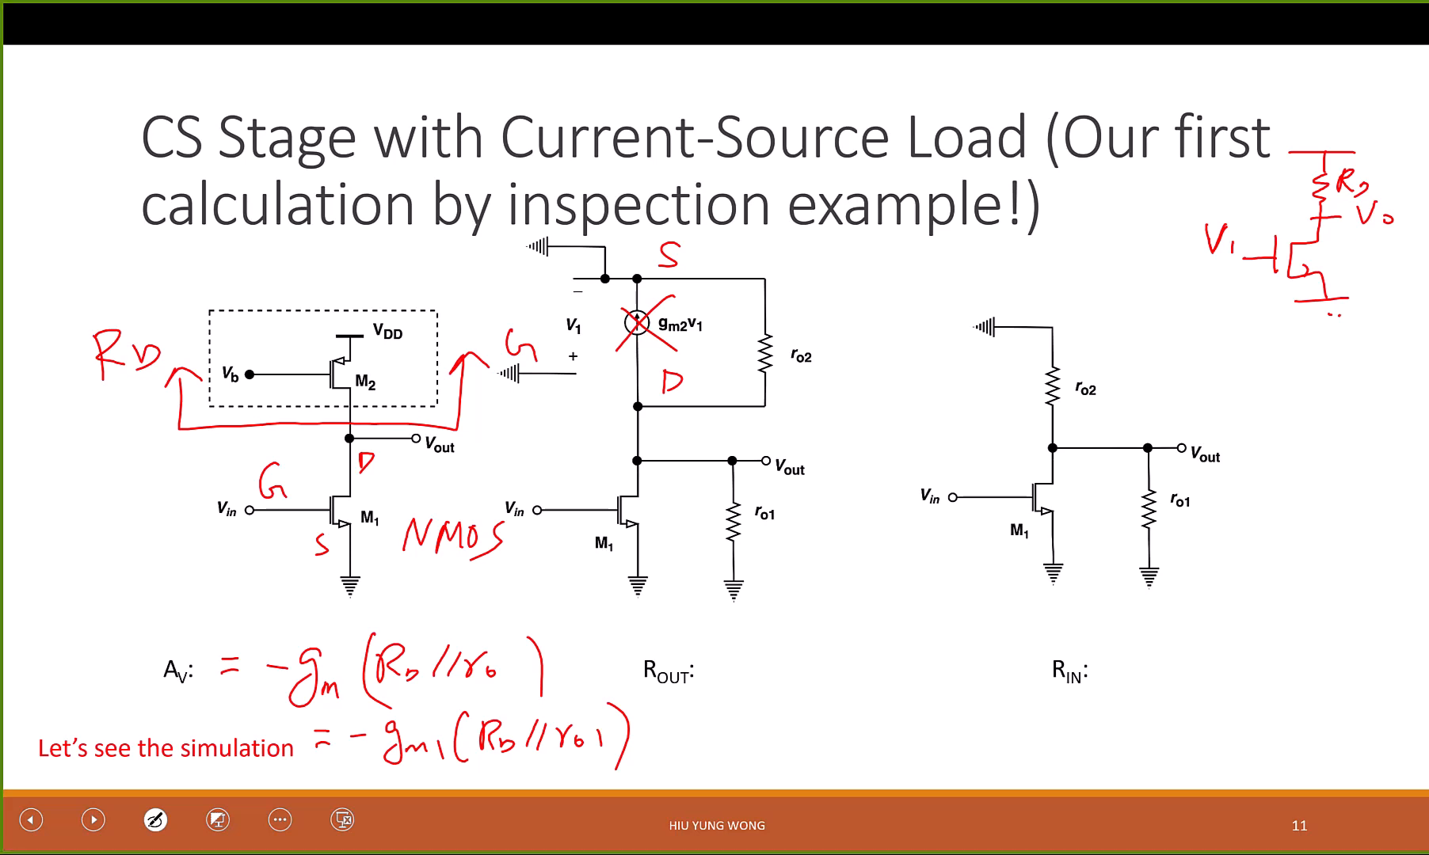
pyautogui.click(154, 819)
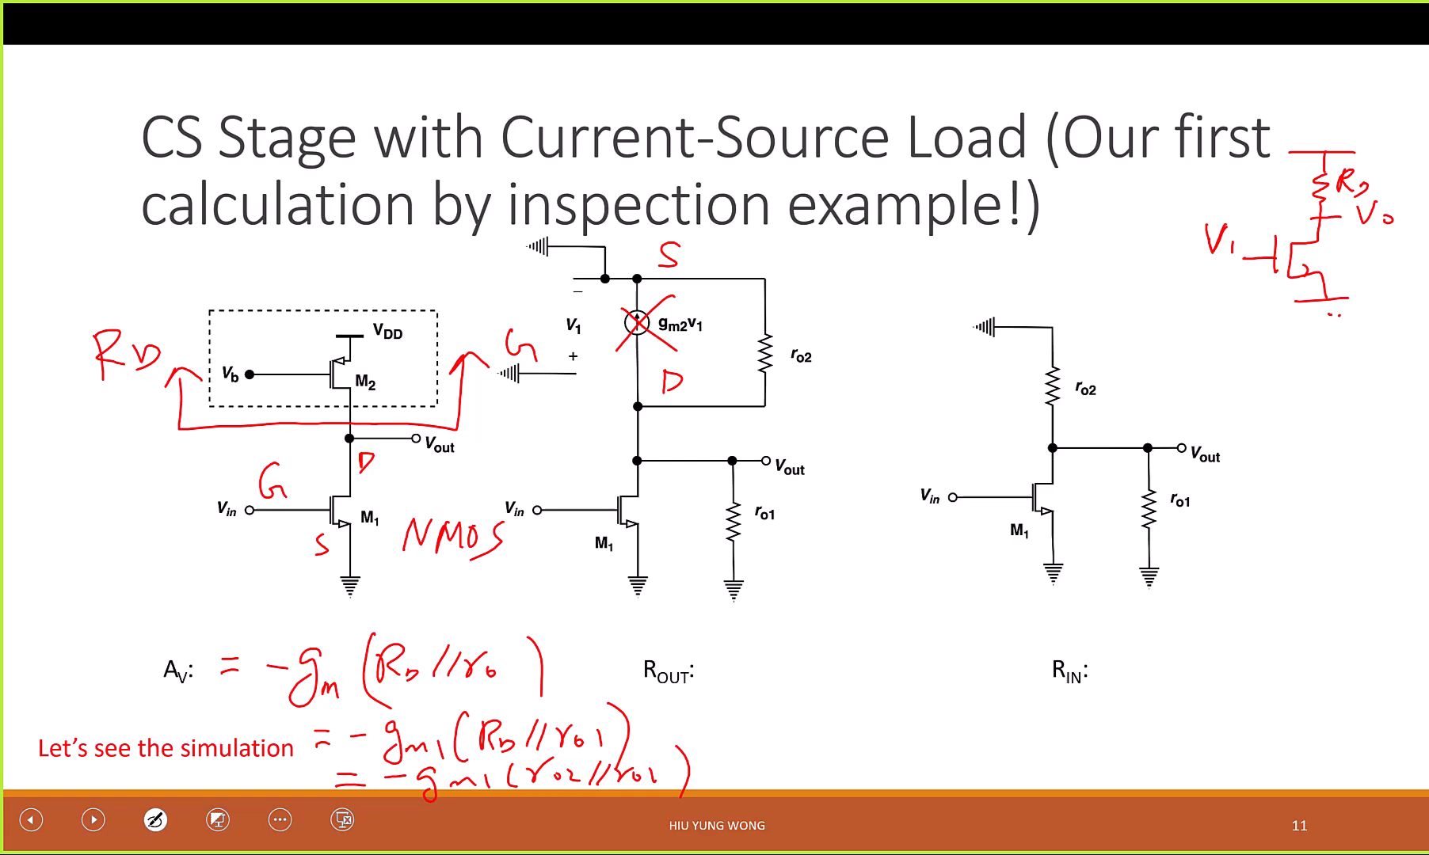
pyautogui.click(153, 819)
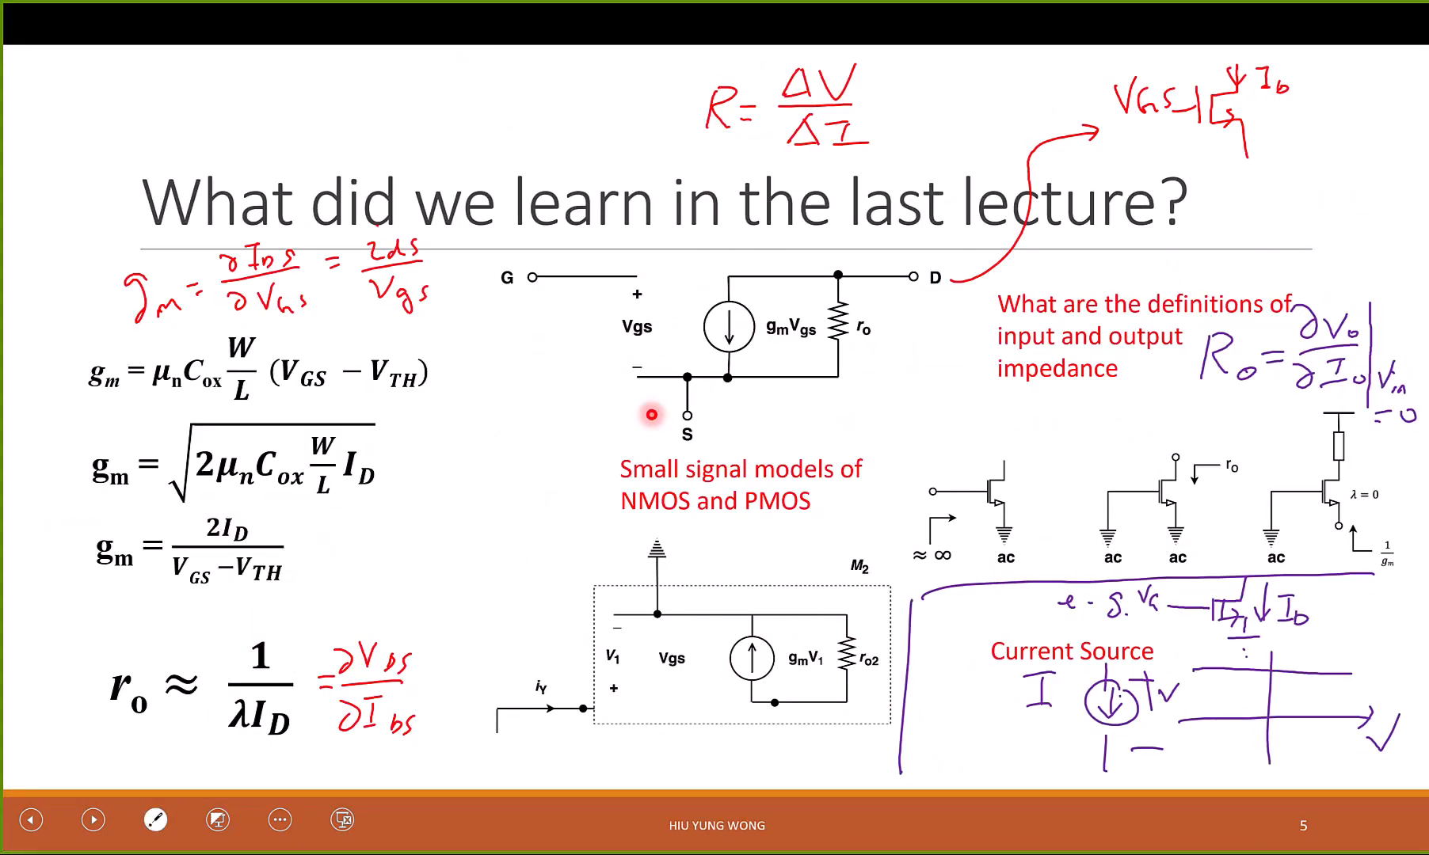
pyautogui.moveTo(1185, 456)
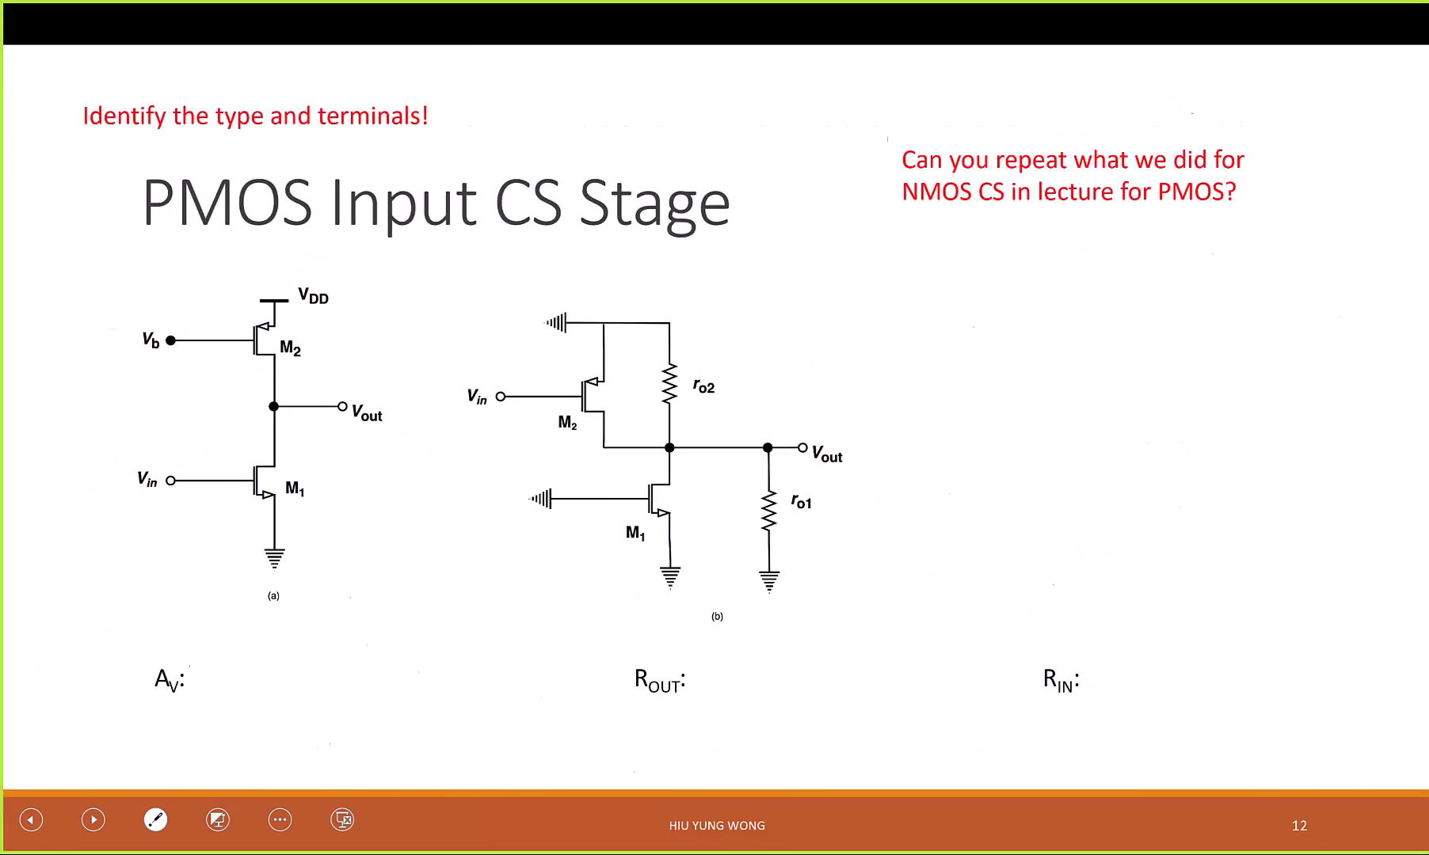
pyautogui.click(30, 819)
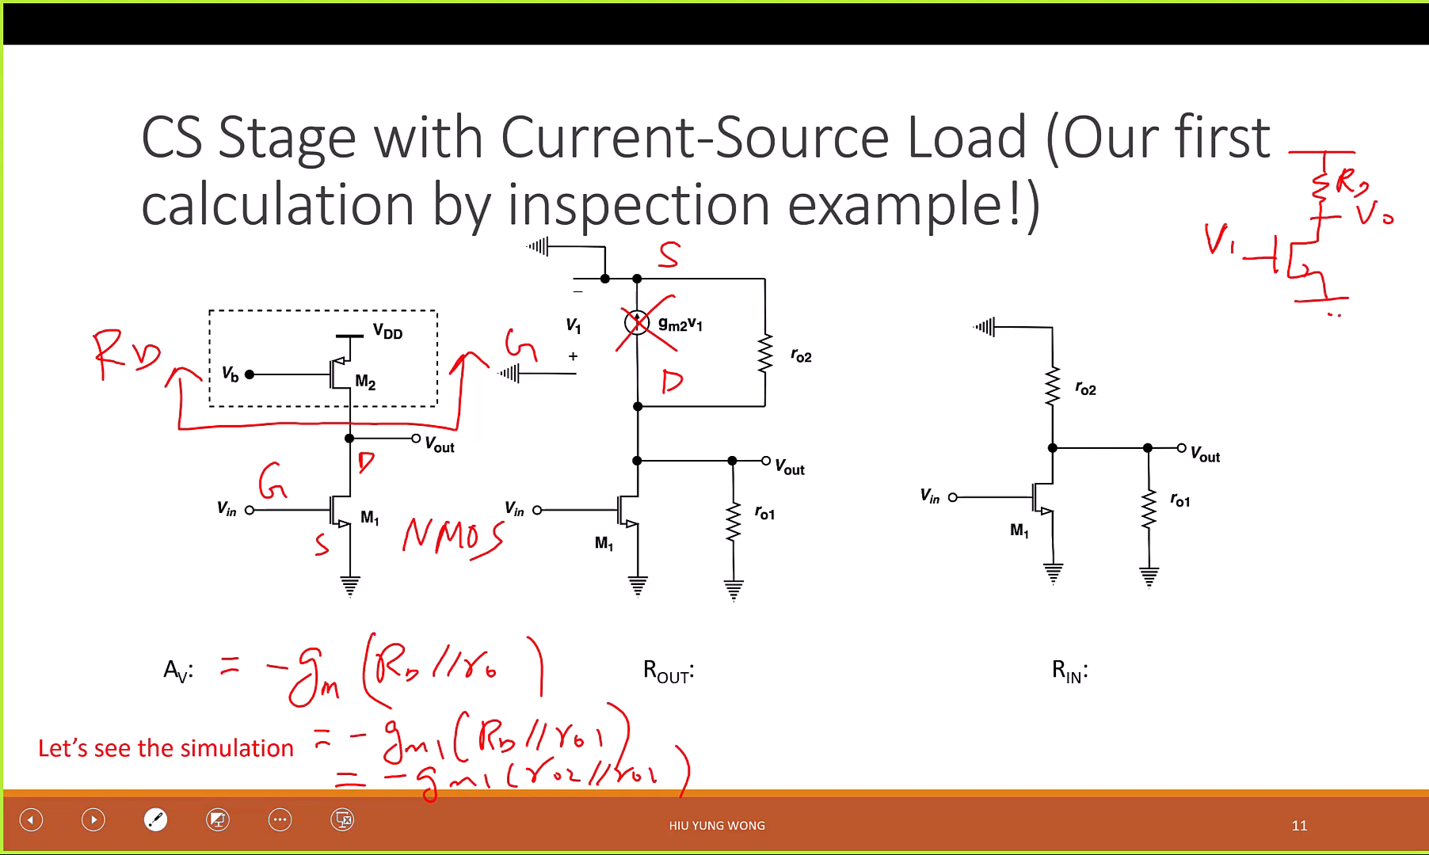
# - Write ROUT = (ro2//ro1) on the slide and advance toward ending the slideshow
pyautogui.click(153, 819)
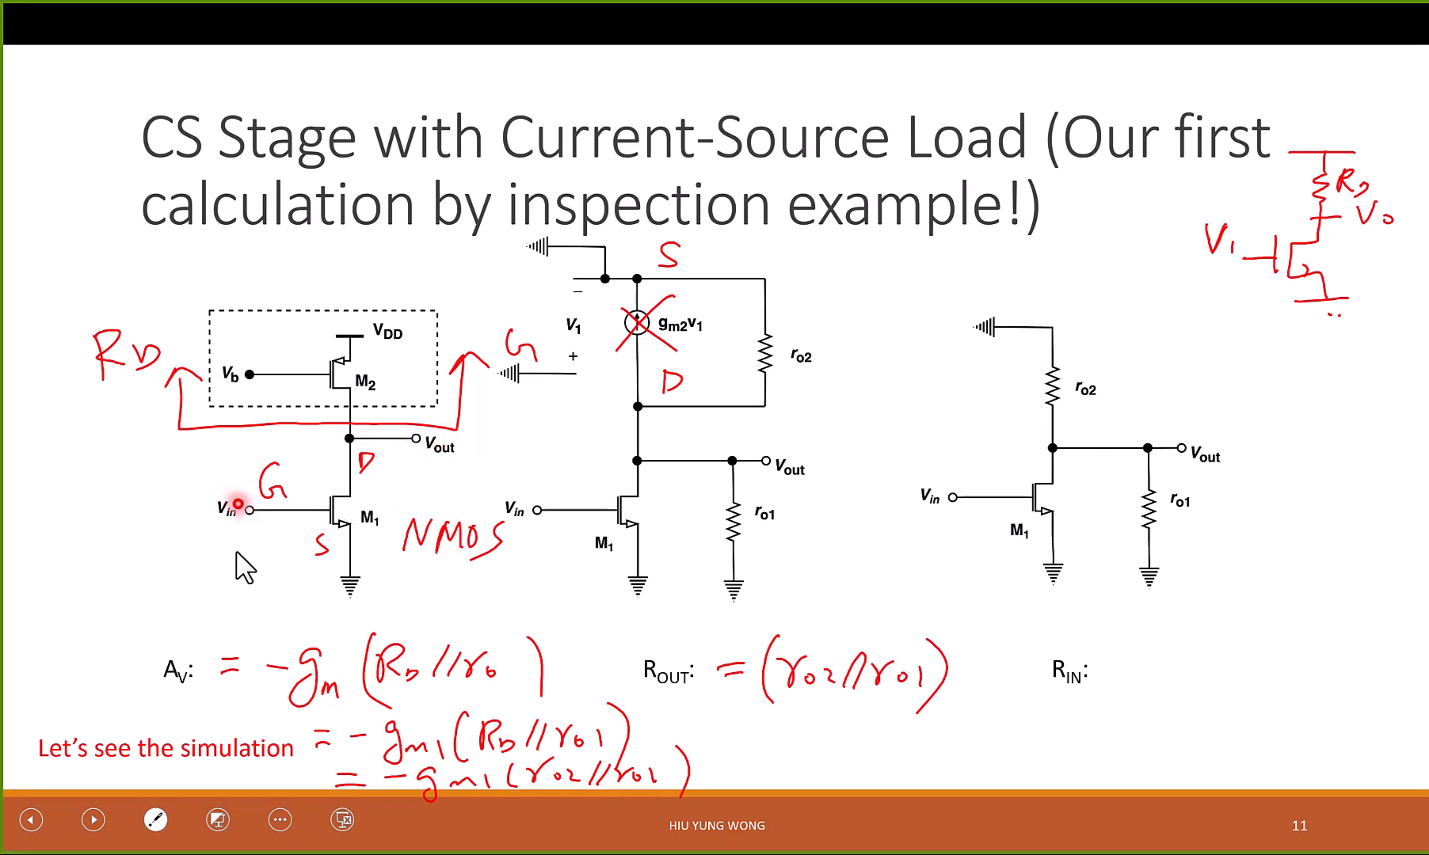
pyautogui.moveTo(219, 545)
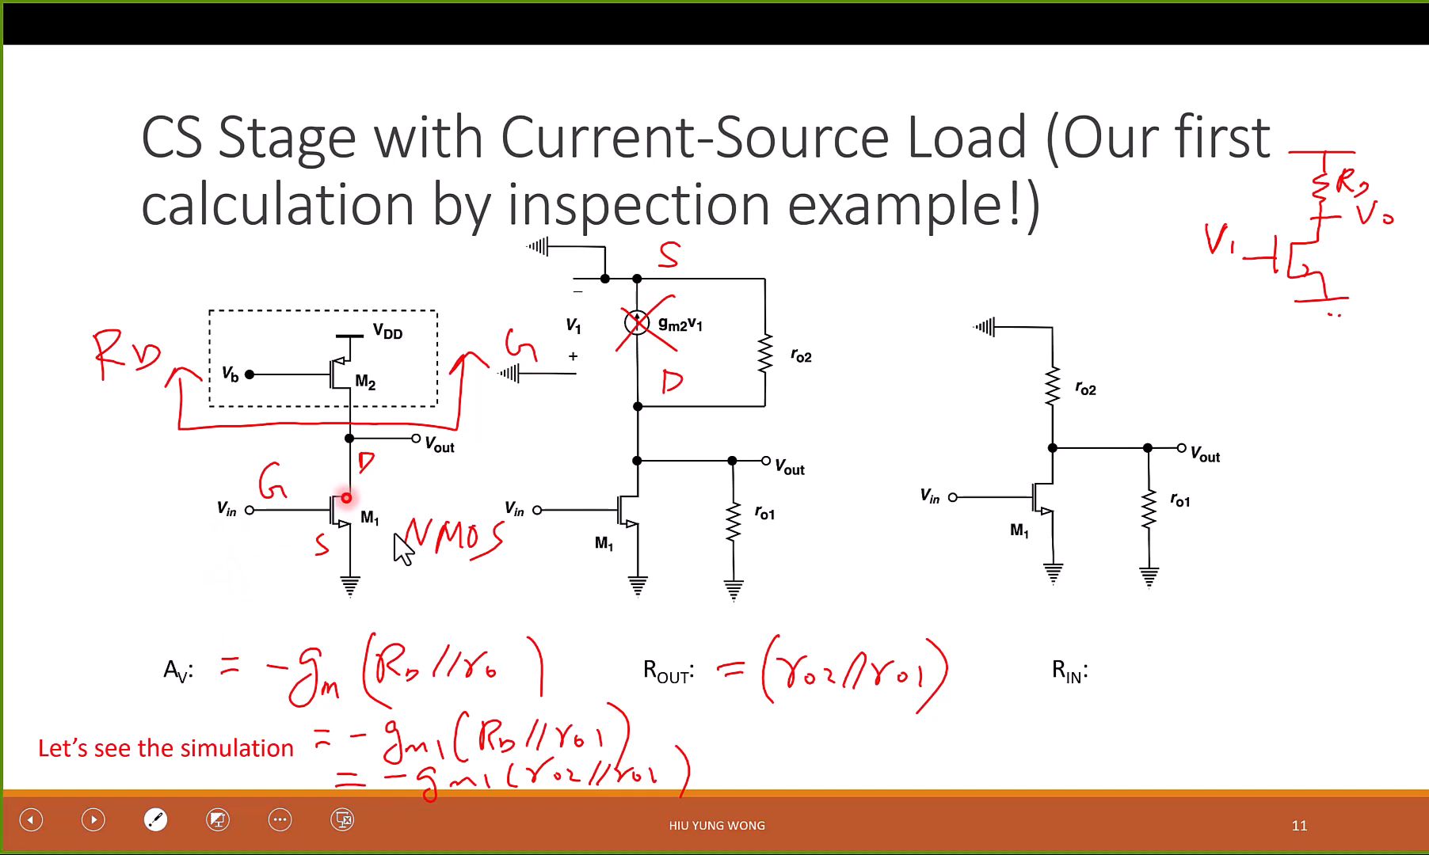
pyautogui.moveTo(405, 458)
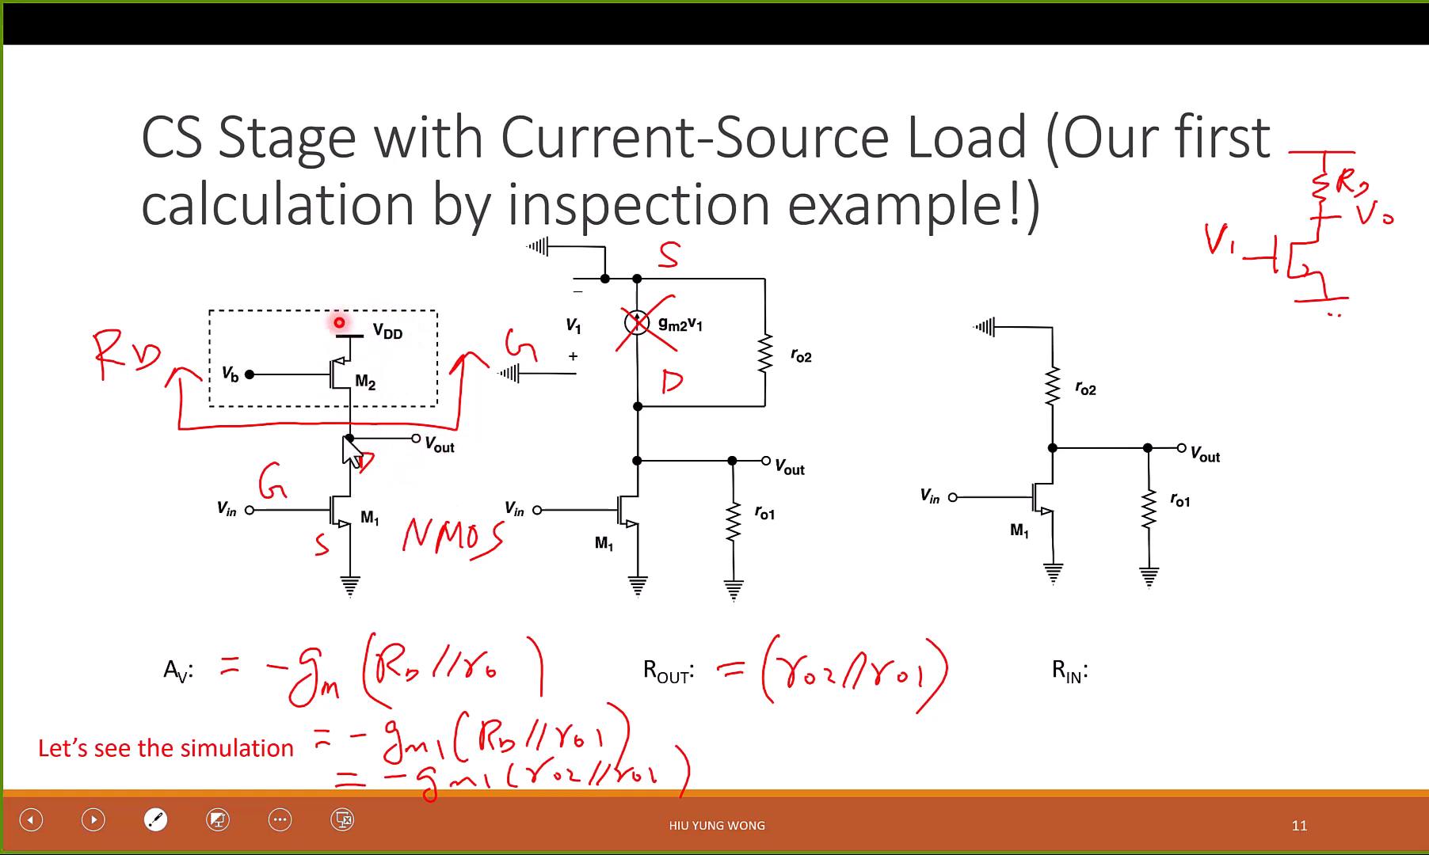
pyautogui.moveTo(326, 445)
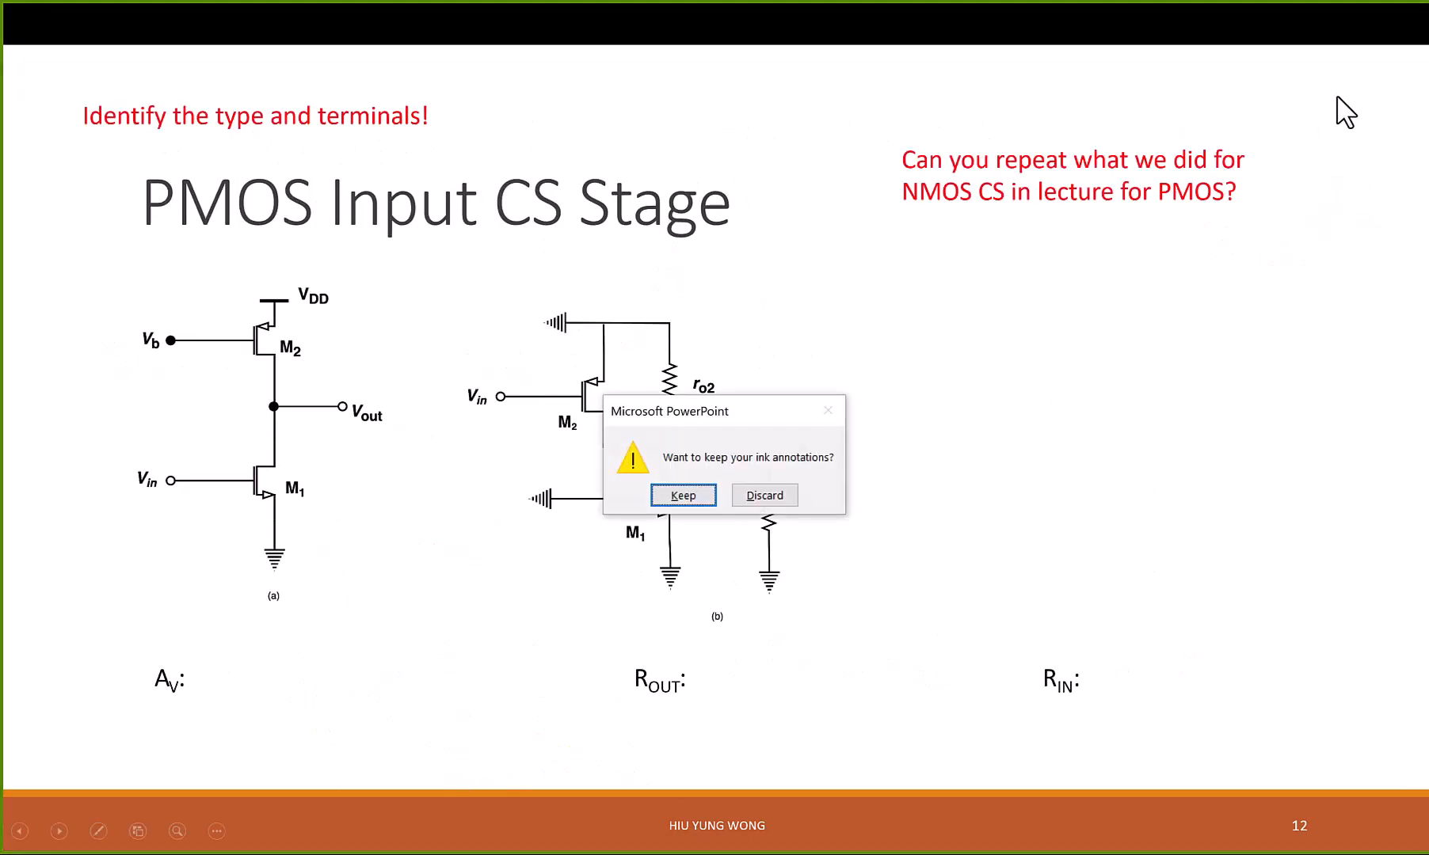
# - Answer the keep-ink-annotations prompt so the CS.asc schematic in LTspice is in front
pyautogui.click(681, 494)
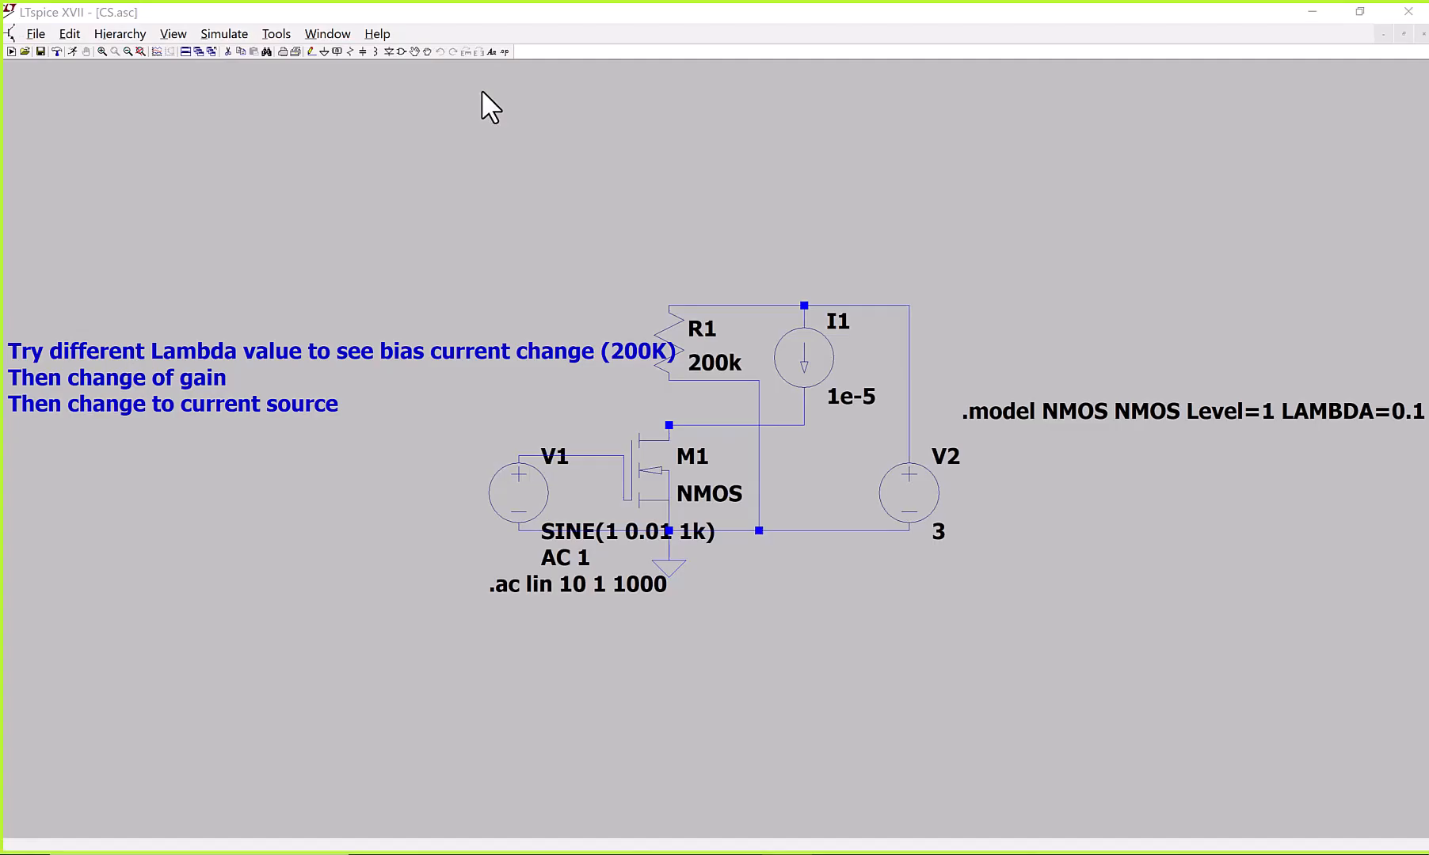
pyautogui.moveTo(328, 116)
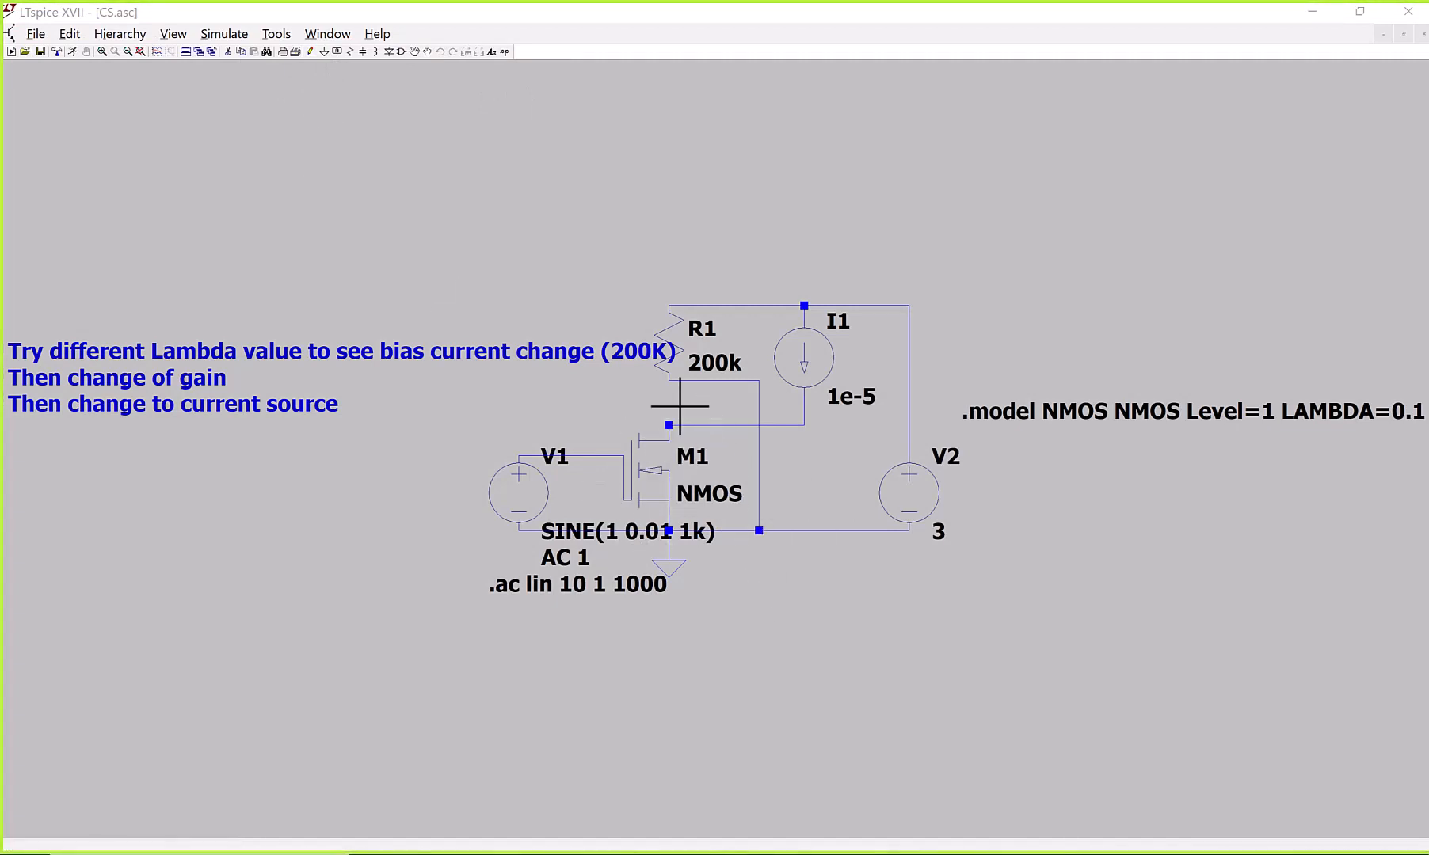
pyautogui.moveTo(782, 478)
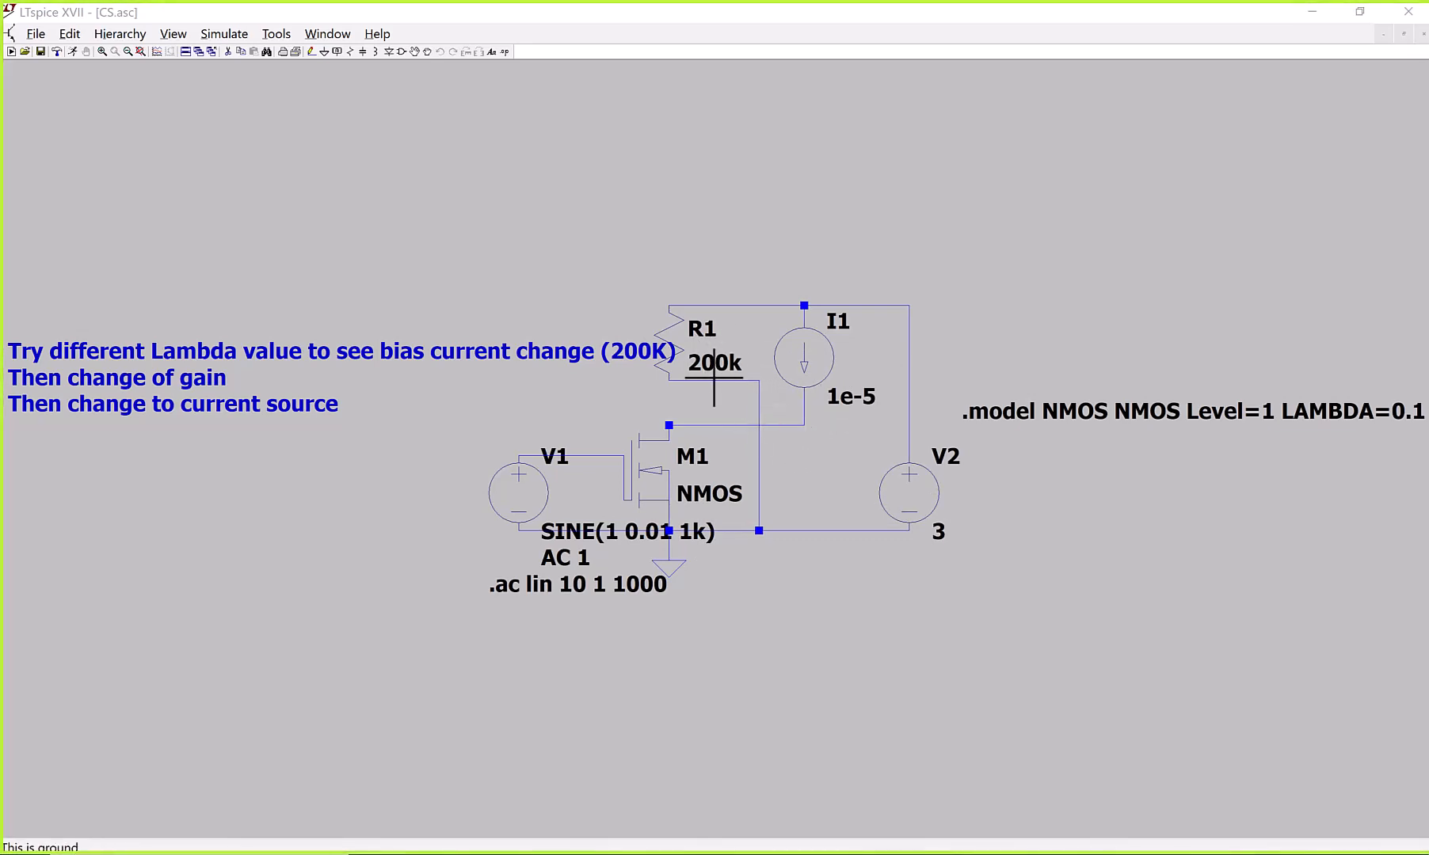
pyautogui.moveTo(837, 387)
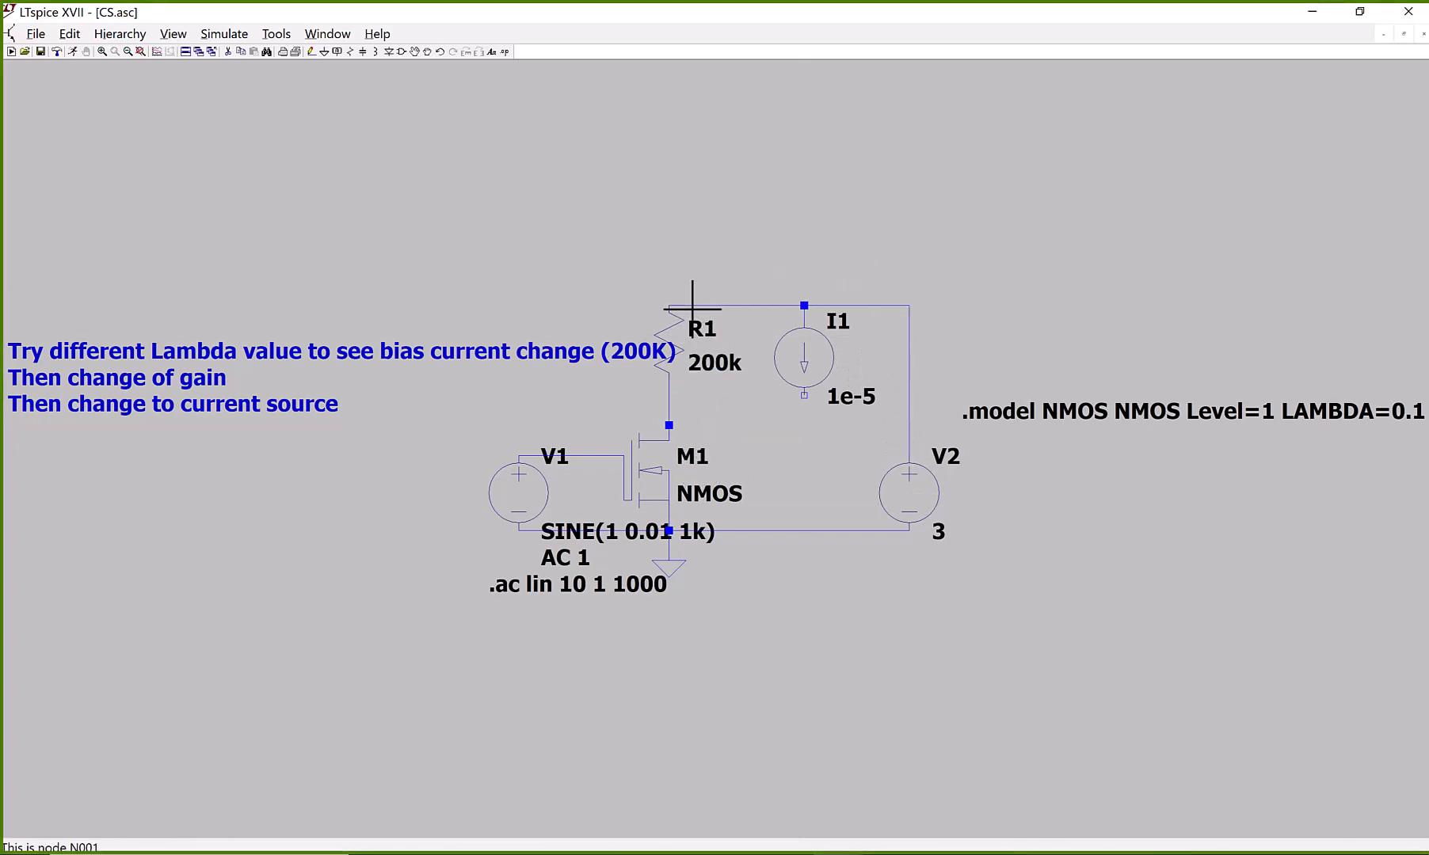
pyautogui.moveTo(742, 284)
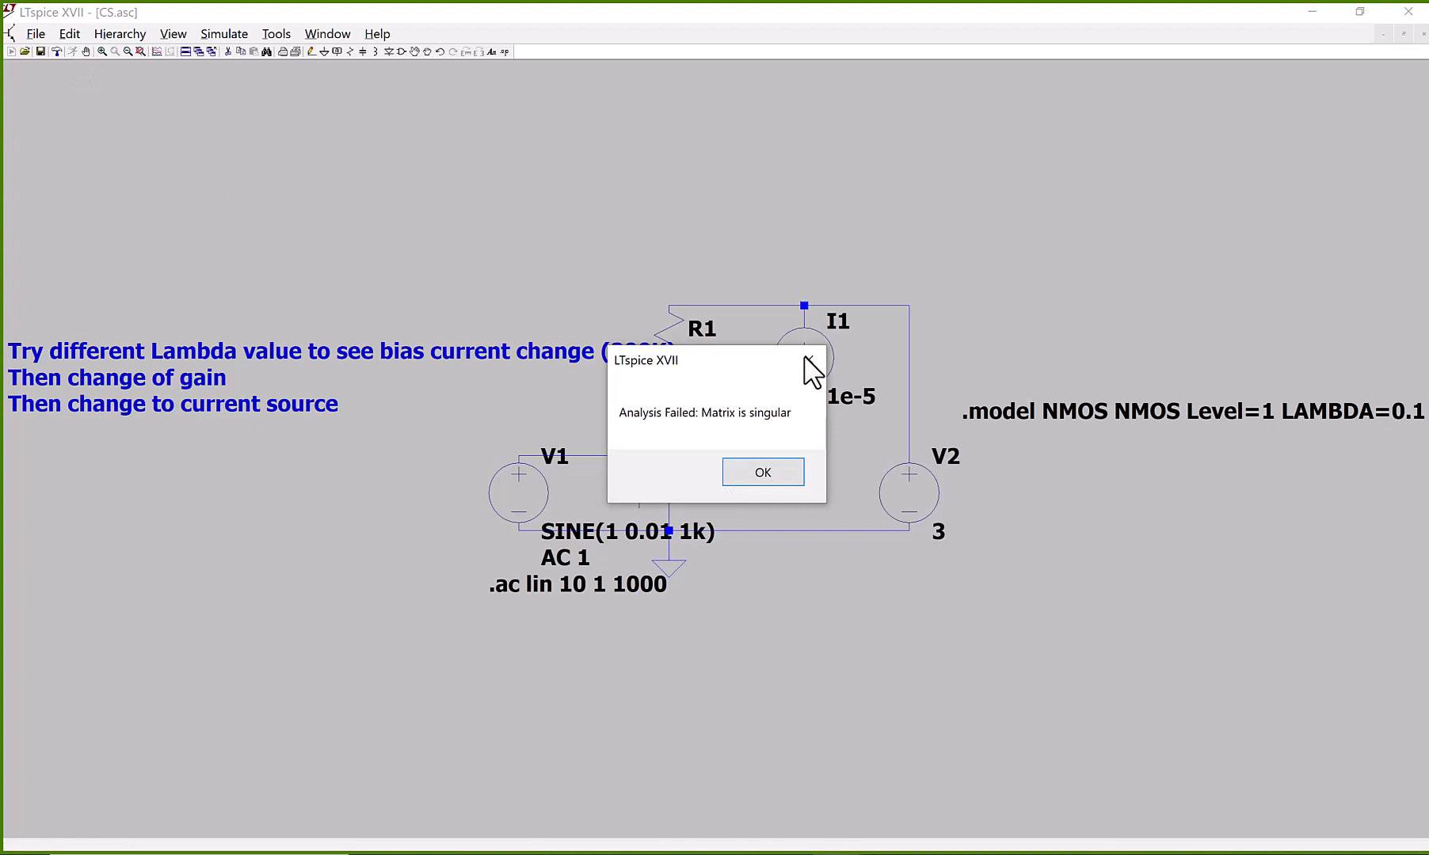
# - Dismiss the singular-matrix error and log, rerun, and plot V(n003), leaving V1's AC value unchanged
pyautogui.click(762, 472)
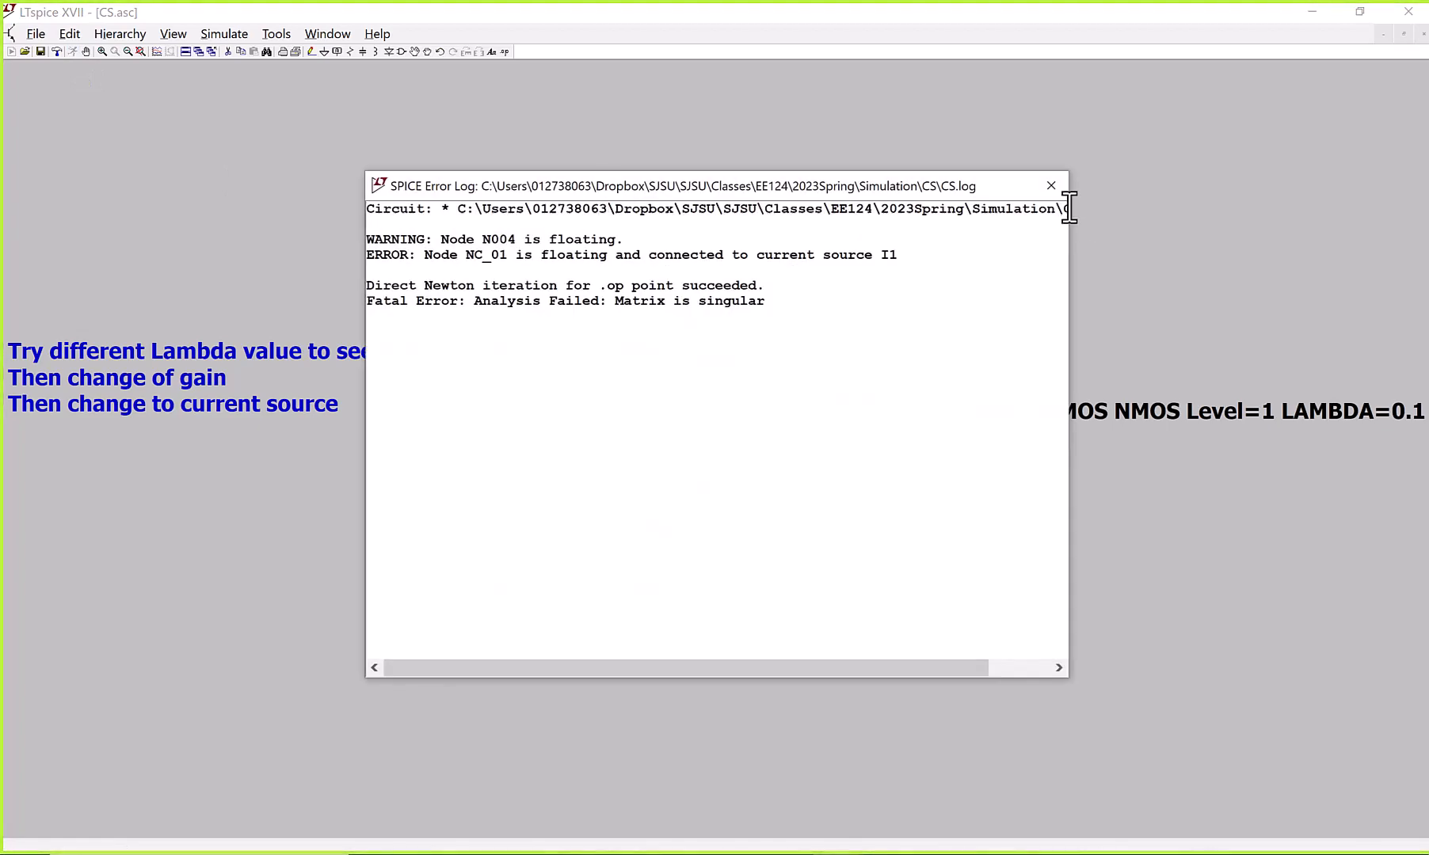
pyautogui.click(1050, 185)
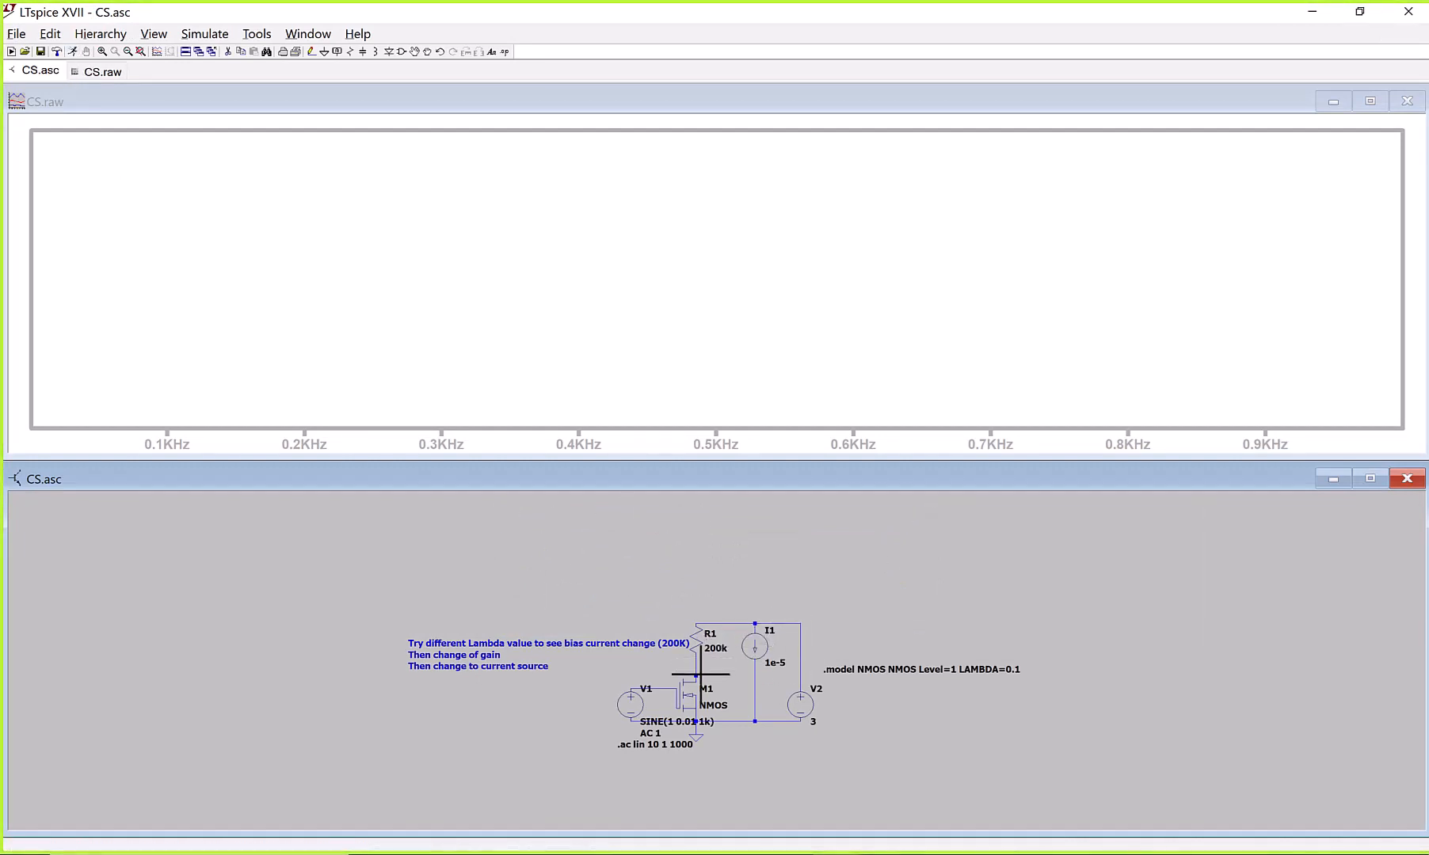
pyautogui.moveTo(697, 670)
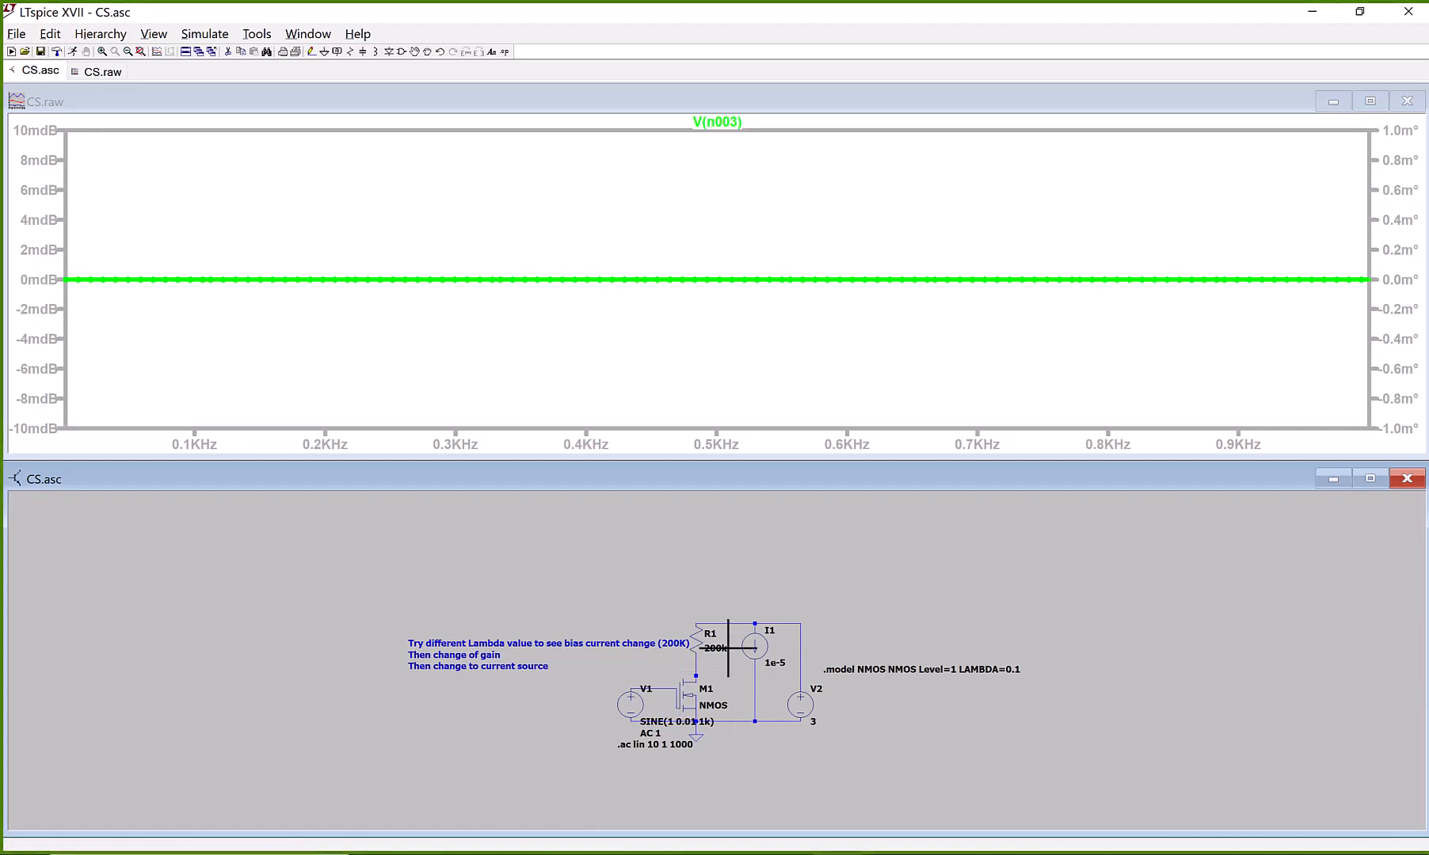
pyautogui.moveTo(718, 122)
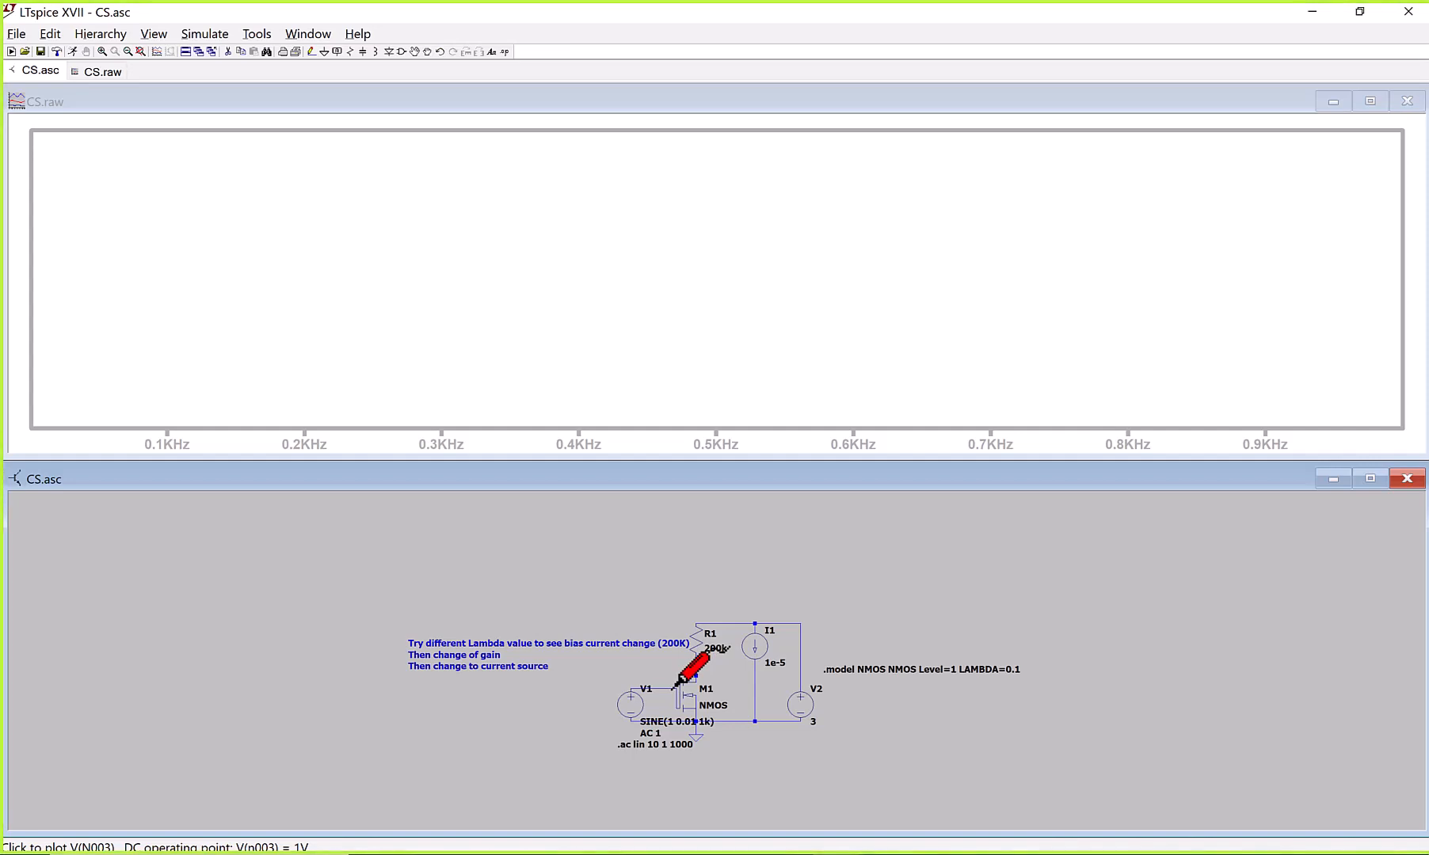
pyautogui.click(699, 660)
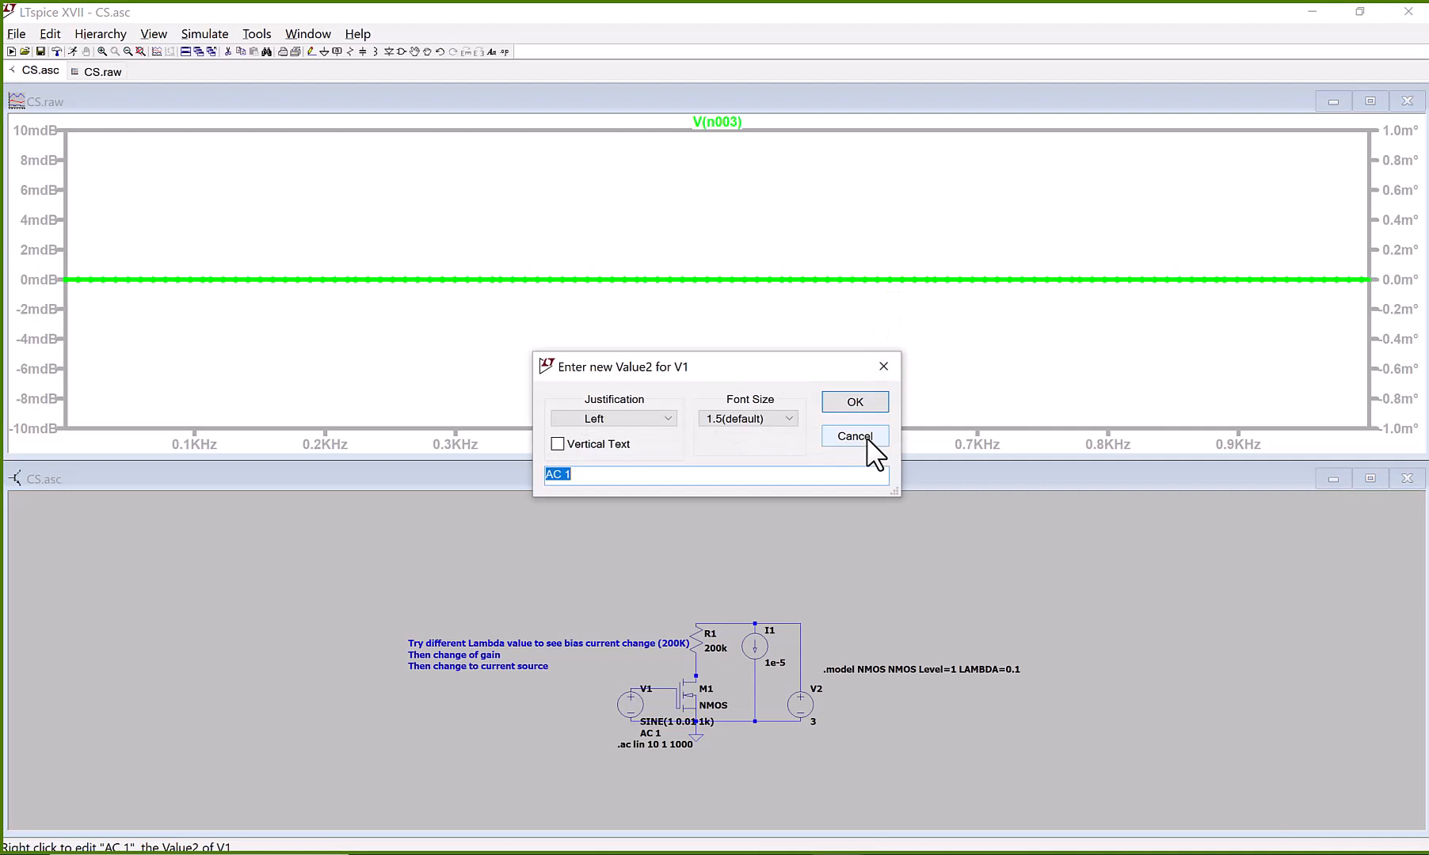
pyautogui.click(852, 436)
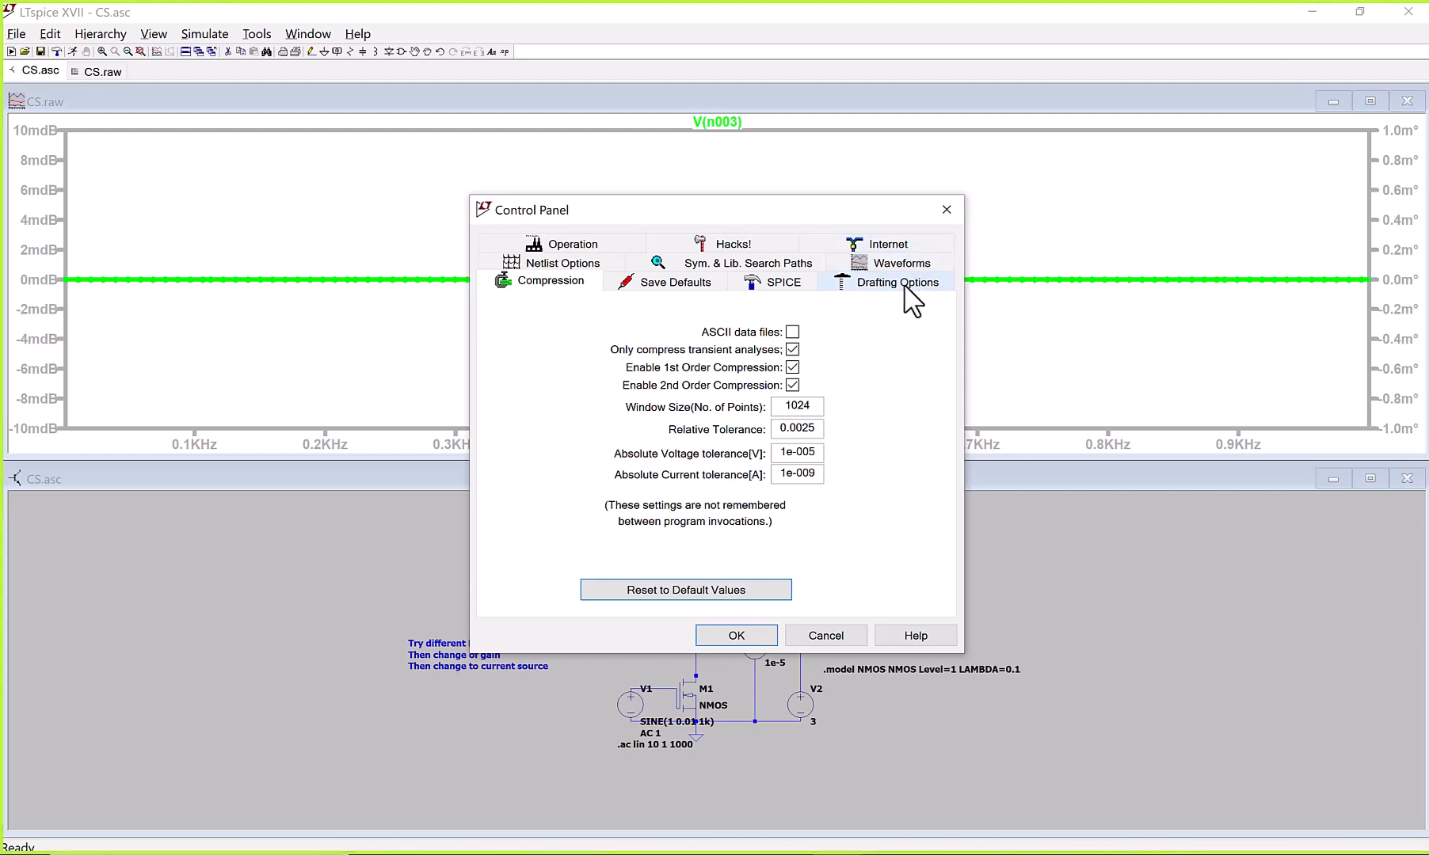
pyautogui.moveTo(781, 281)
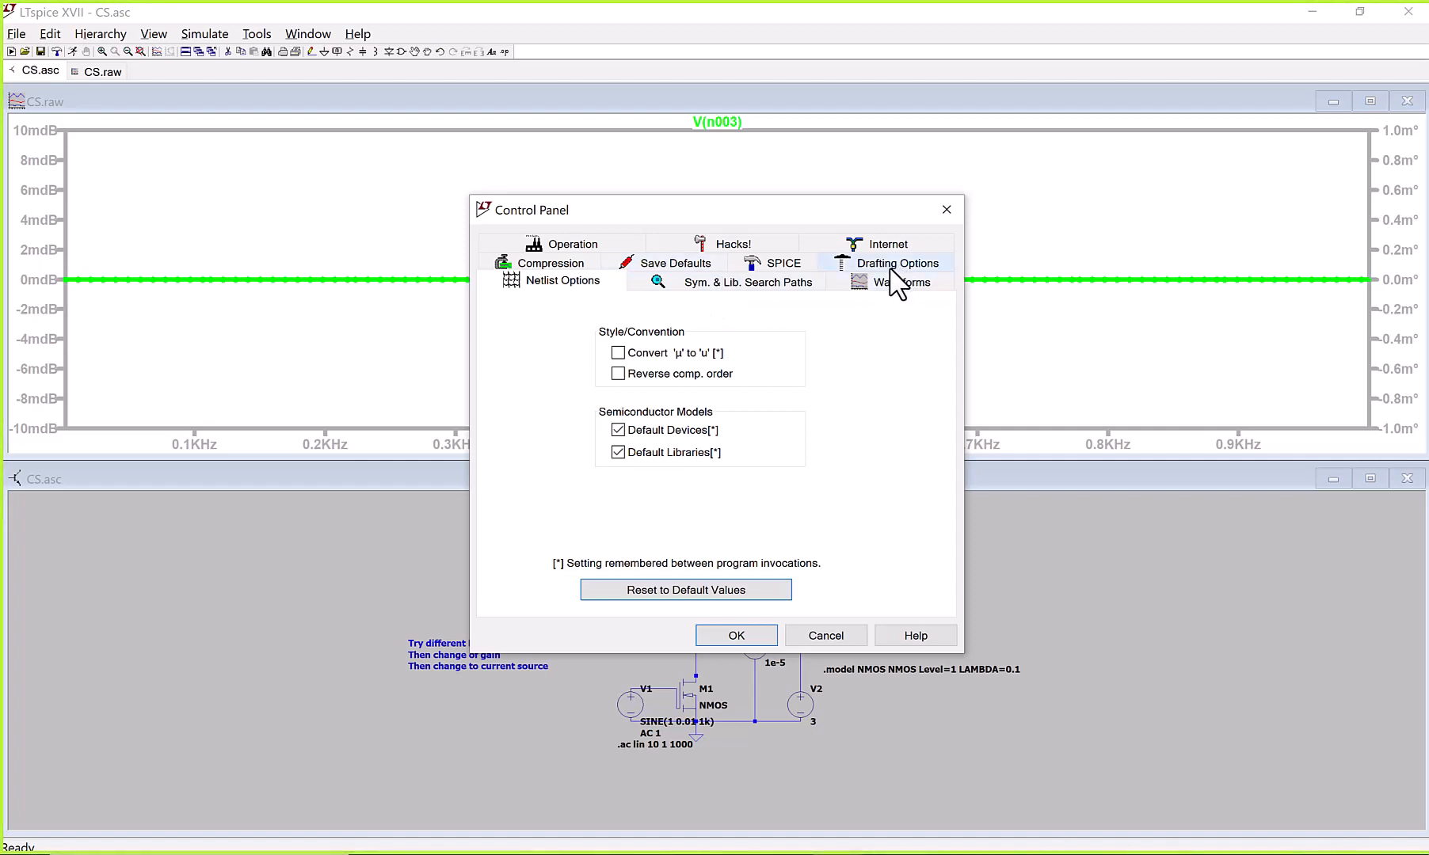
# - In Control Panel Drafting Options, raise the pen thickness to 6 and apply it
pyautogui.click(748, 282)
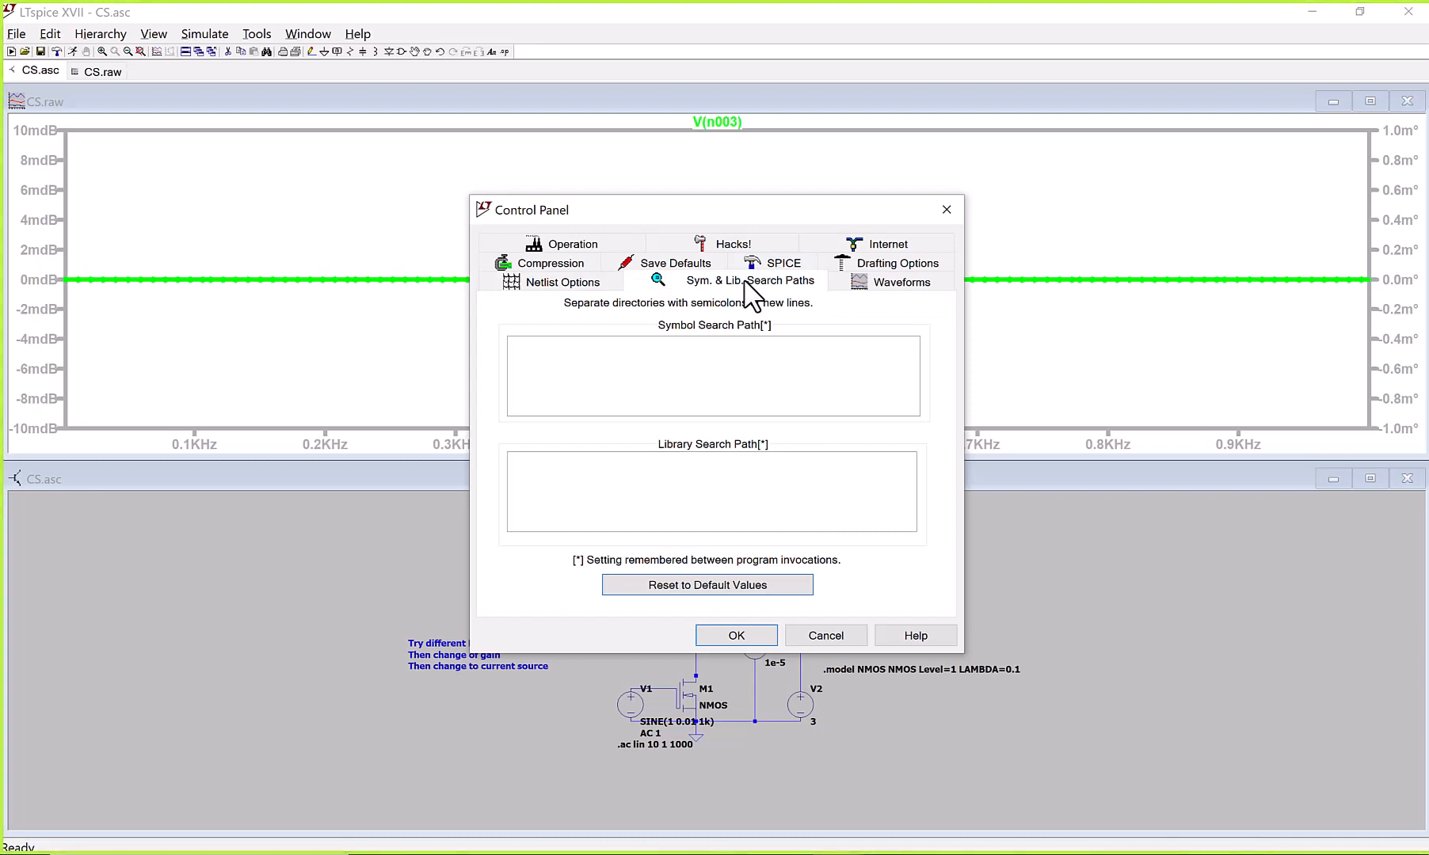
pyautogui.click(900, 263)
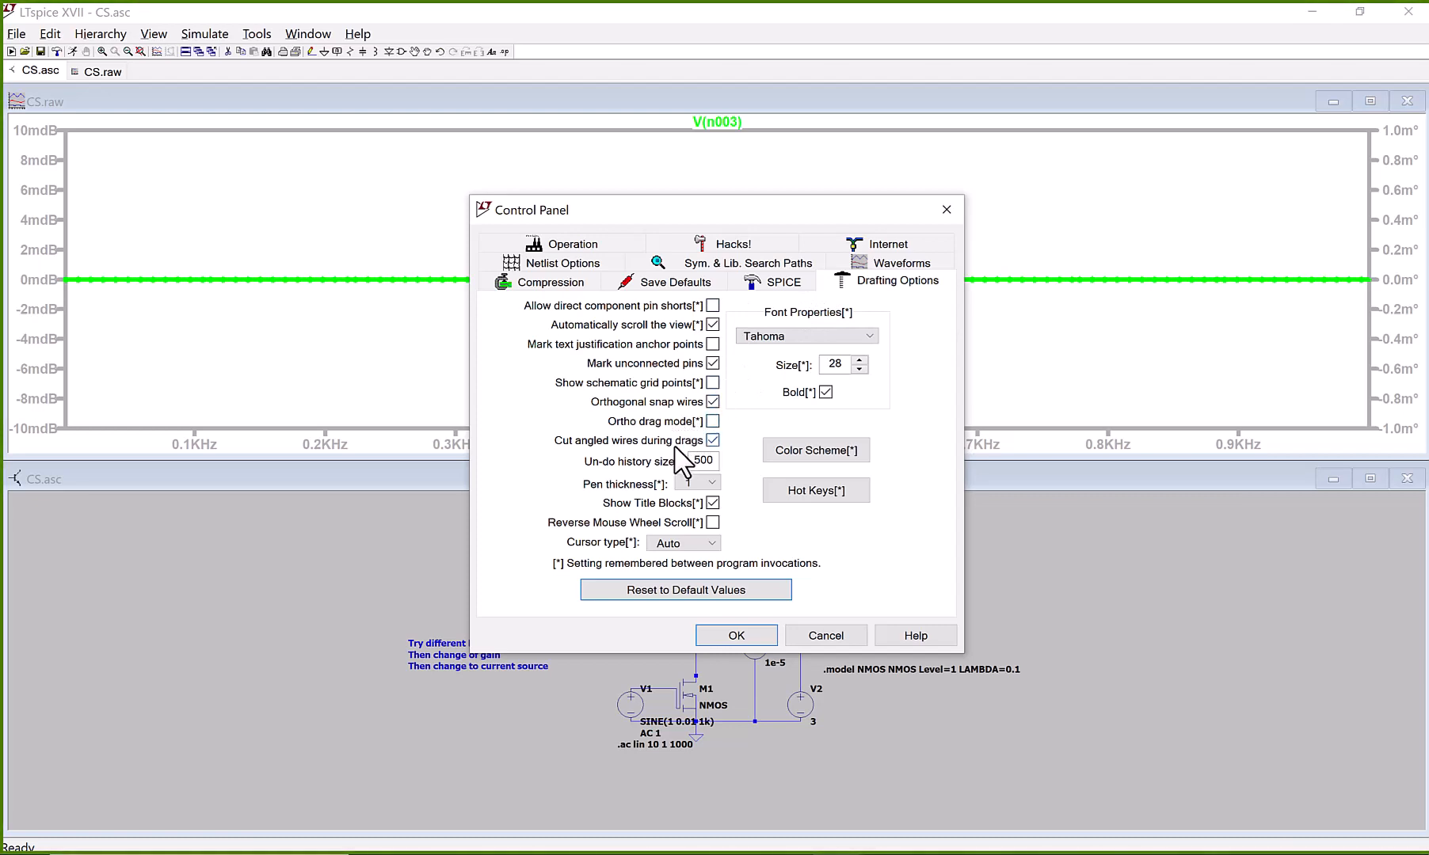
pyautogui.click(697, 483)
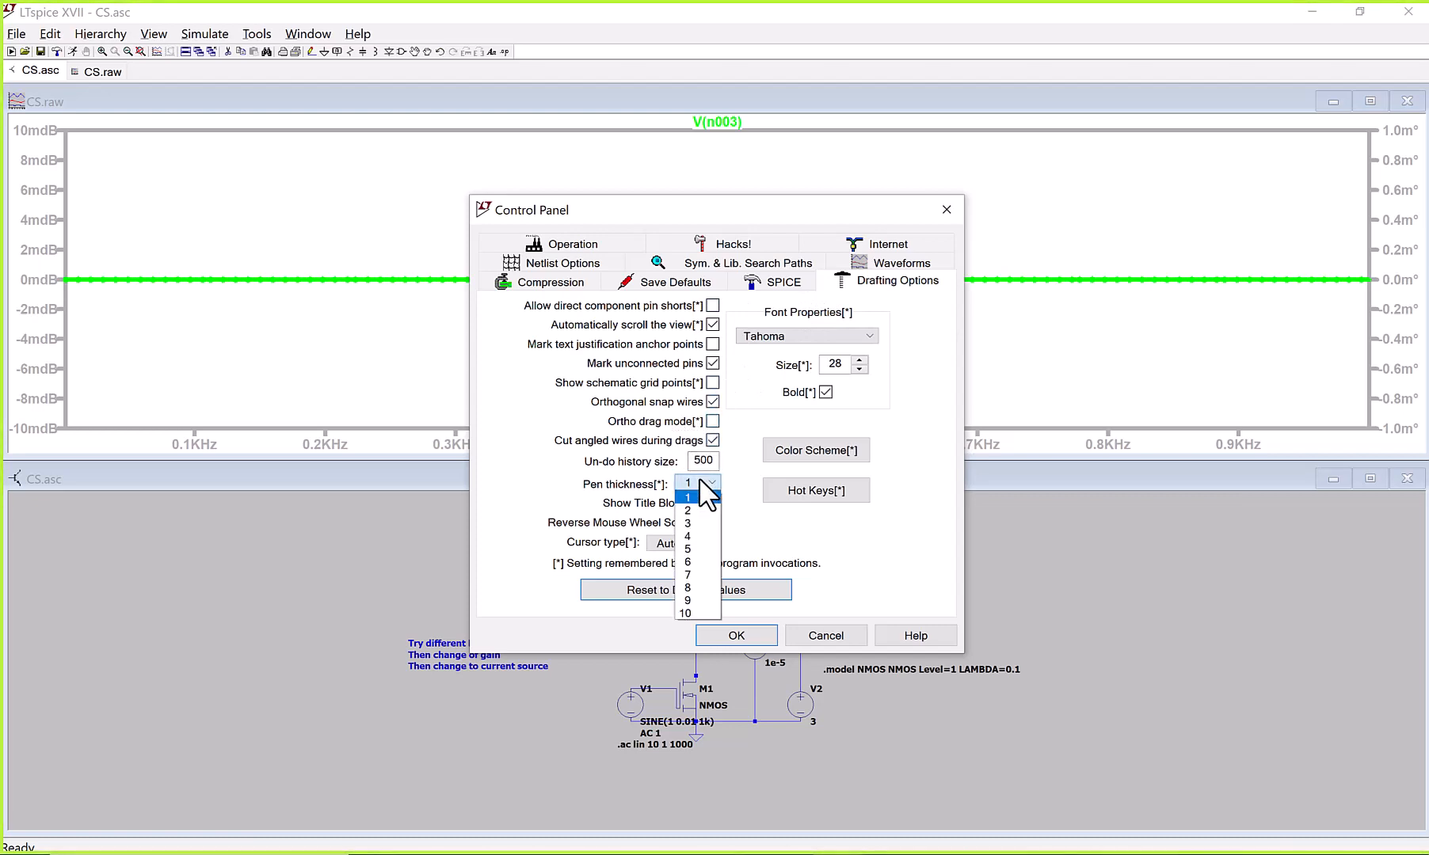
pyautogui.click(686, 562)
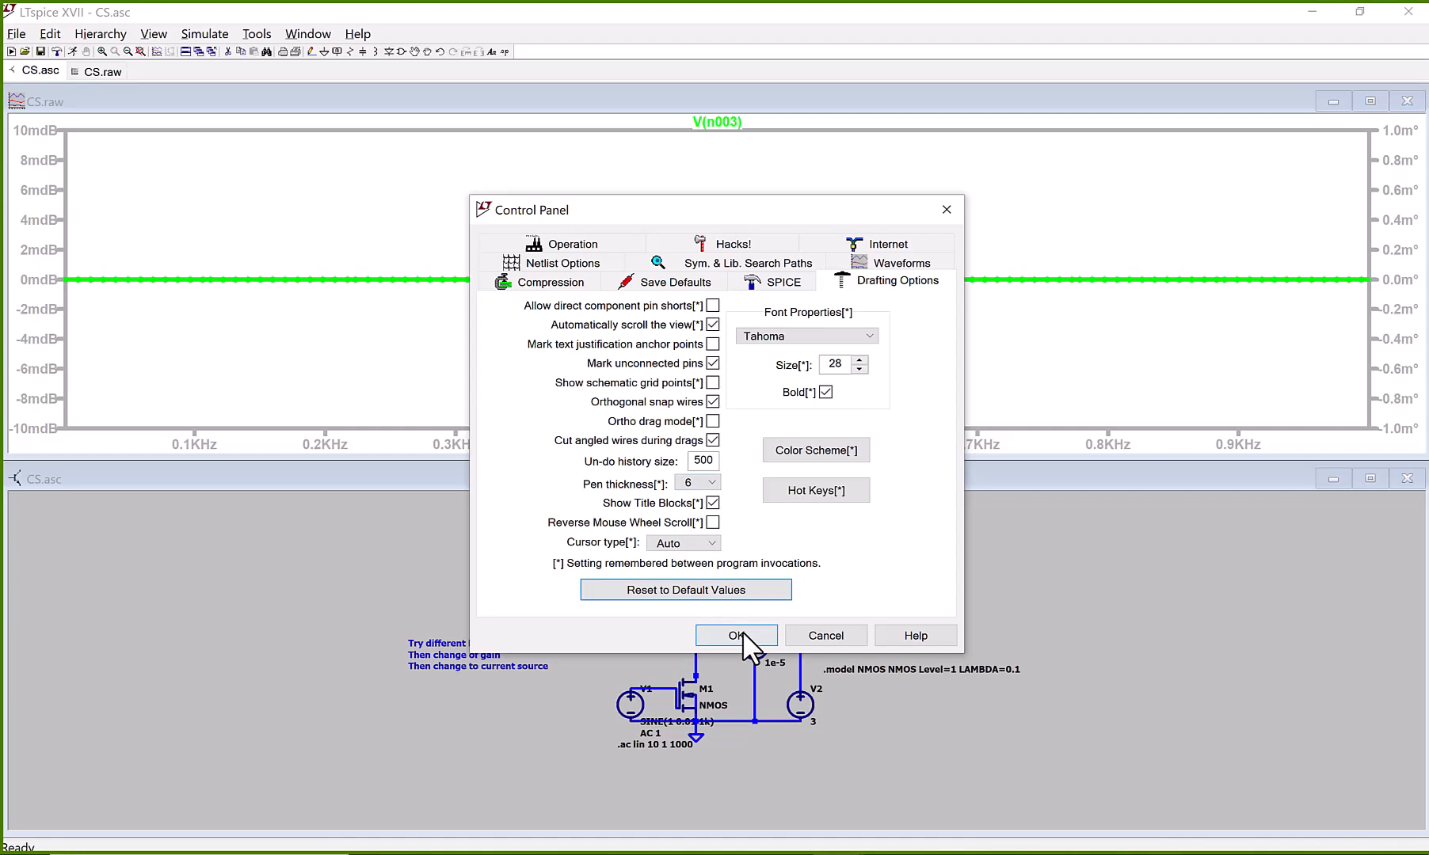
pyautogui.click(735, 635)
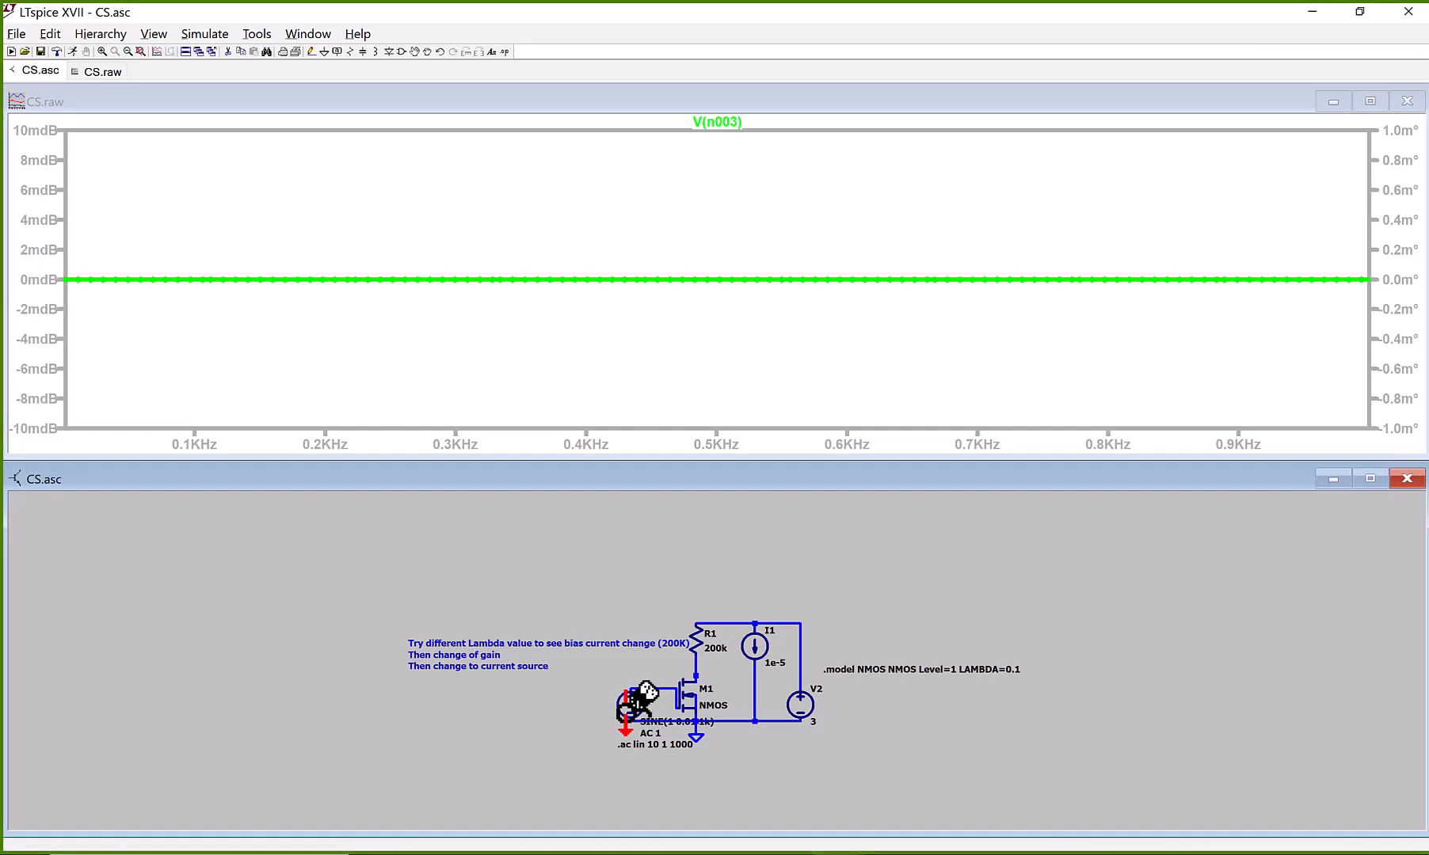
# - Inspect V1's sine settings unchanged, then delete the V(n003) trace from the plot
pyautogui.doubleClick(645, 706)
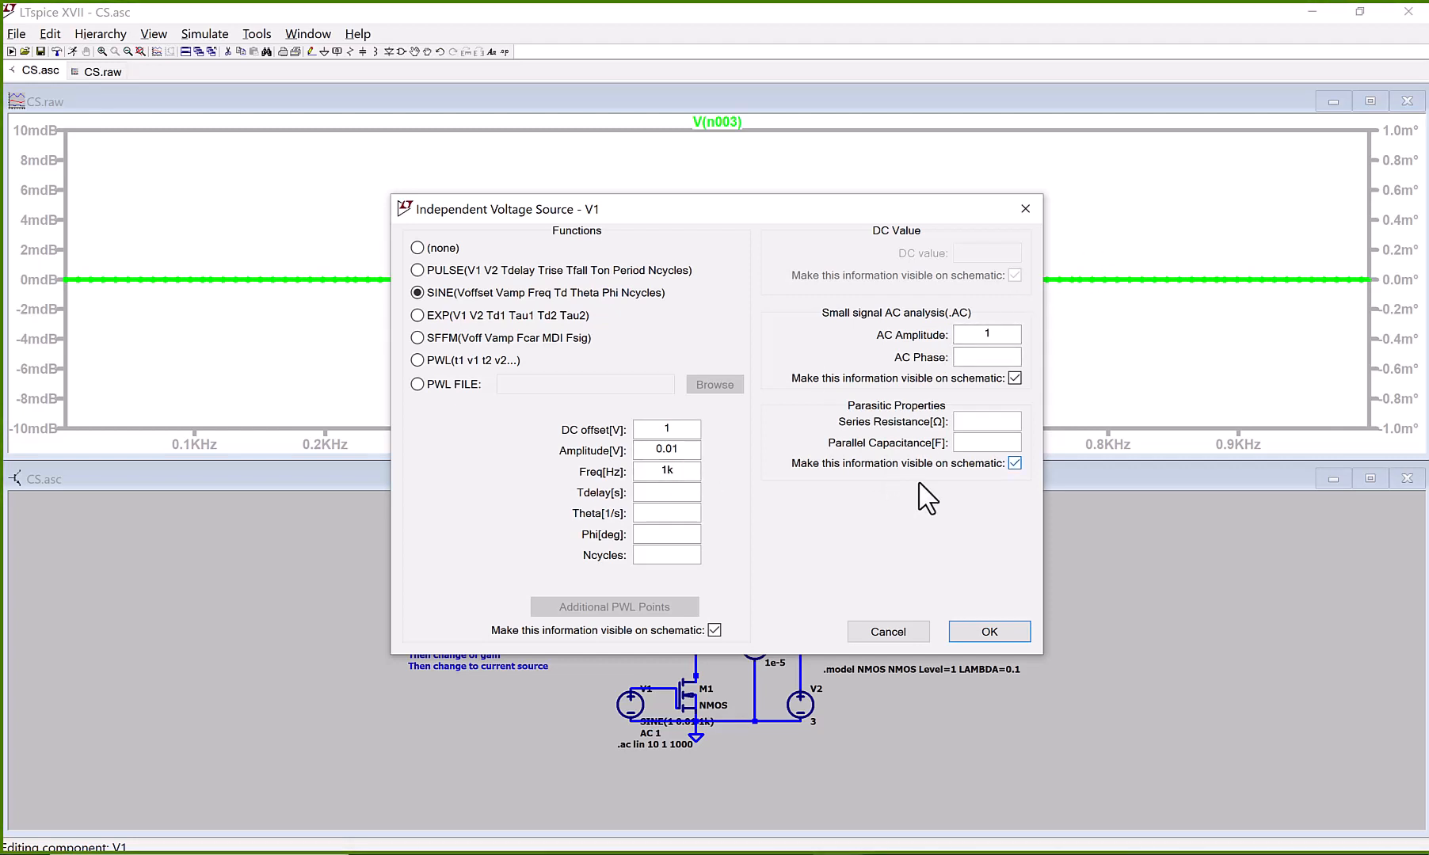
pyautogui.click(988, 632)
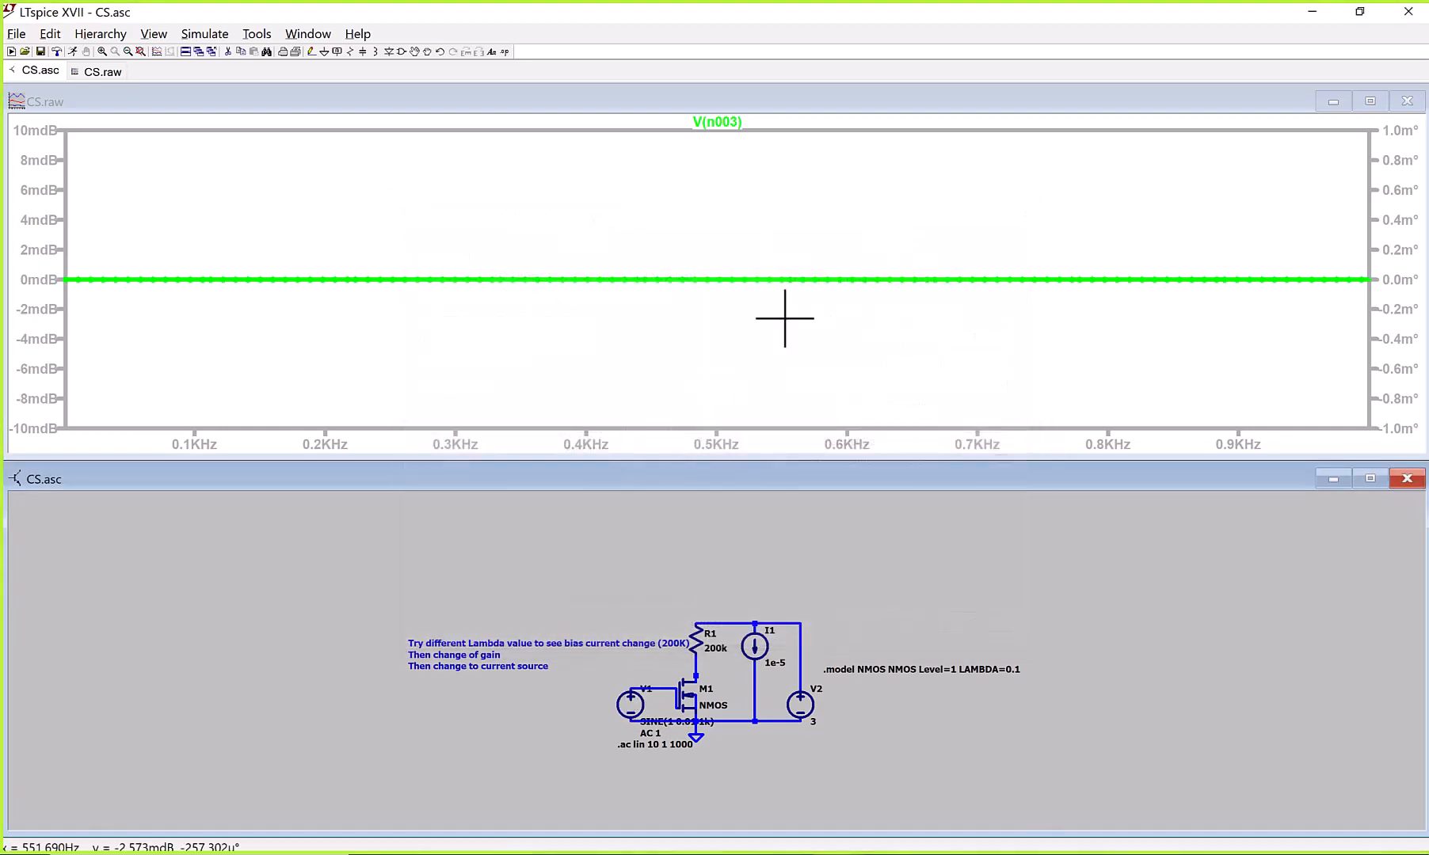
pyautogui.rightClick(717, 122)
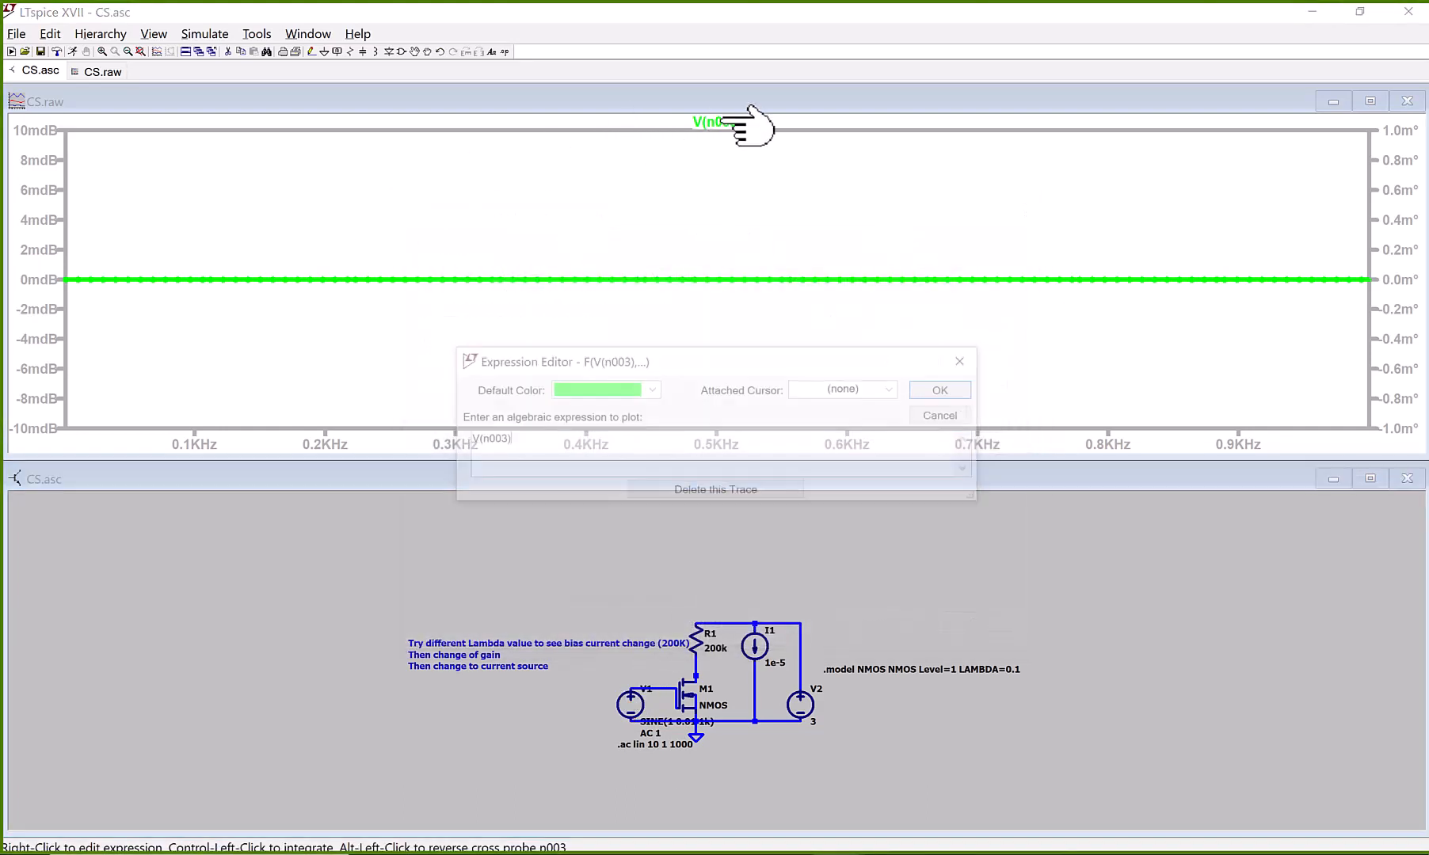
pyautogui.click(940, 415)
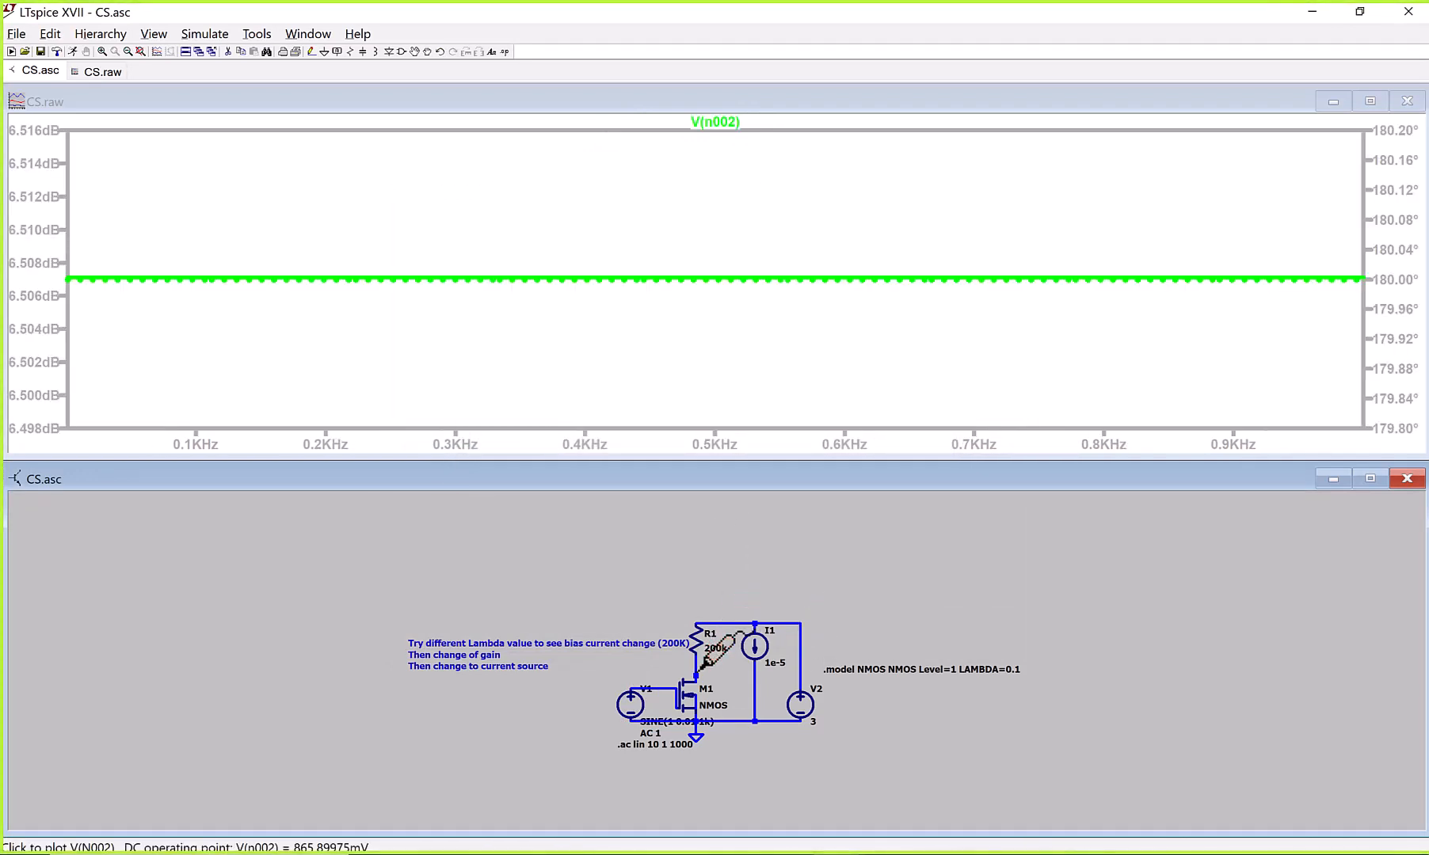
pyautogui.moveTo(729, 124)
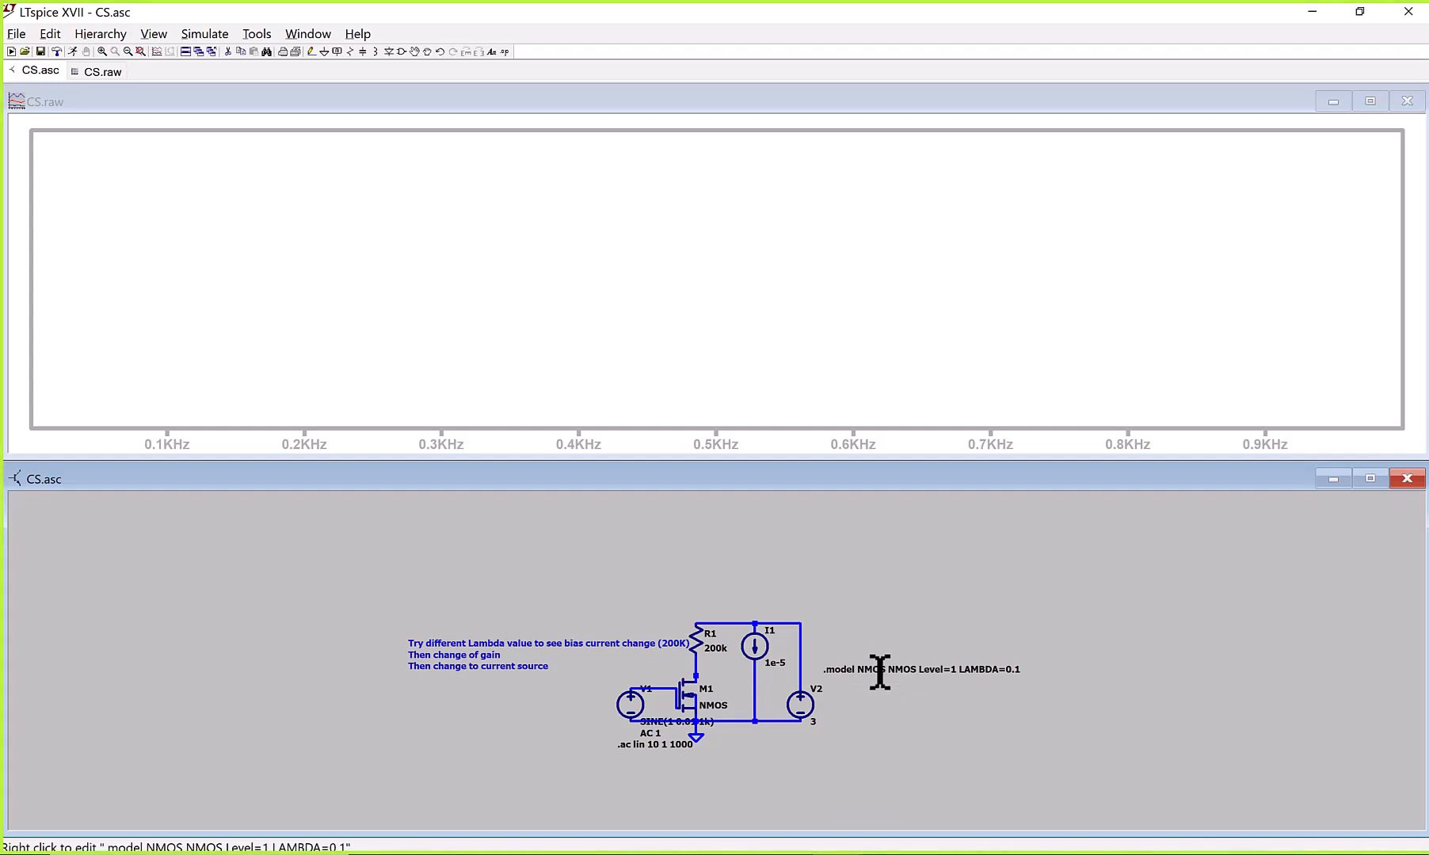
# - Dismiss the NMOS model directive, then change the simulation command to a transient run with stop time 10 s
pyautogui.doubleClick(877, 671)
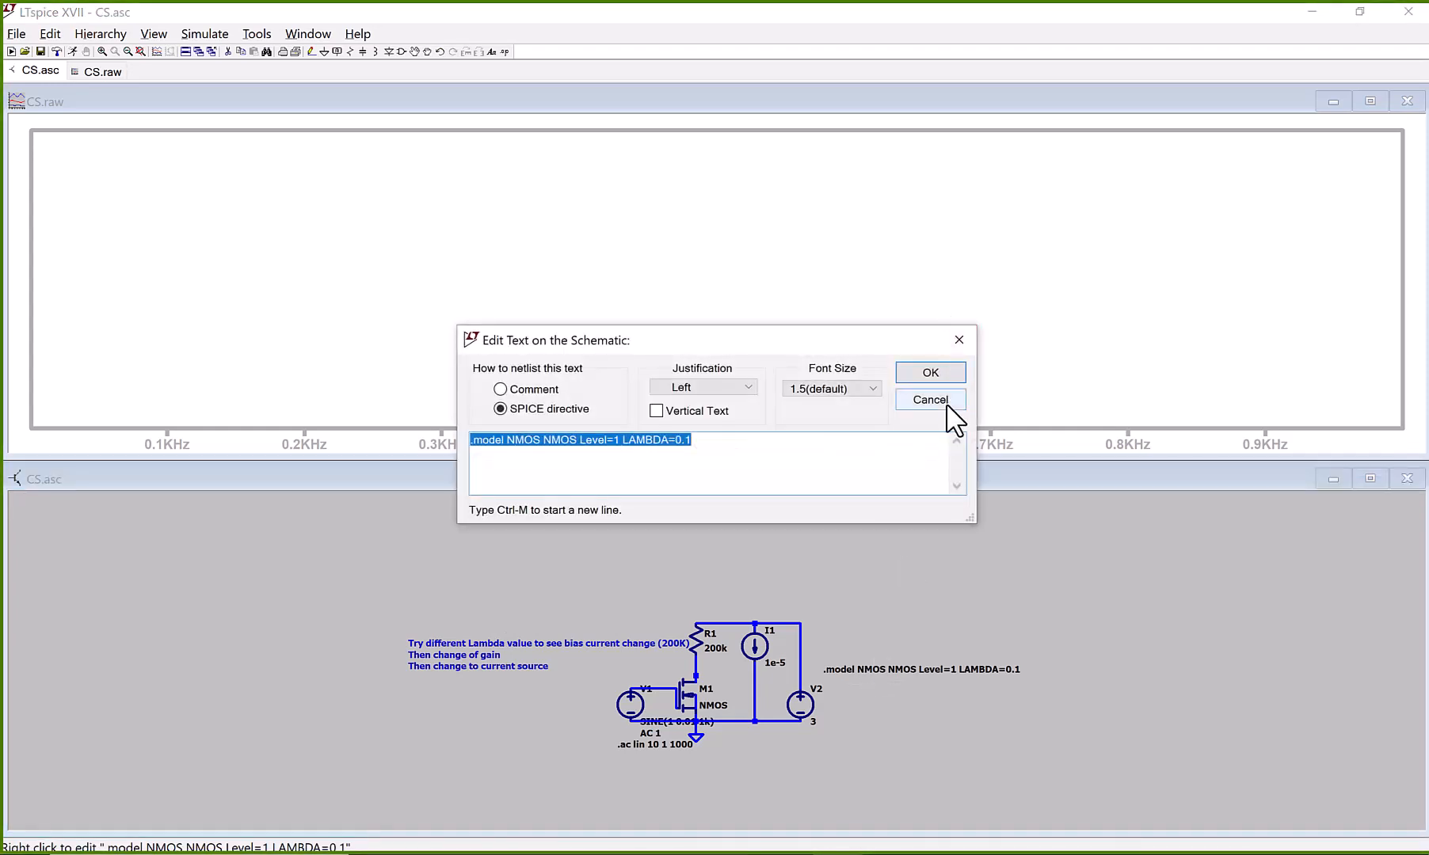
pyautogui.click(928, 399)
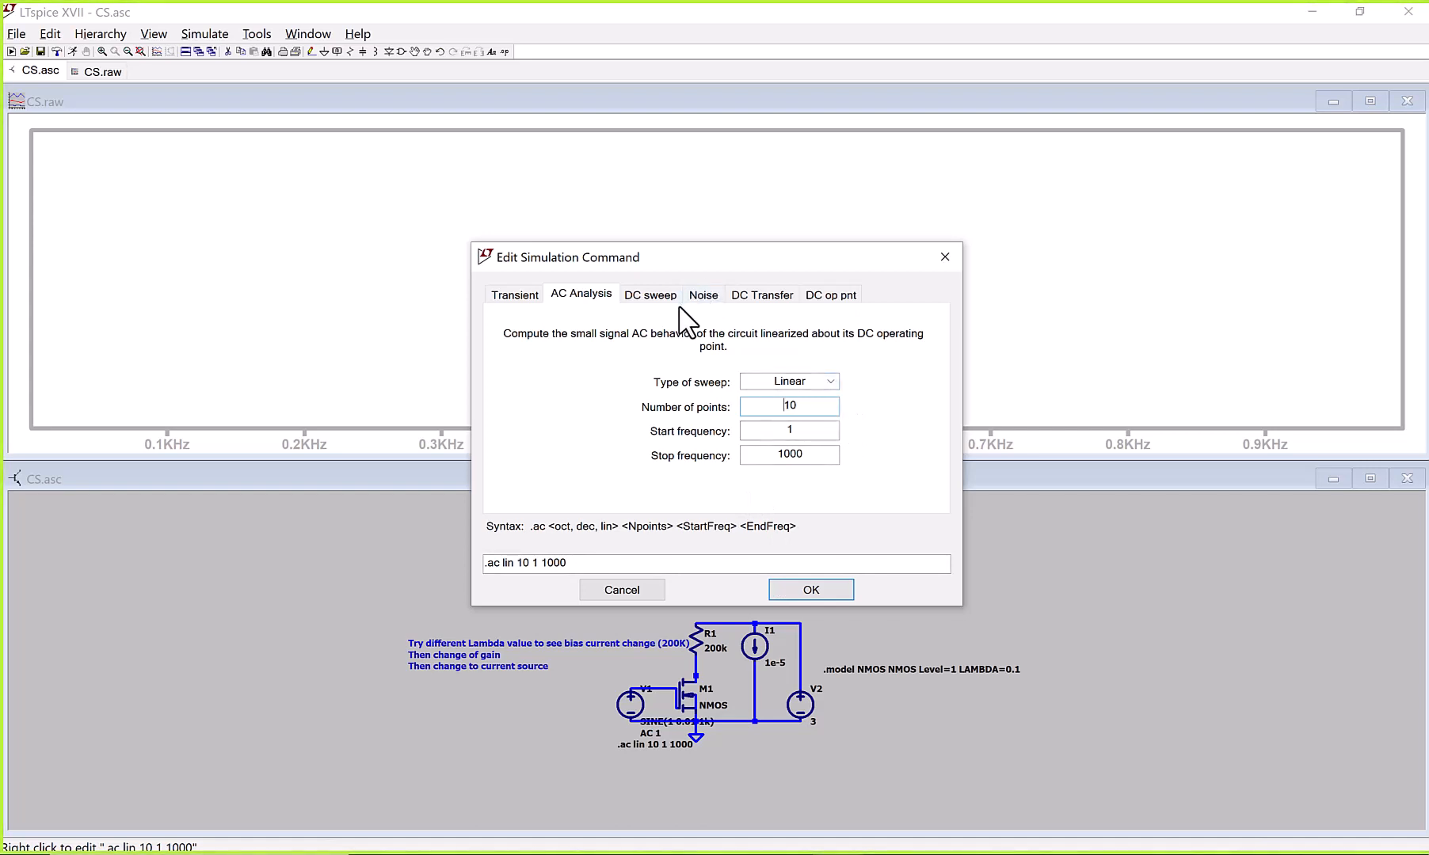
pyautogui.moveTo(675, 314)
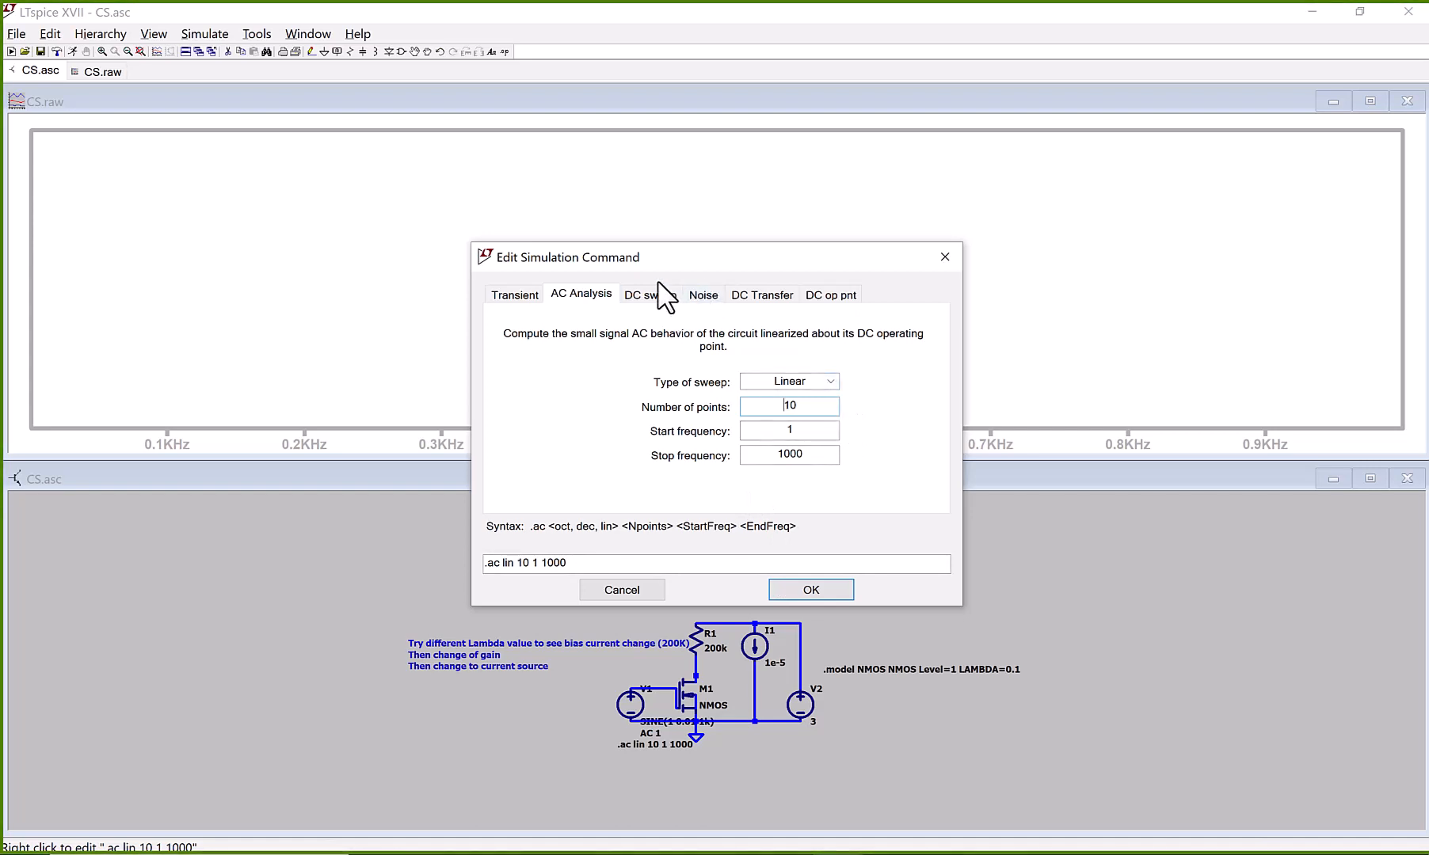
pyautogui.click(514, 293)
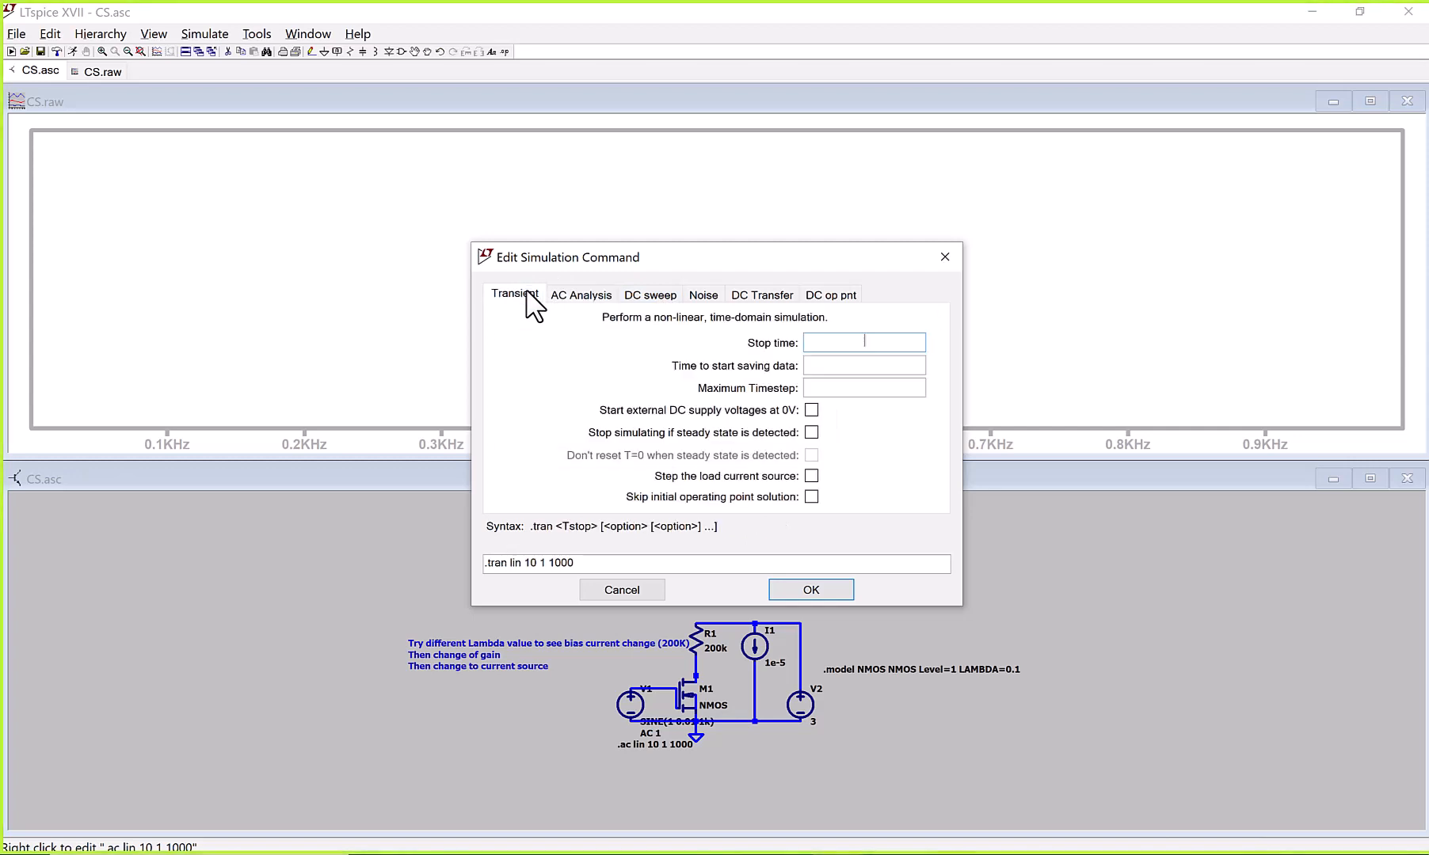
pyautogui.moveTo(707, 602)
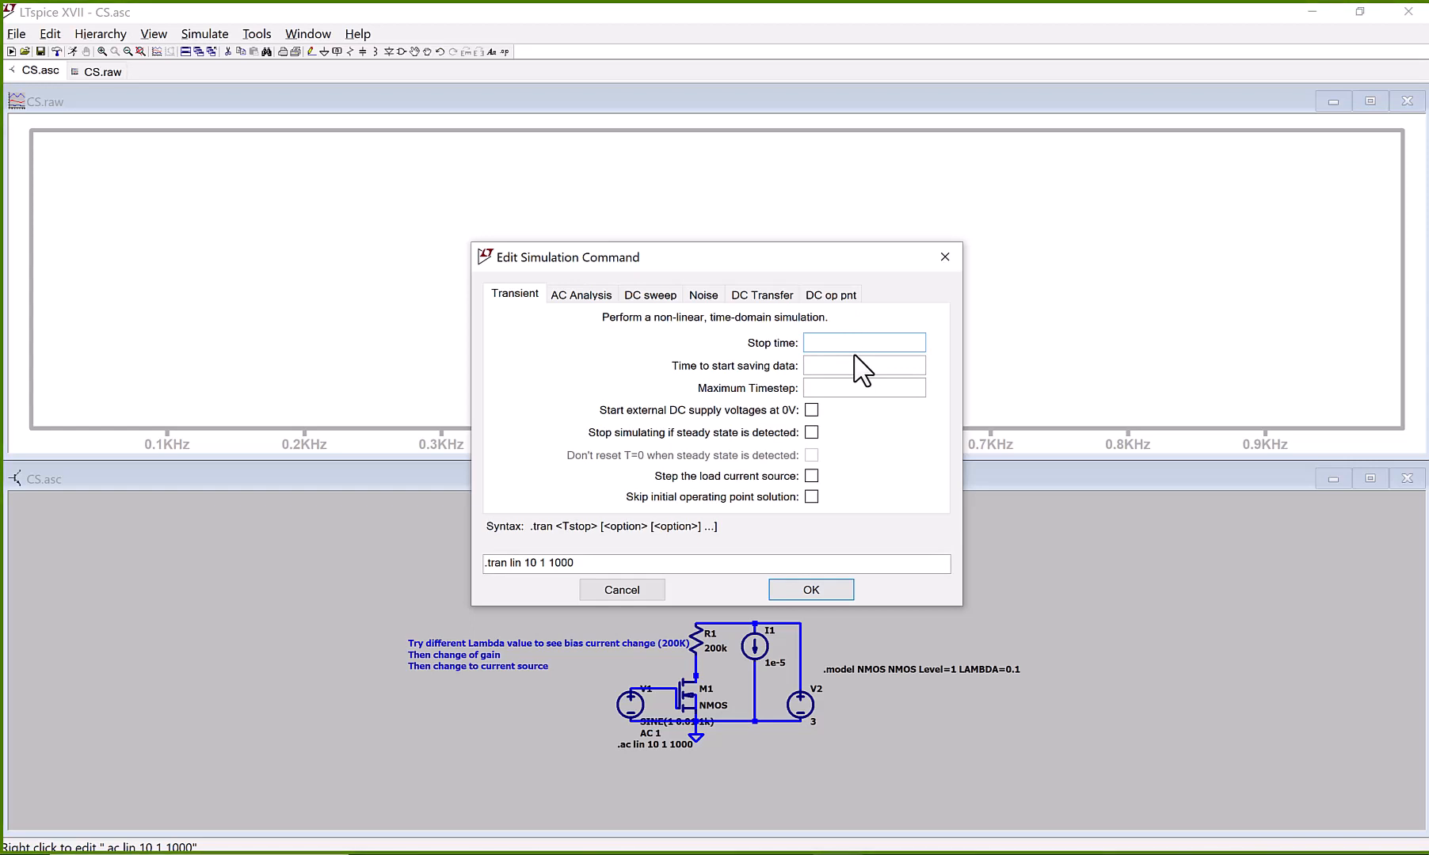
pyautogui.write('10')
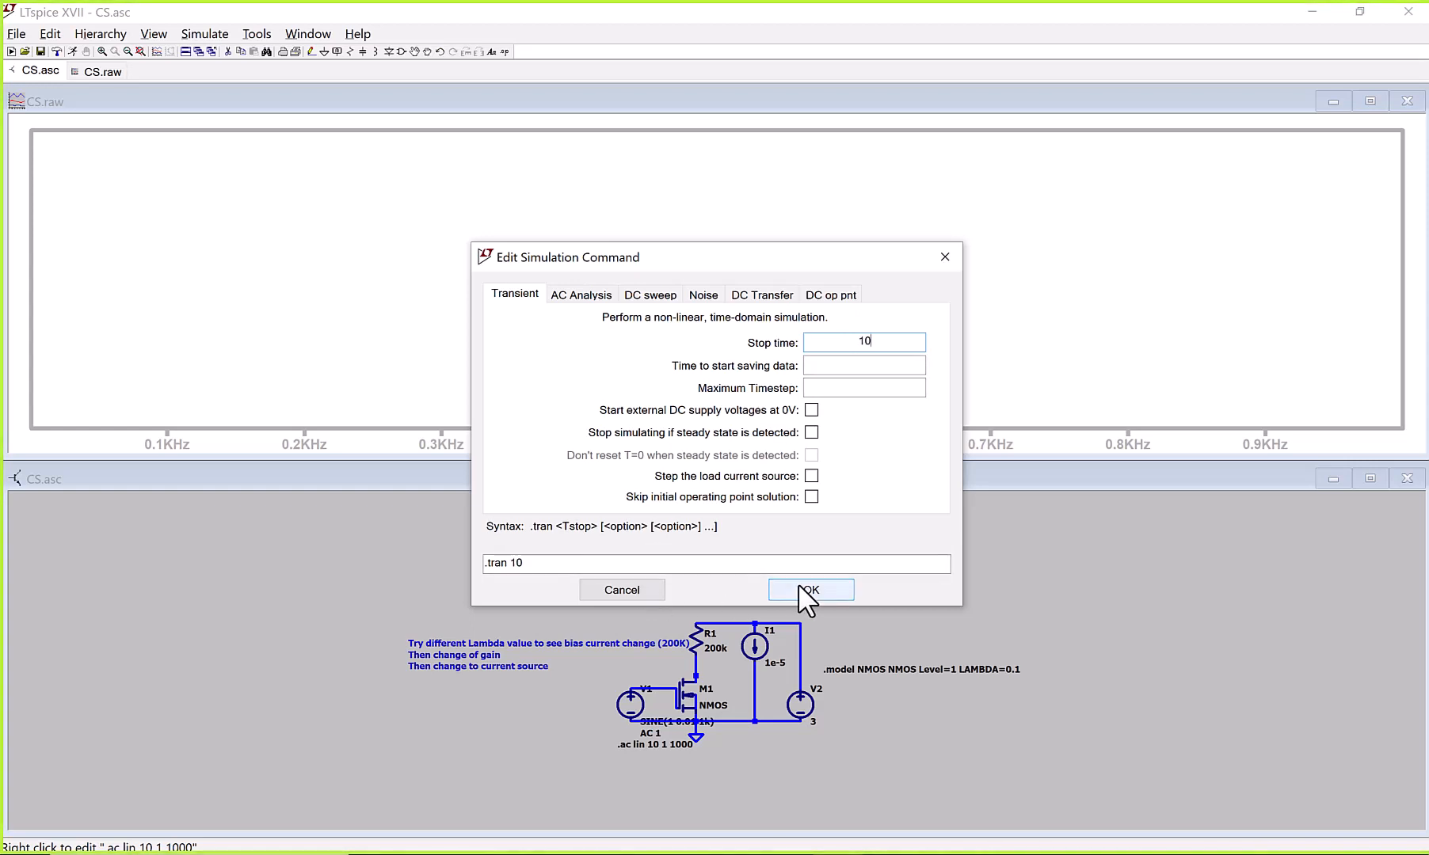
pyautogui.click(810, 590)
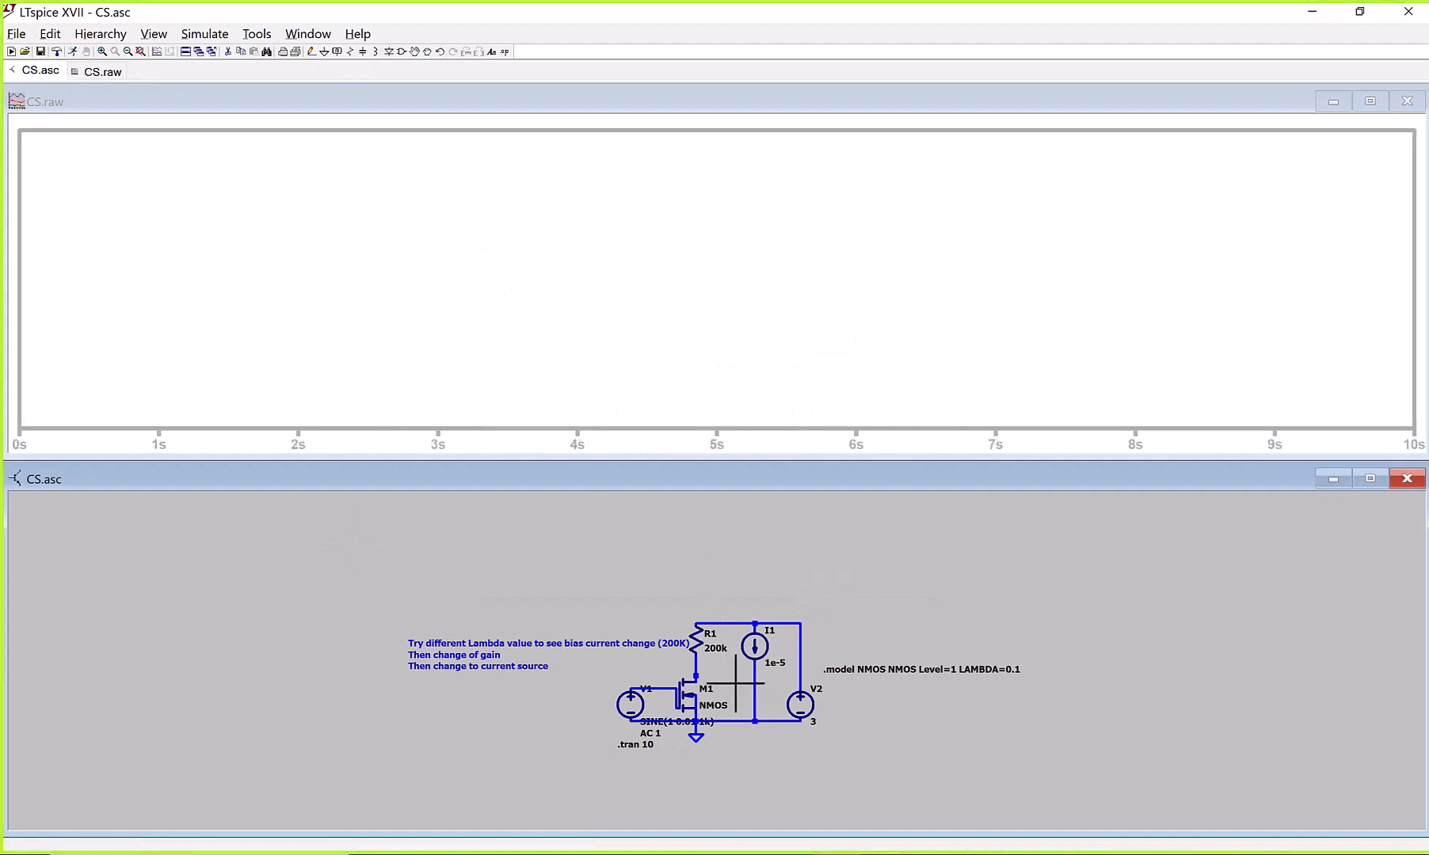
# - Run the transient simulation, then shorten the .tran stop time to 0.1 s and again to 0.01 s
pyautogui.click(697, 665)
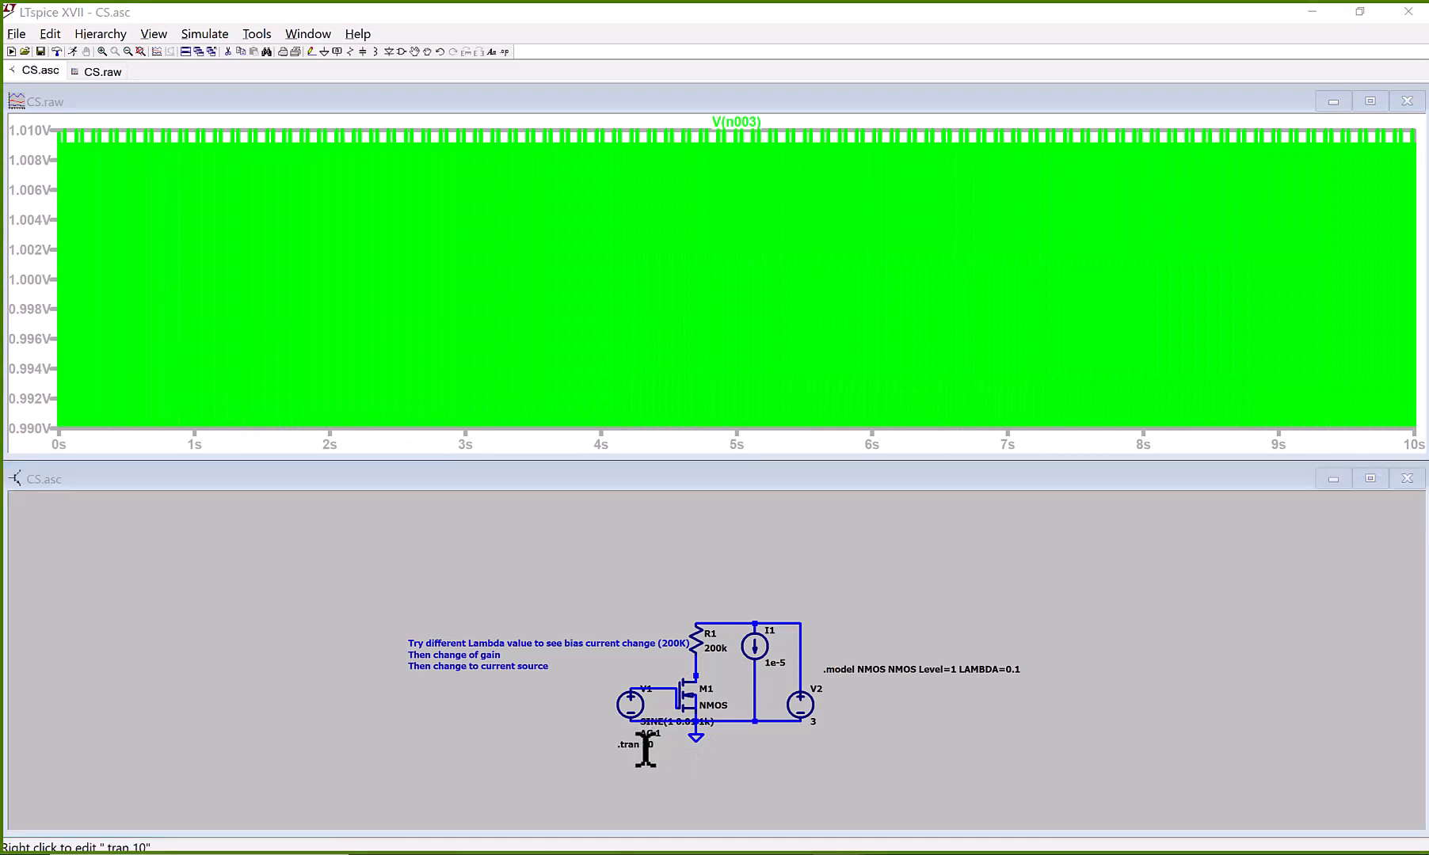
pyautogui.doubleClick(641, 744)
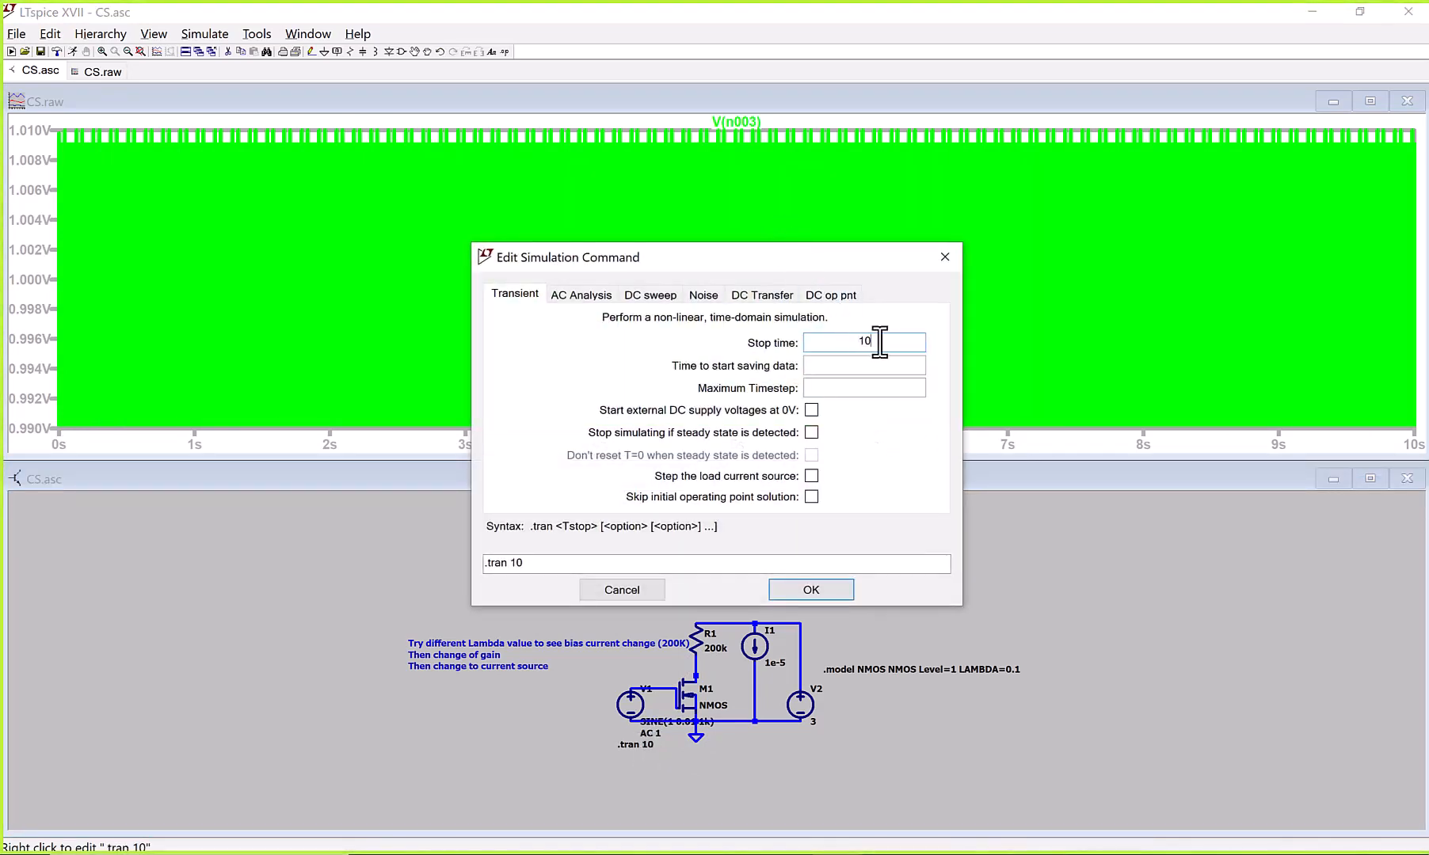
pyautogui.write('0,')
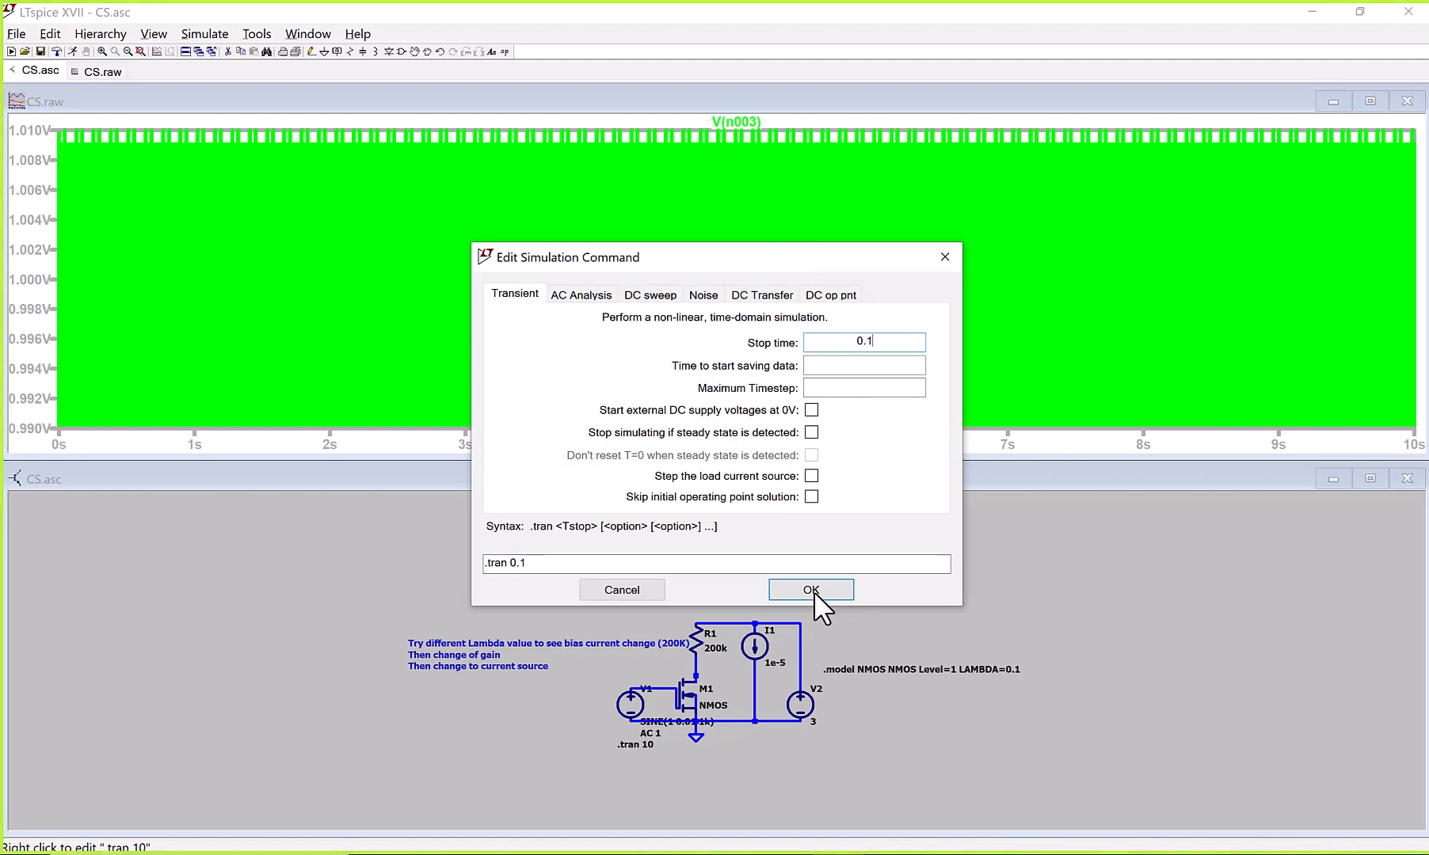
pyautogui.click(809, 589)
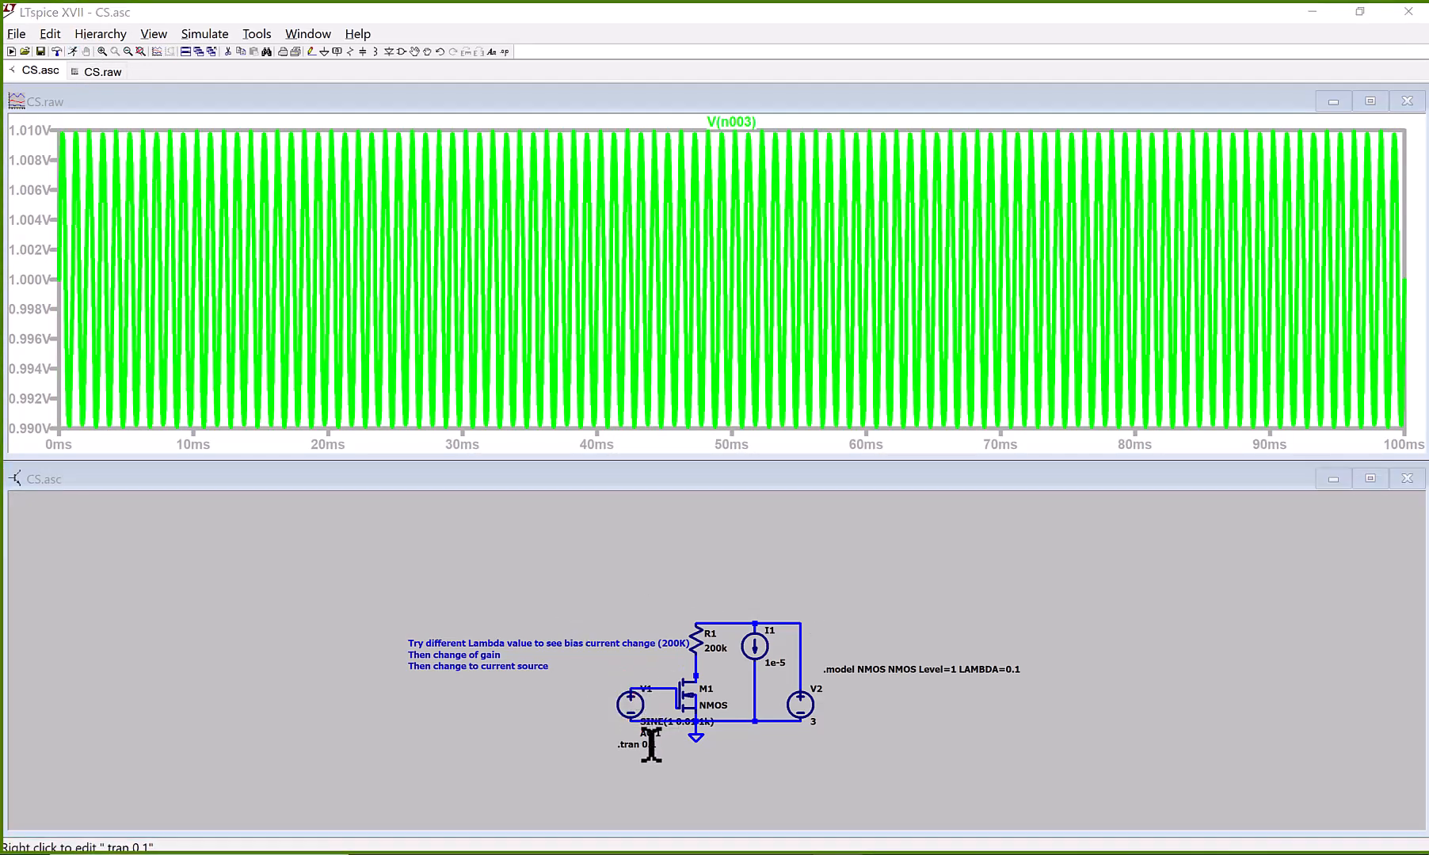
pyautogui.doubleClick(635, 745)
pyautogui.write('0.01')
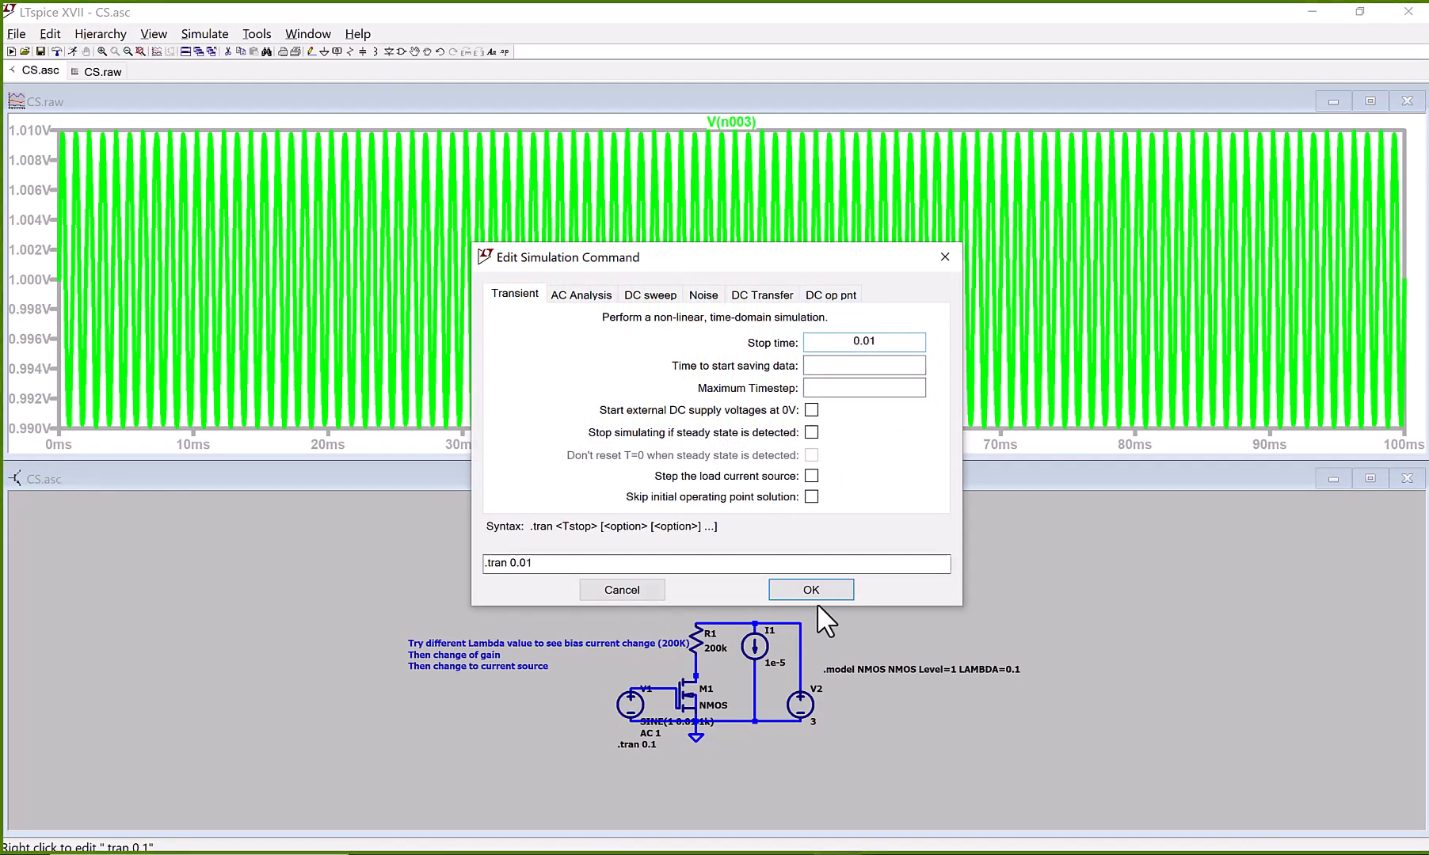
pyautogui.click(809, 589)
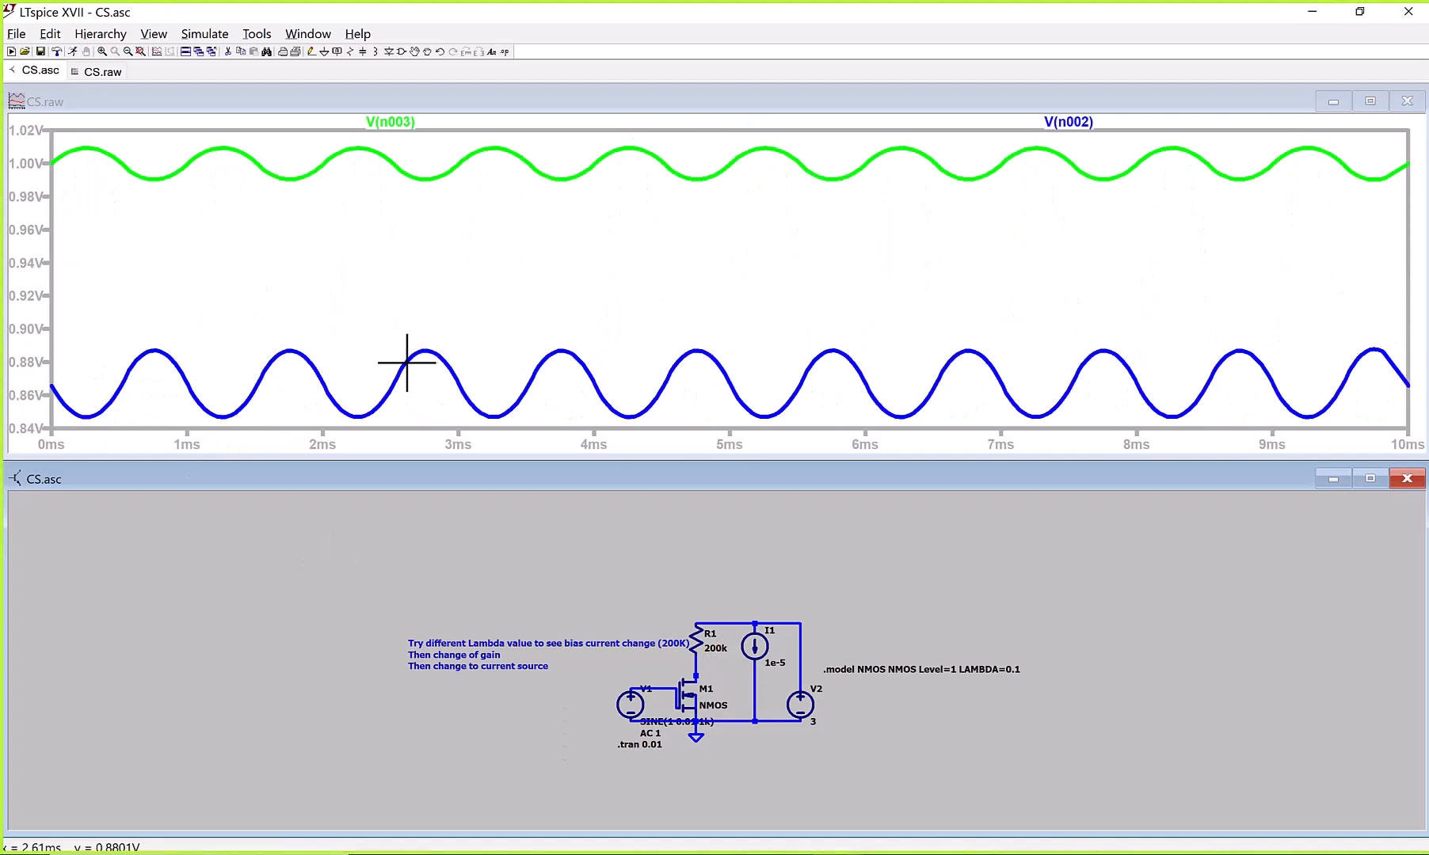
pyautogui.moveTo(228, 168)
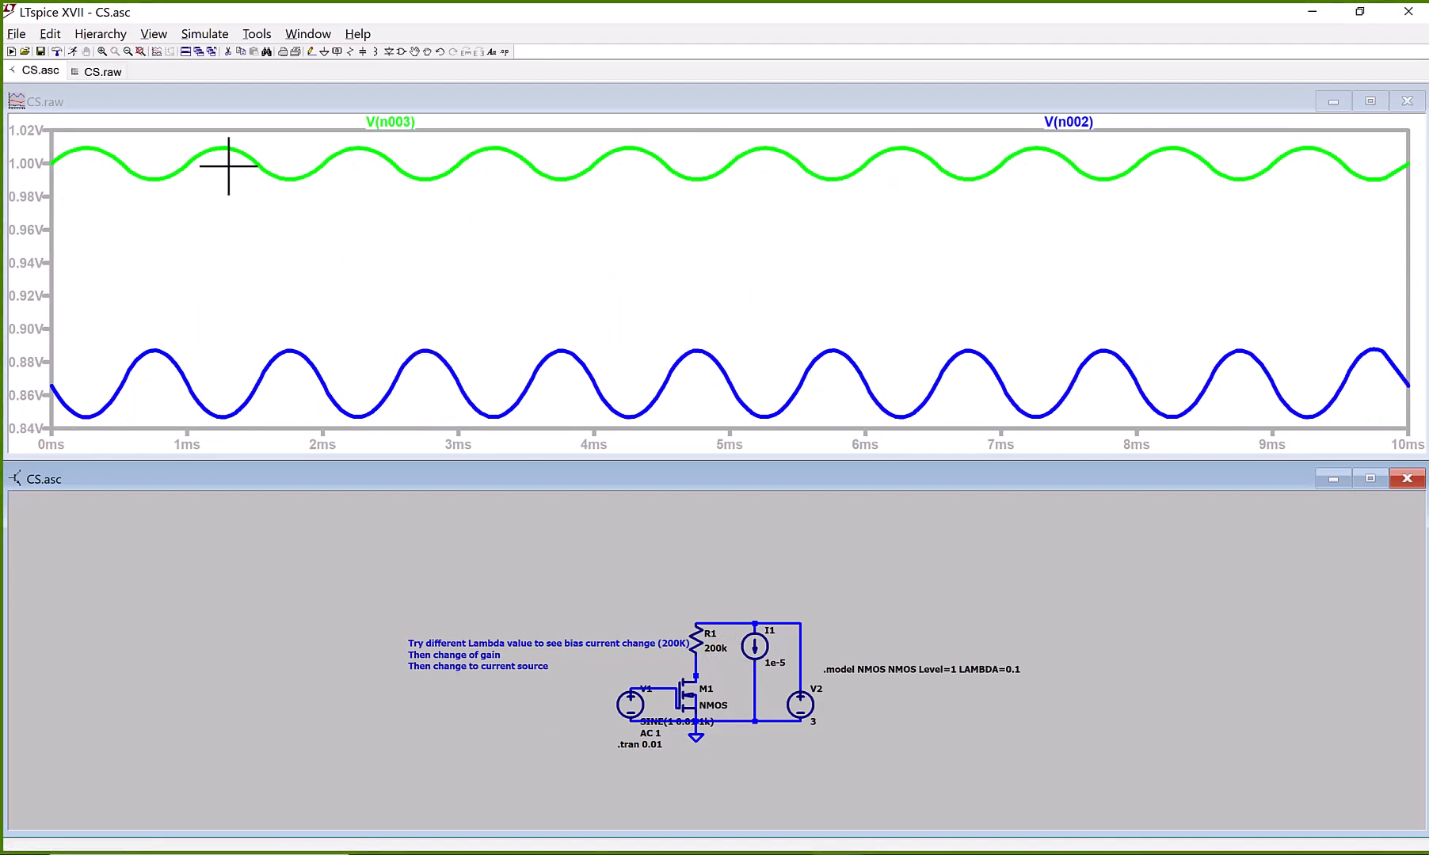
pyautogui.moveTo(283, 299)
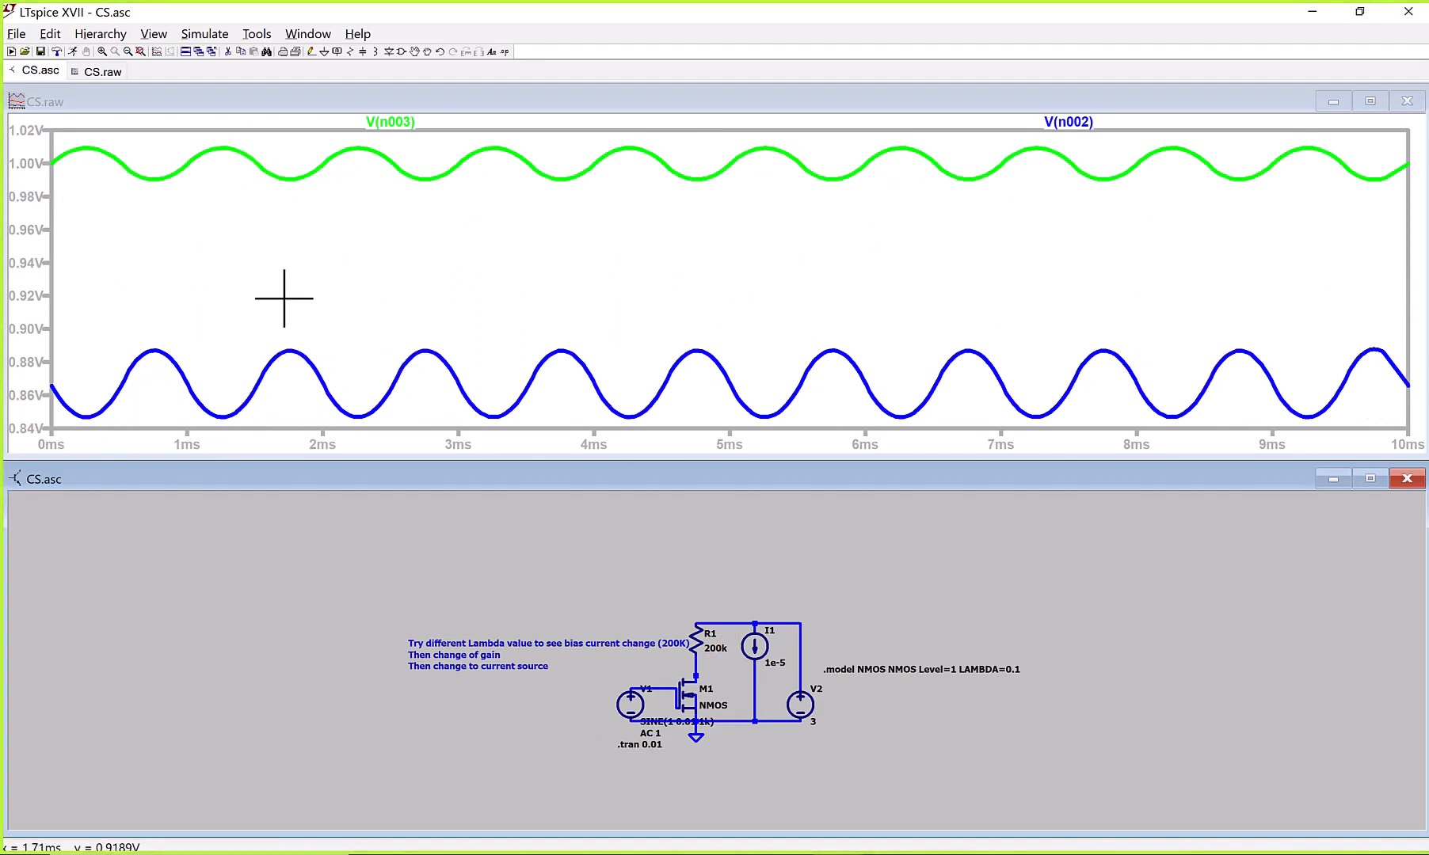
pyautogui.moveTo(295, 192)
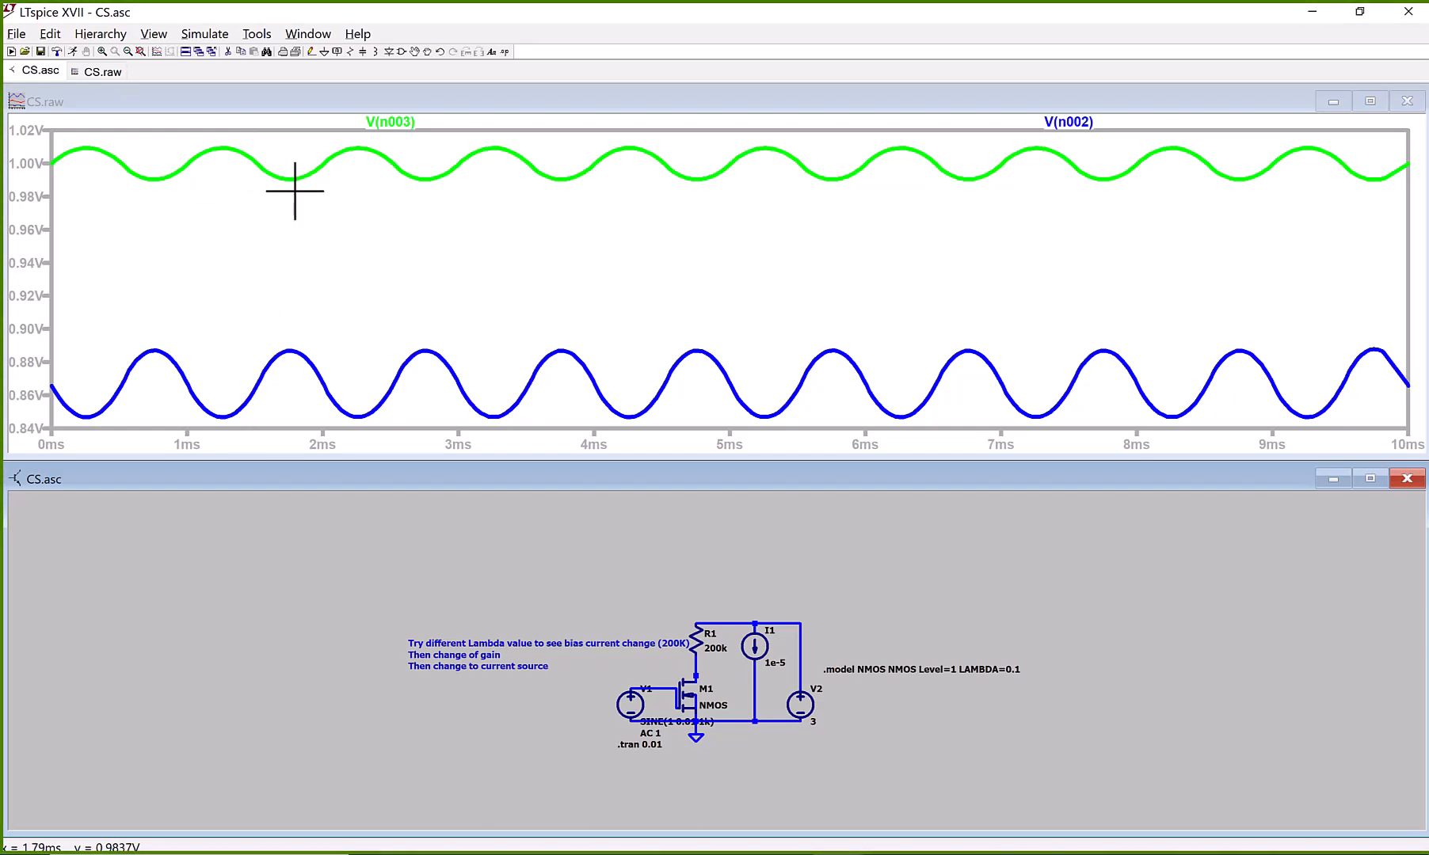
pyautogui.moveTo(939, 670)
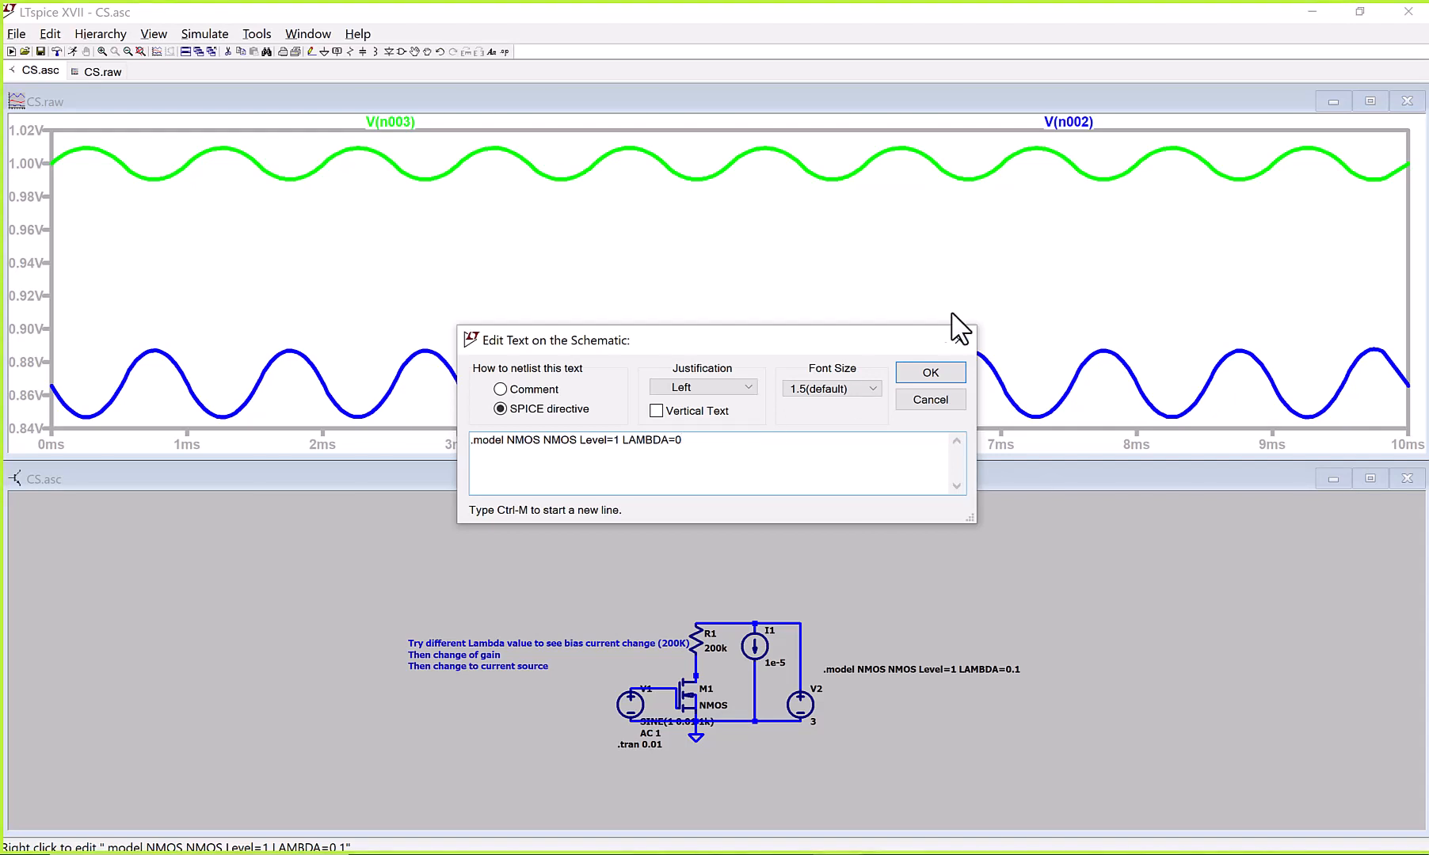
pyautogui.click(928, 372)
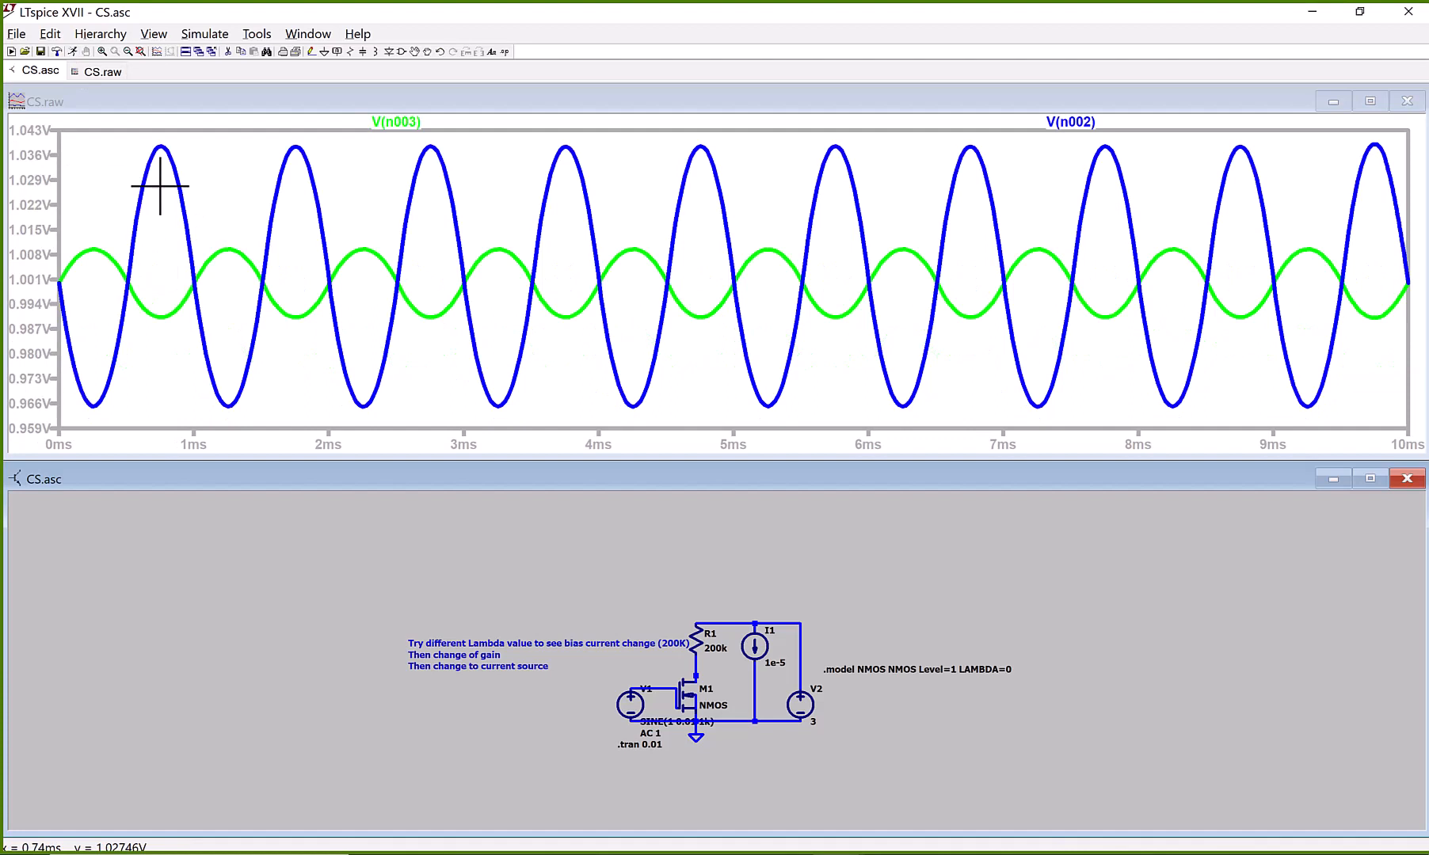
pyautogui.moveTo(143, 145)
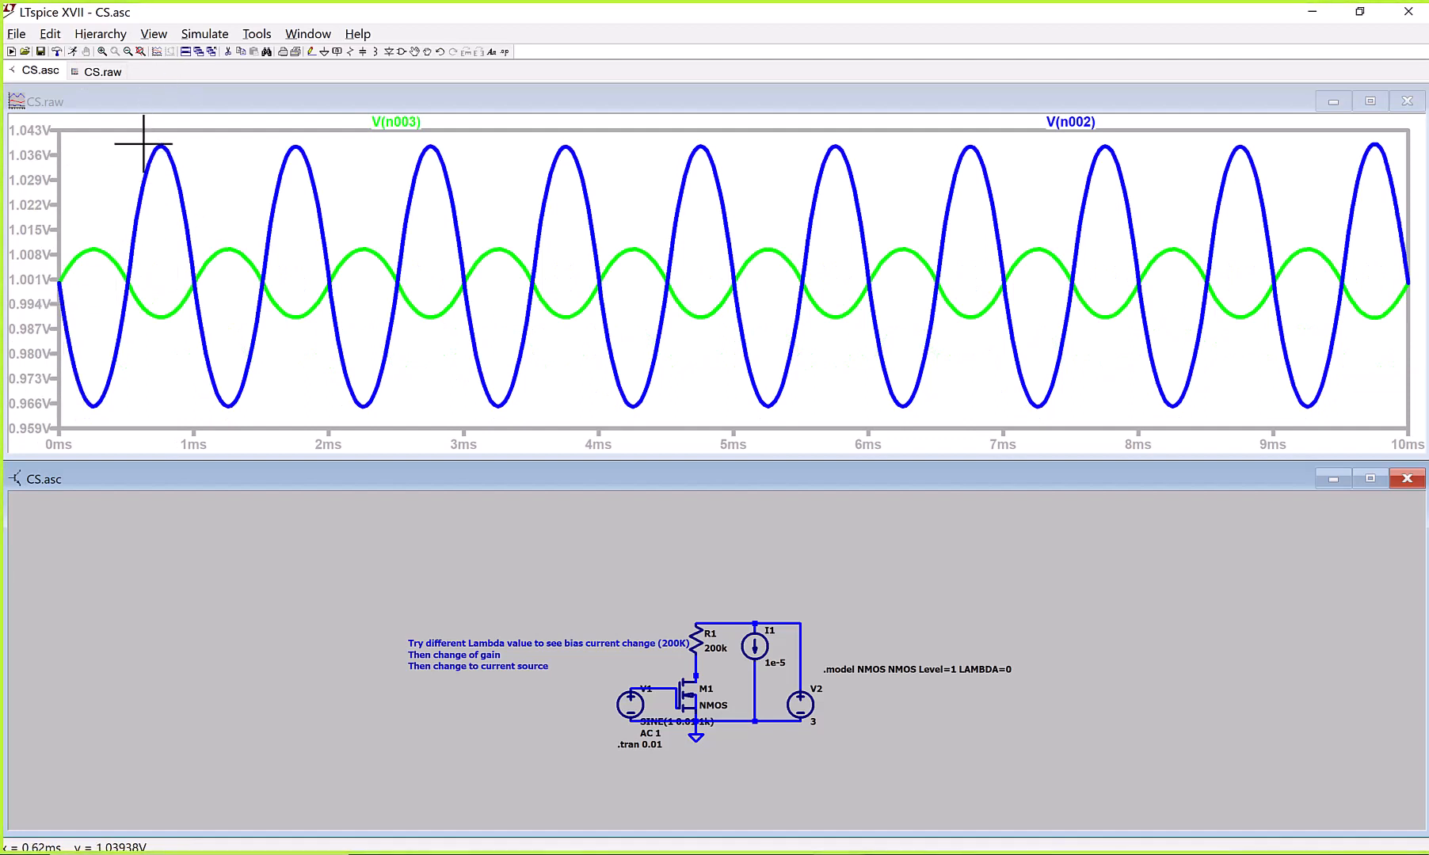
pyautogui.moveTo(92, 333)
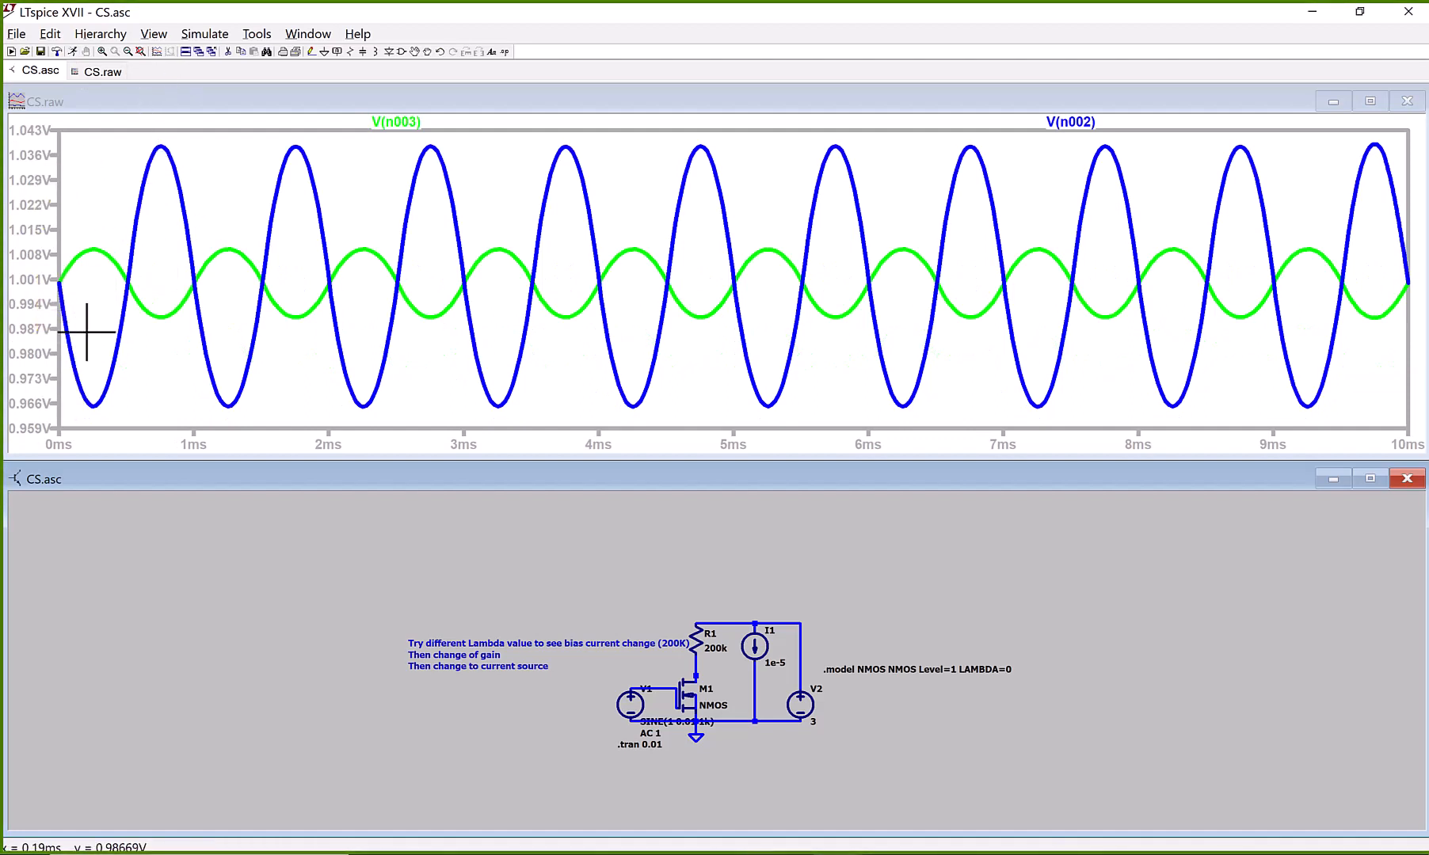
pyautogui.moveTo(145, 224)
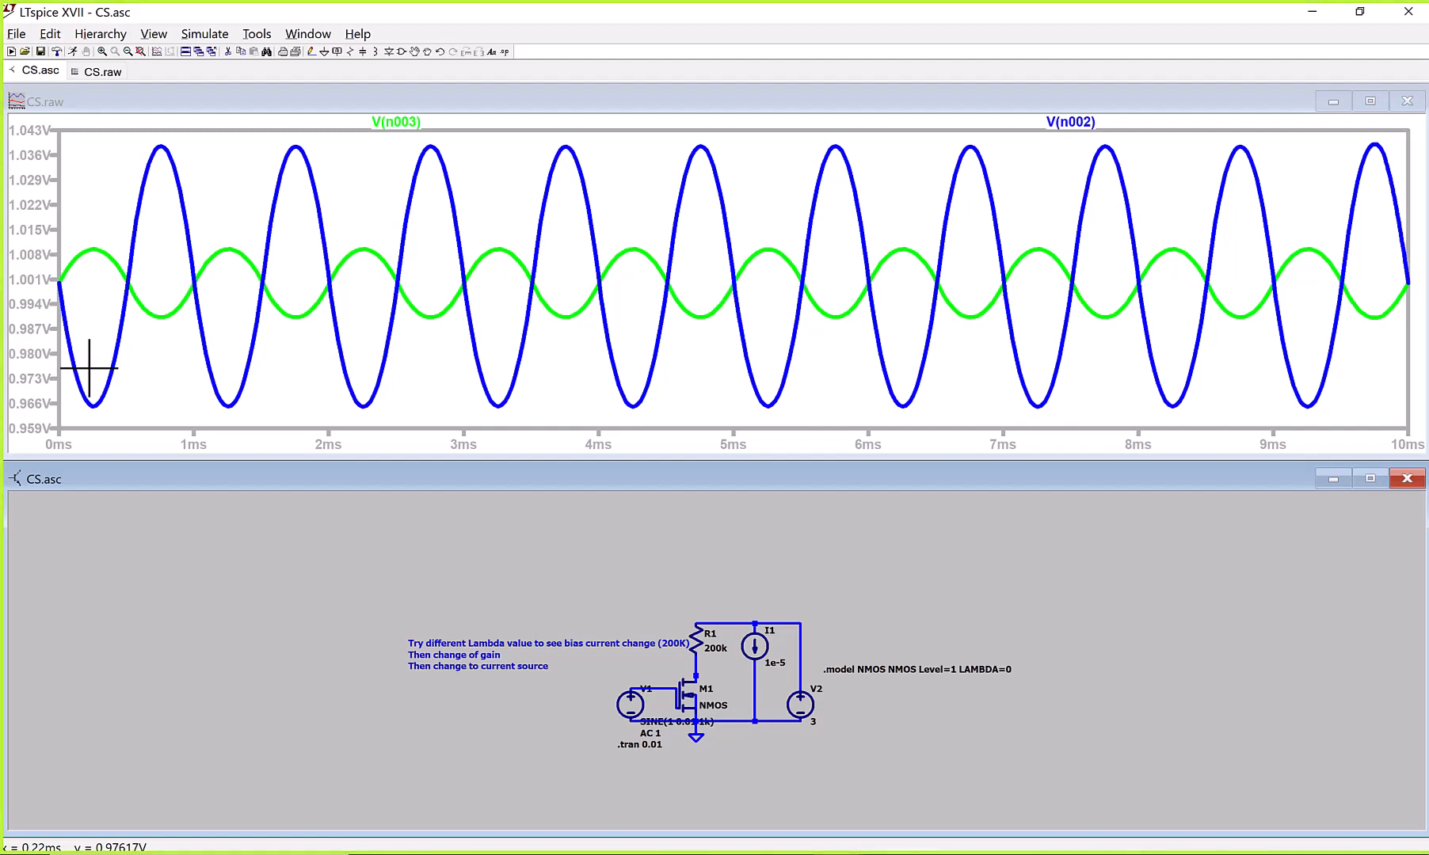
pyautogui.moveTo(297, 187)
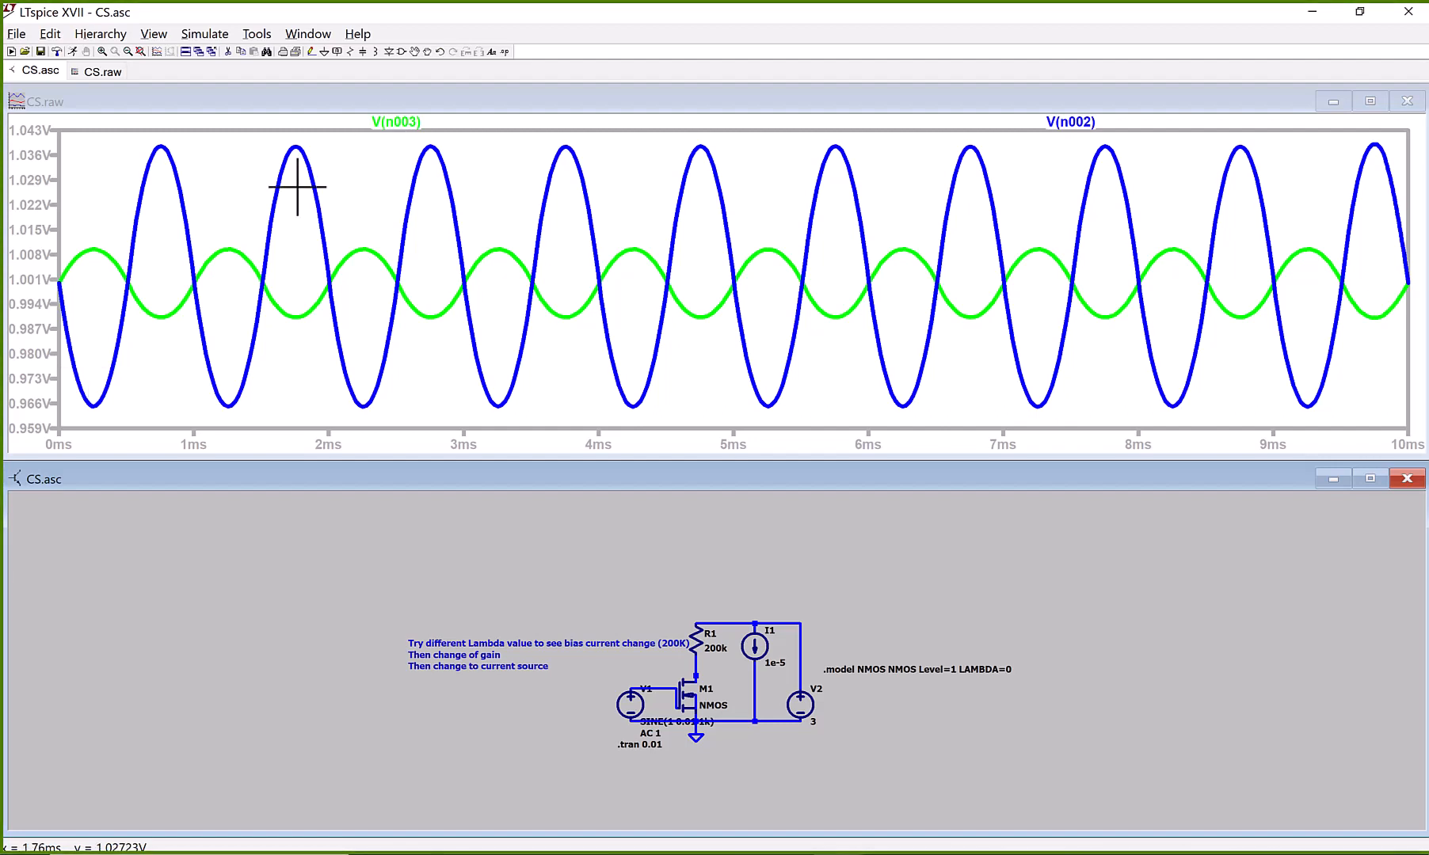
pyautogui.moveTo(350, 165)
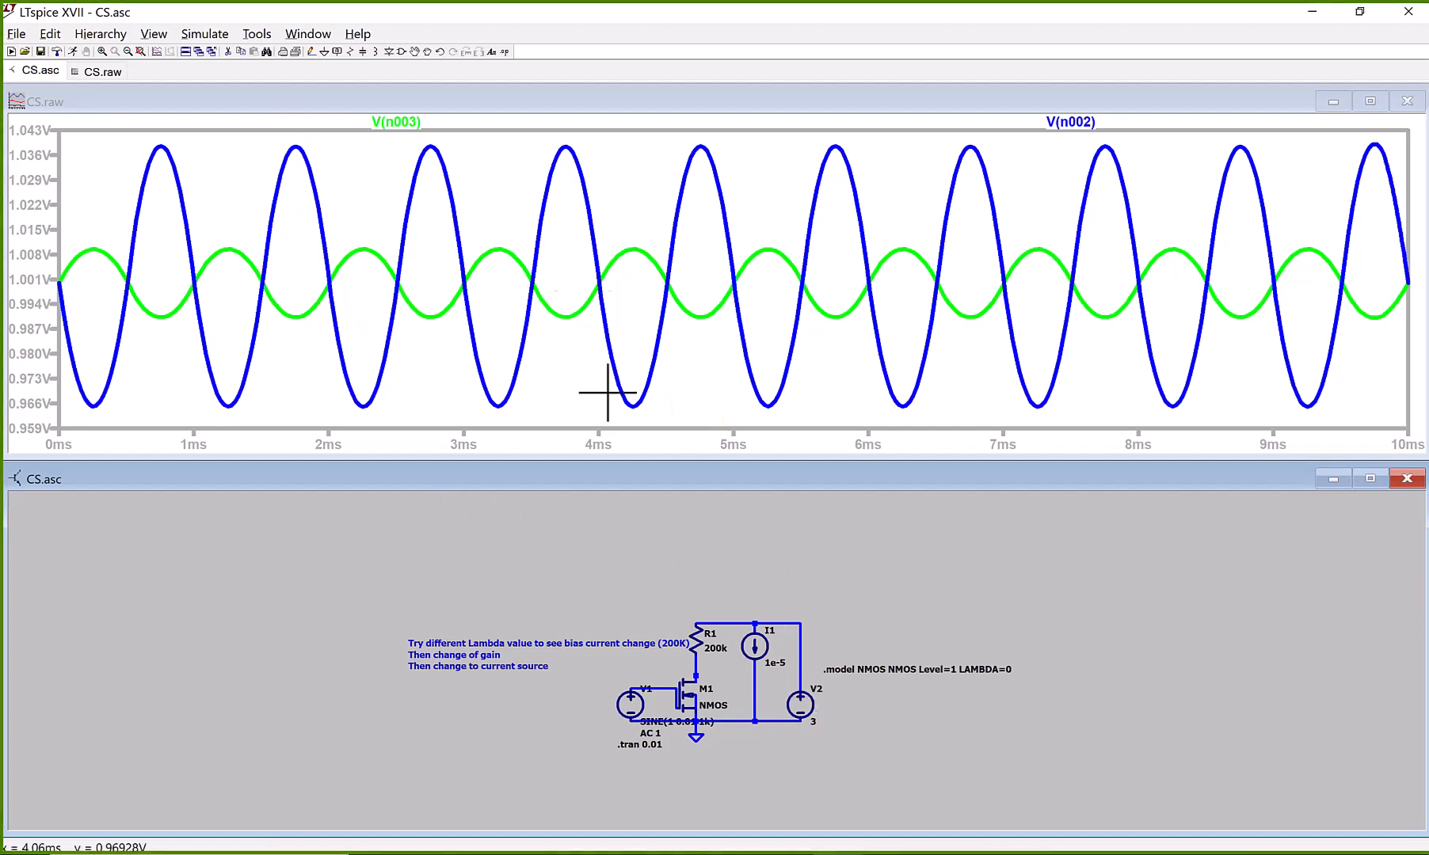
pyautogui.moveTo(734, 189)
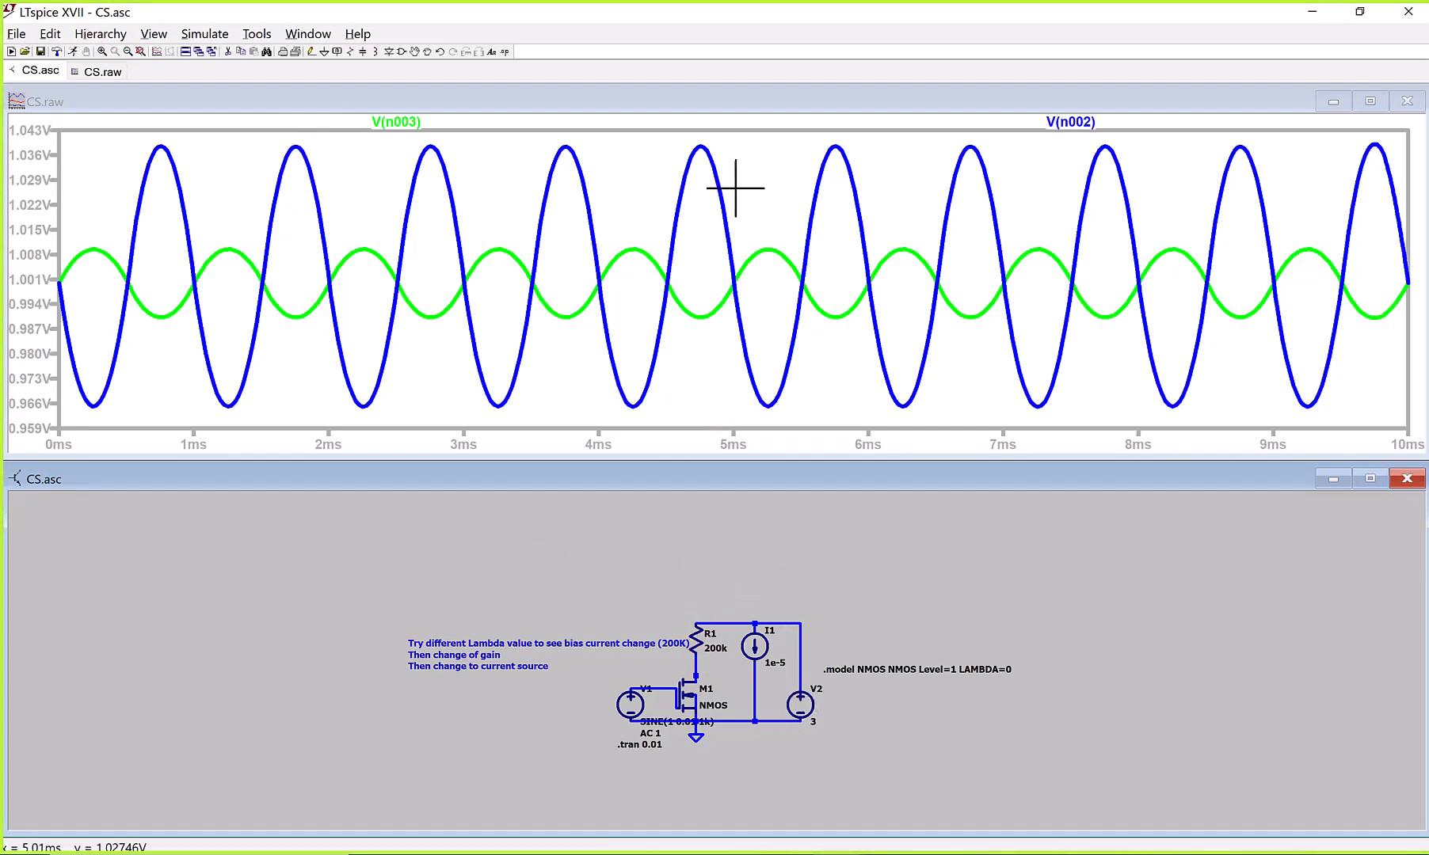
pyautogui.rightClick(736, 189)
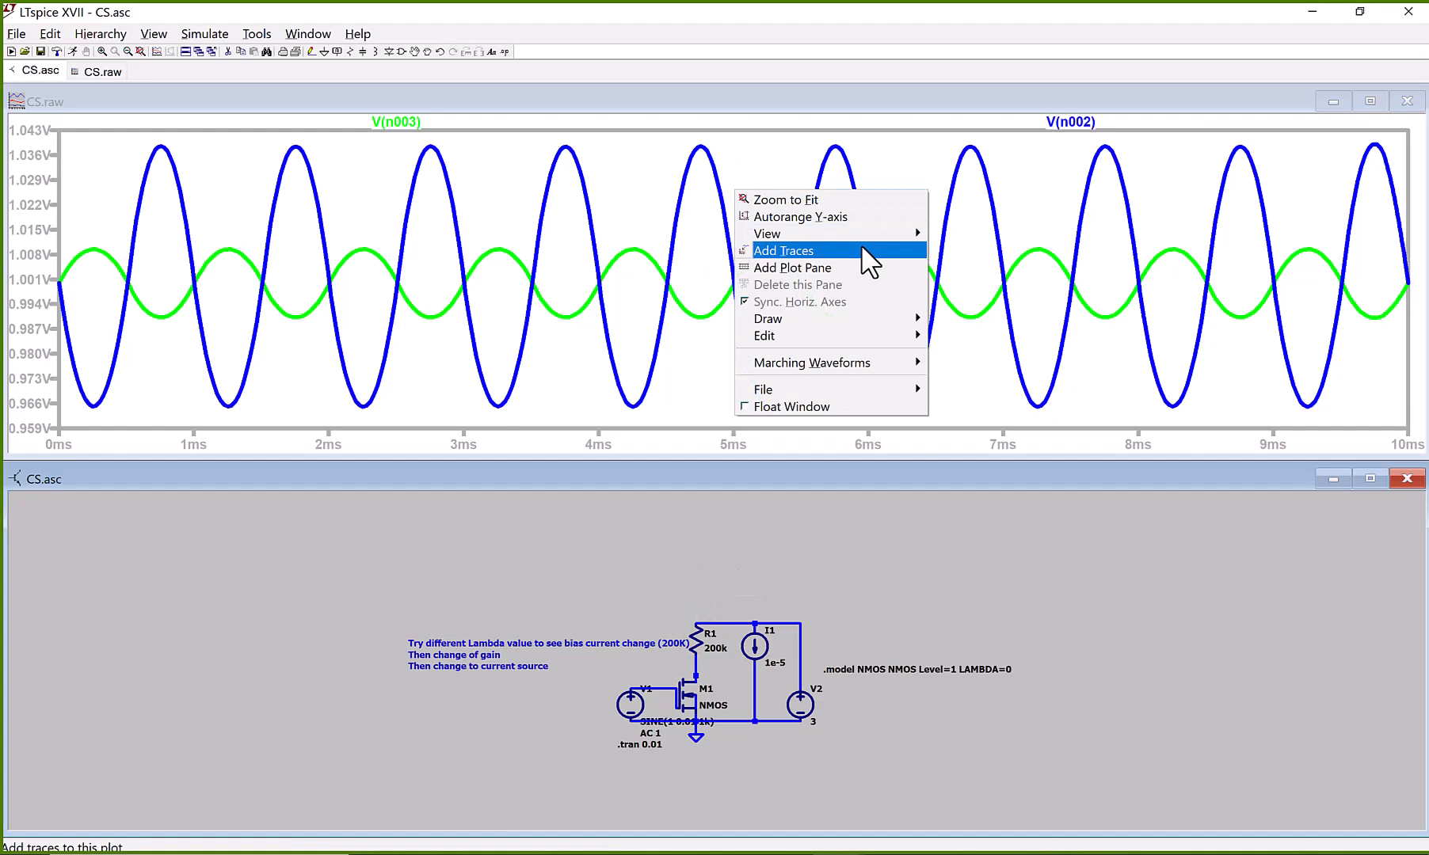
pyautogui.moveTo(911, 277)
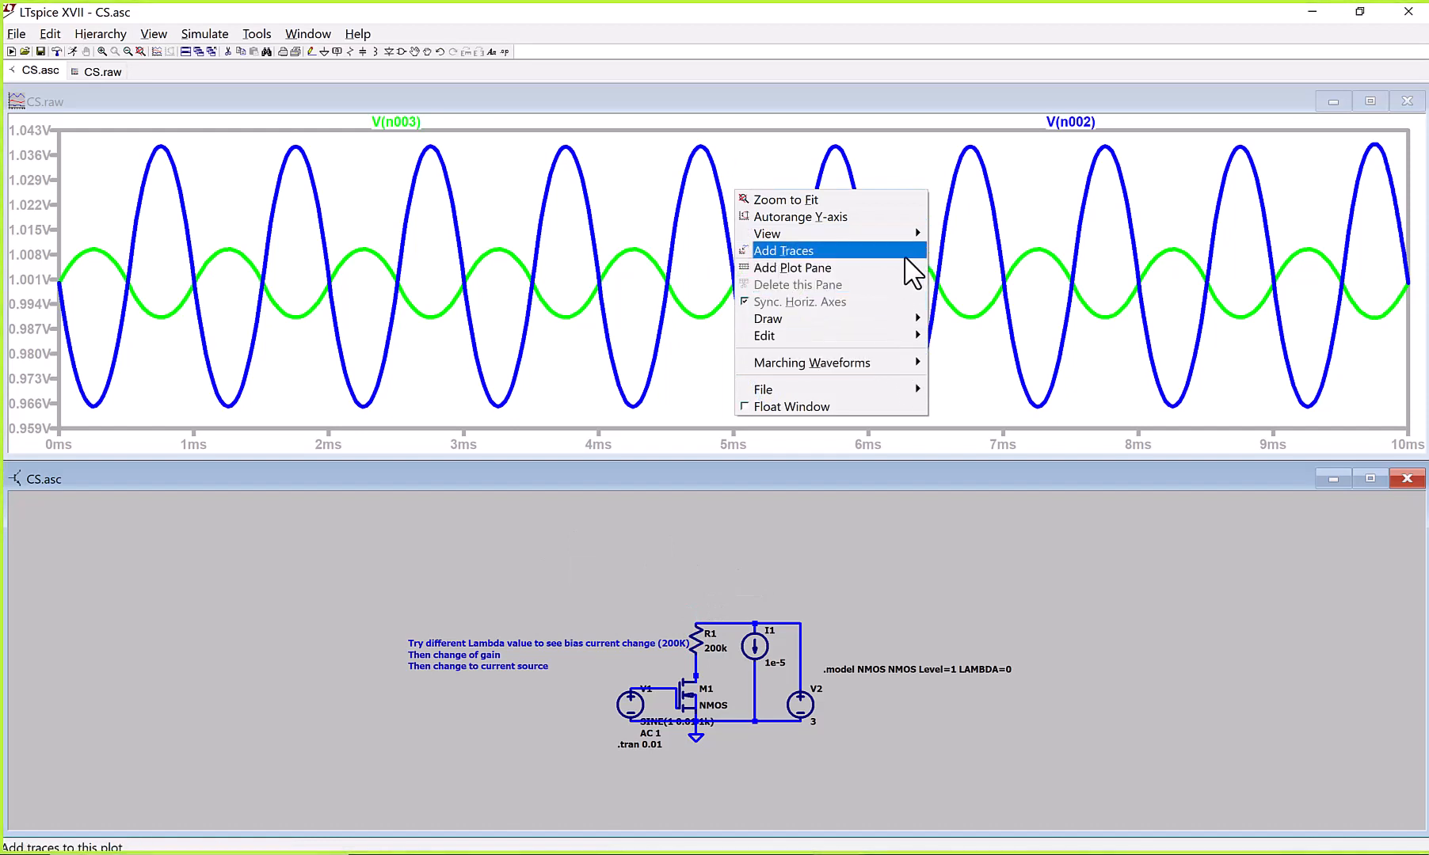
pyautogui.click(782, 250)
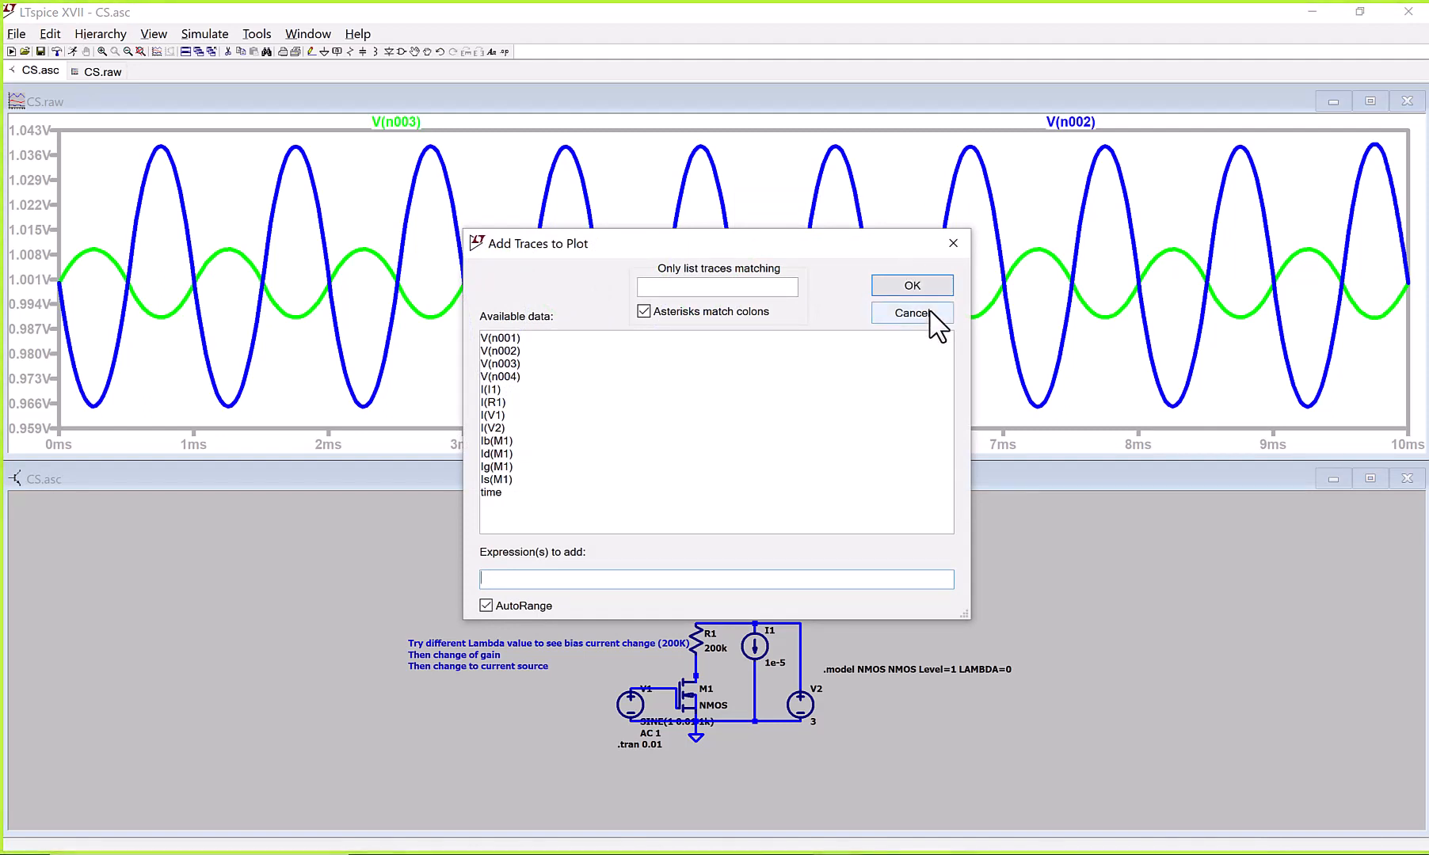
pyautogui.click(911, 312)
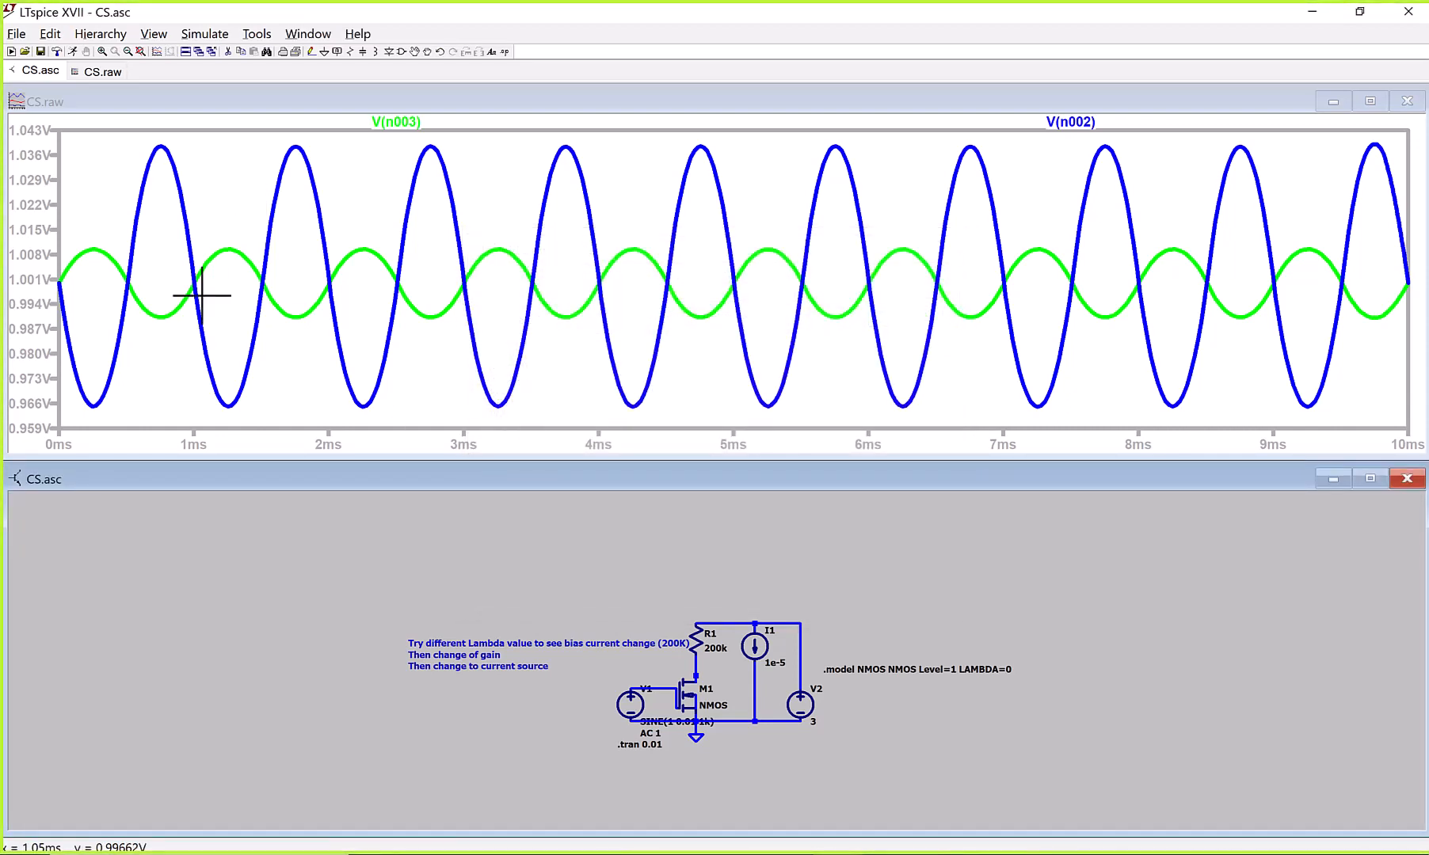
pyautogui.moveTo(239, 244)
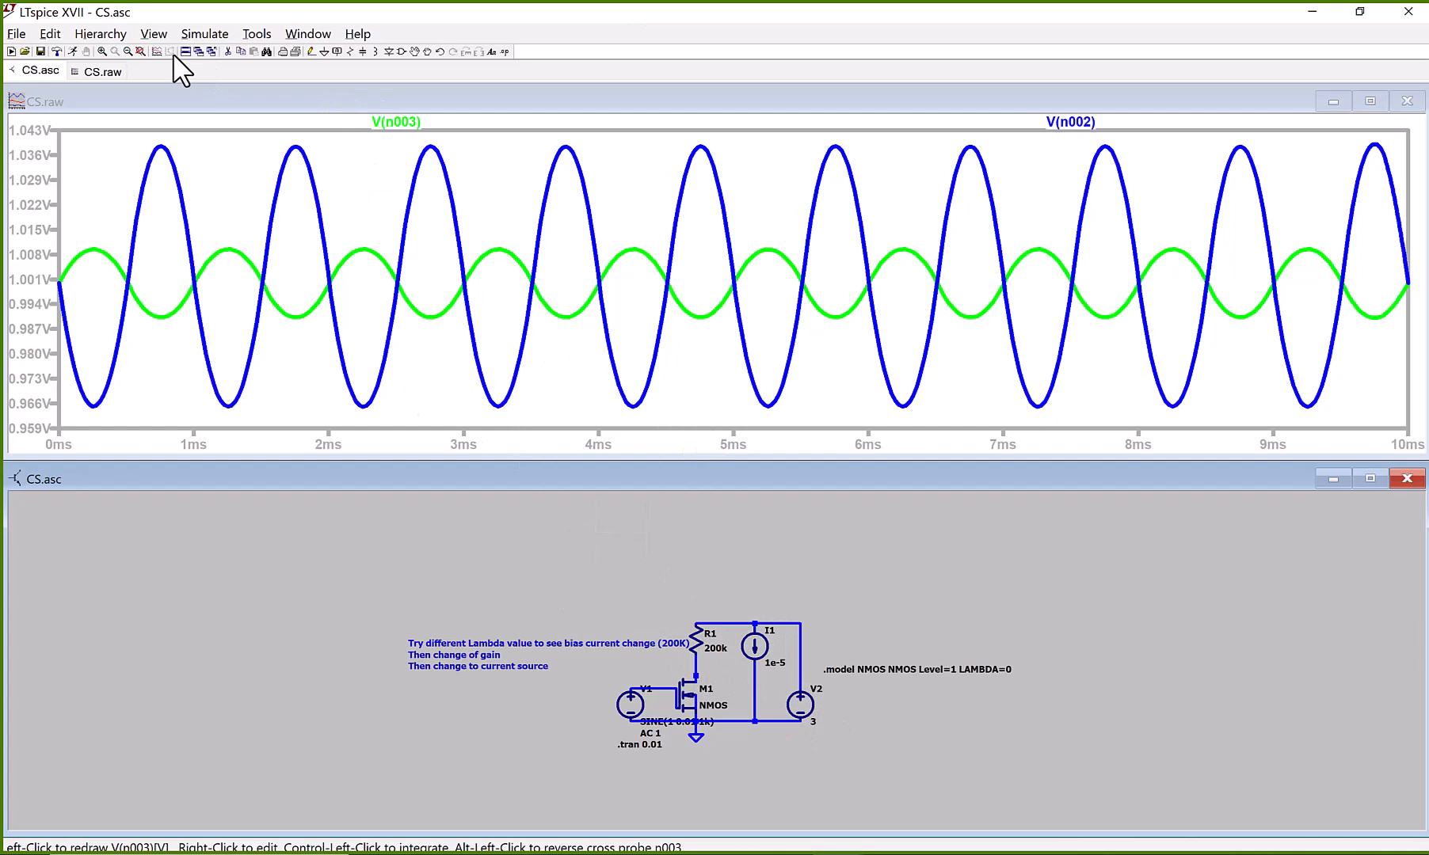
pyautogui.moveTo(147, 83)
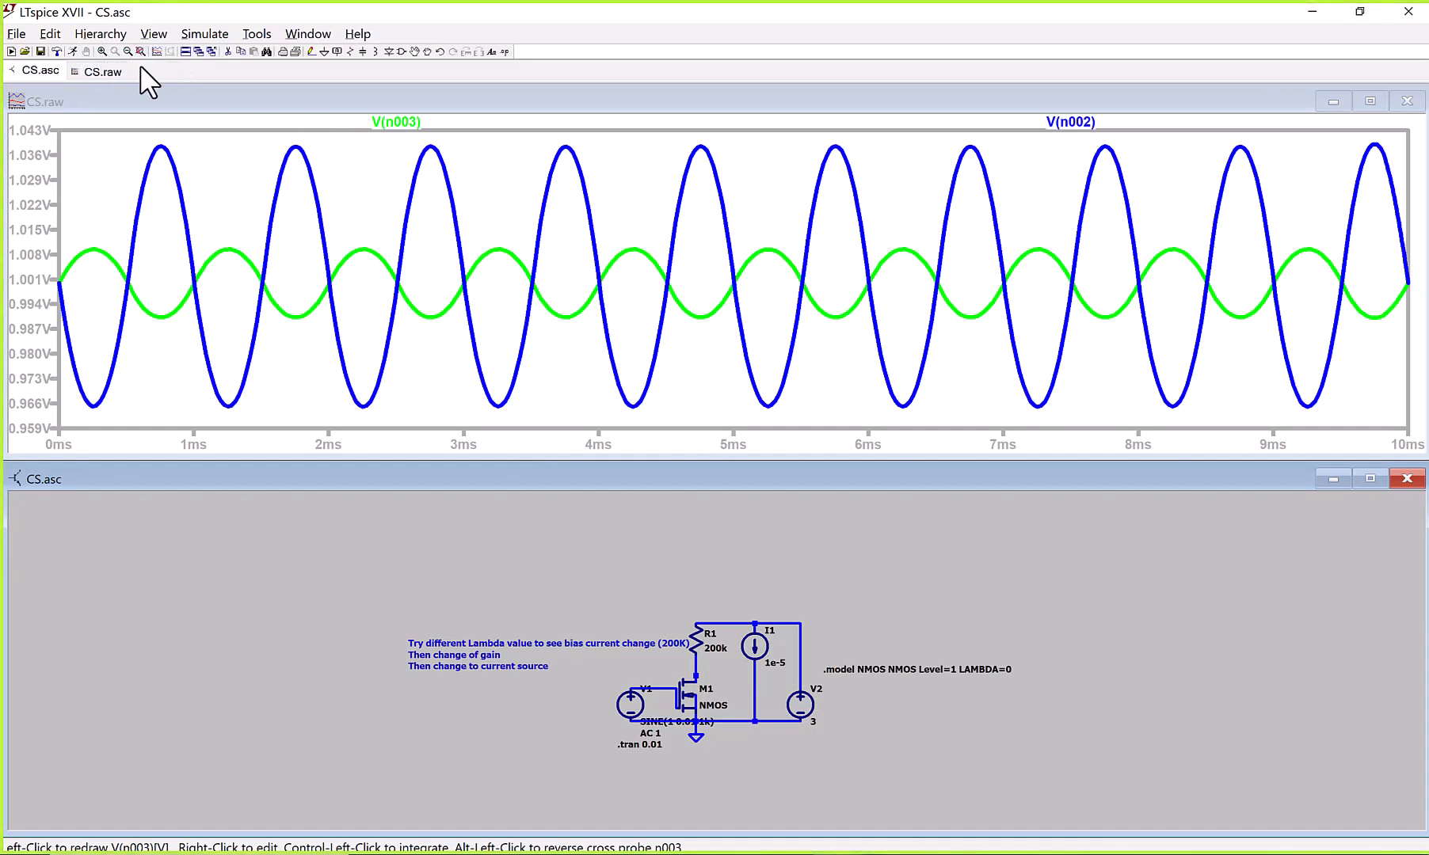
pyautogui.moveTo(445, 95)
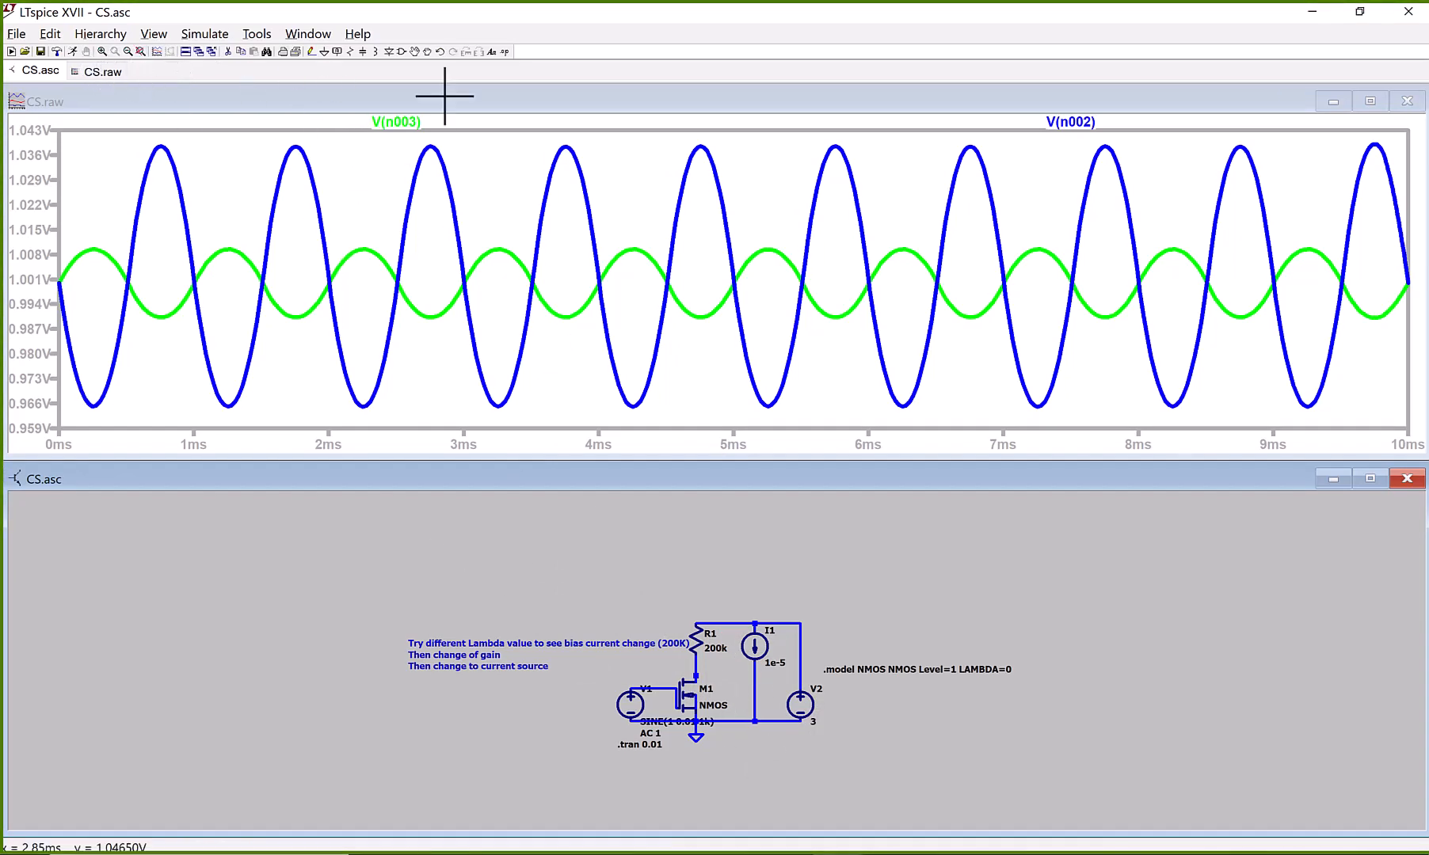
pyautogui.moveTo(664, 530)
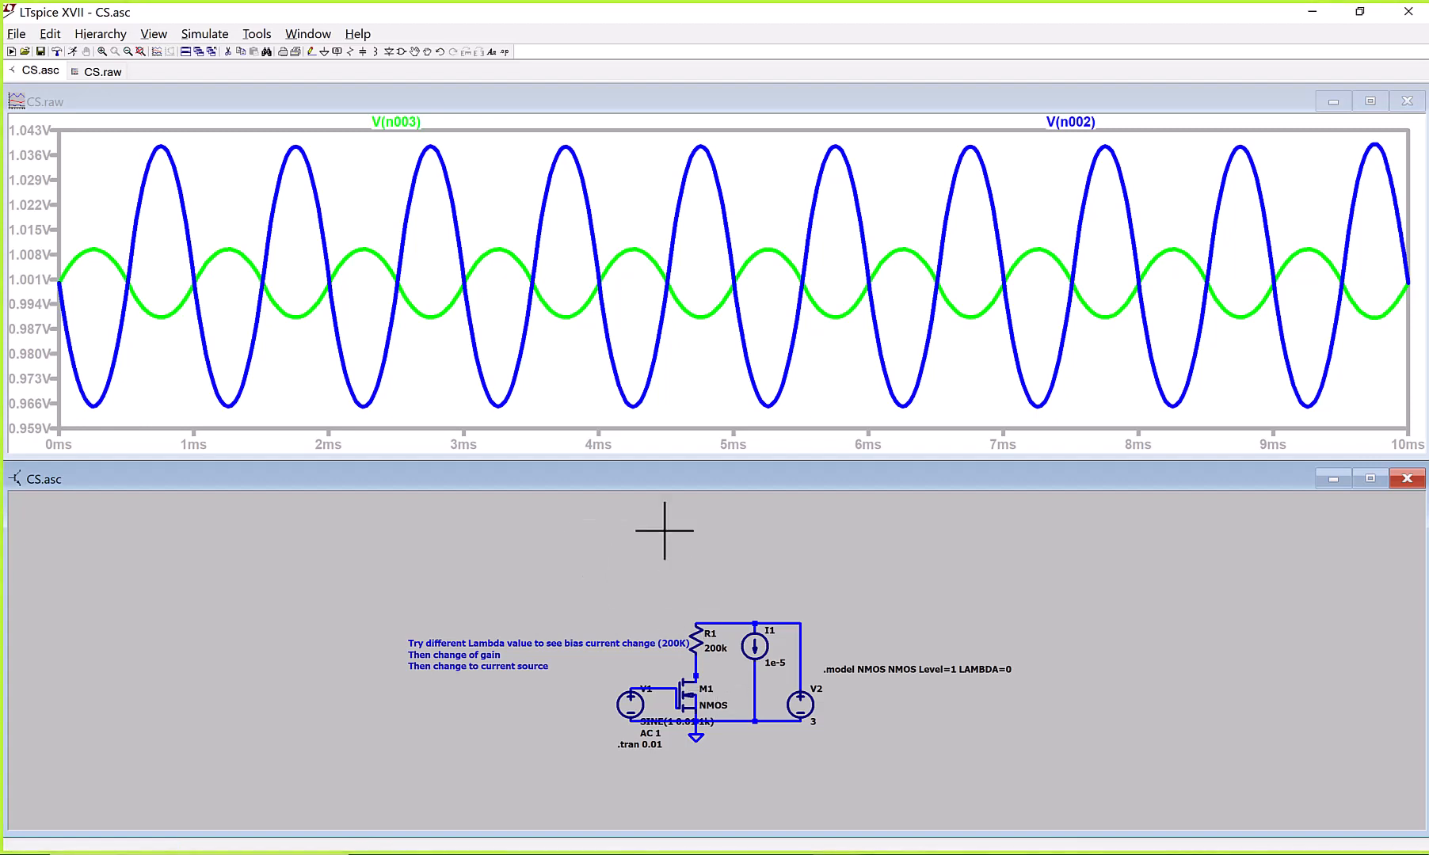
pyautogui.moveTo(719, 610)
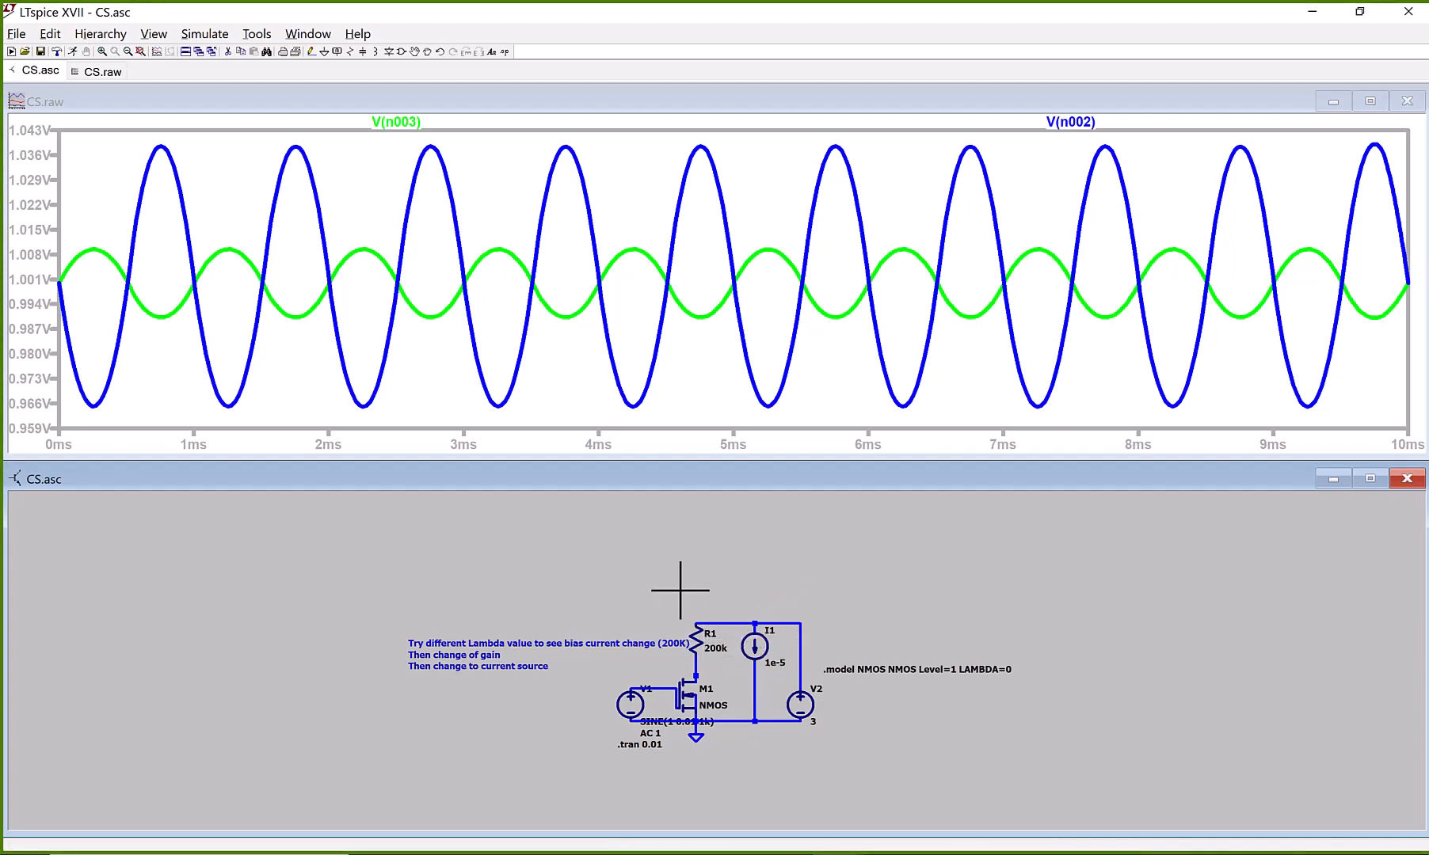
pyautogui.moveTo(888, 678)
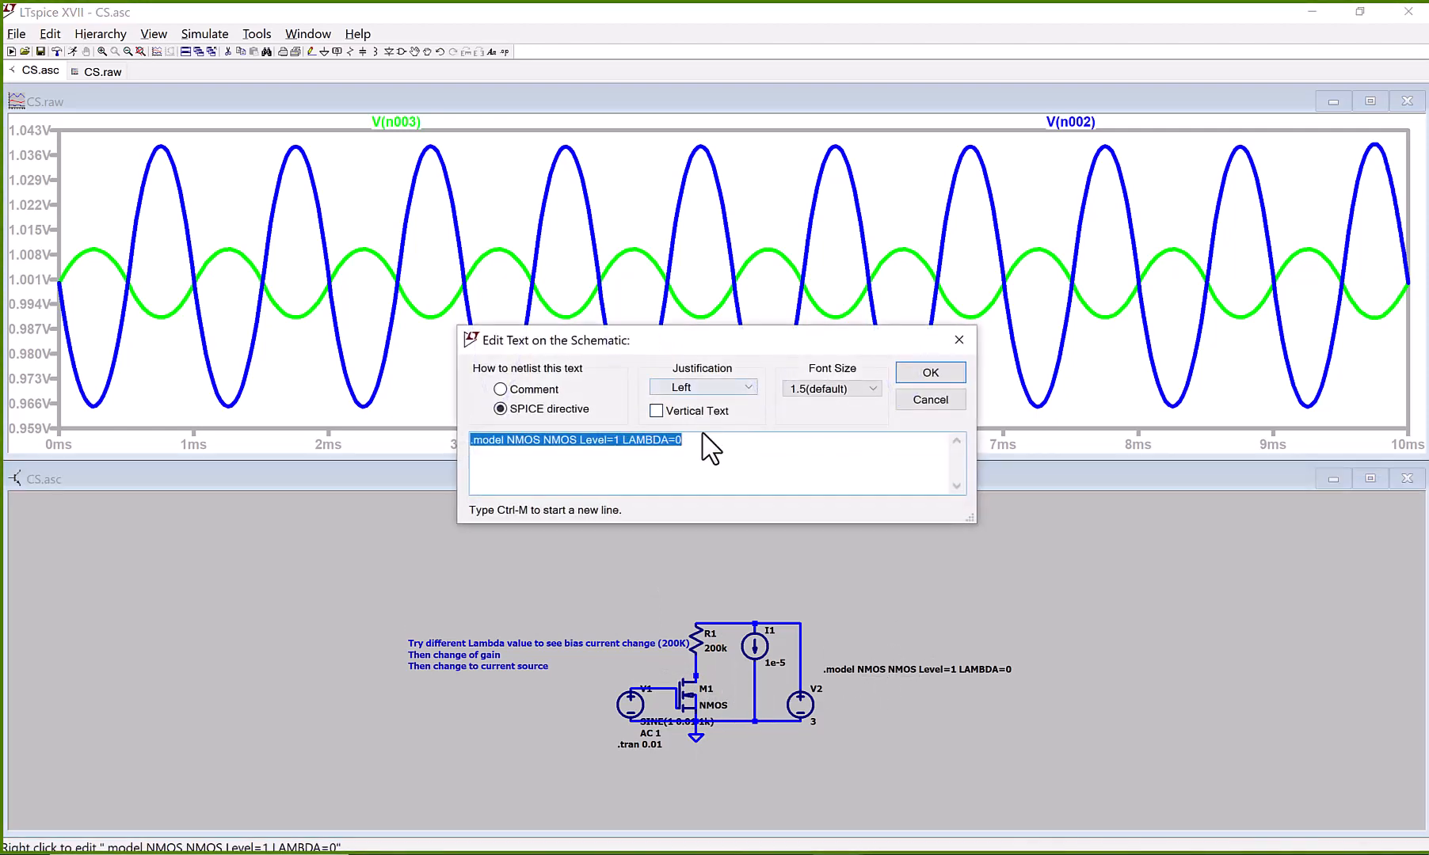
# - Change the NMOS model's LAMBDA from 0 to 0.1 and apply it
pyautogui.write('.1')
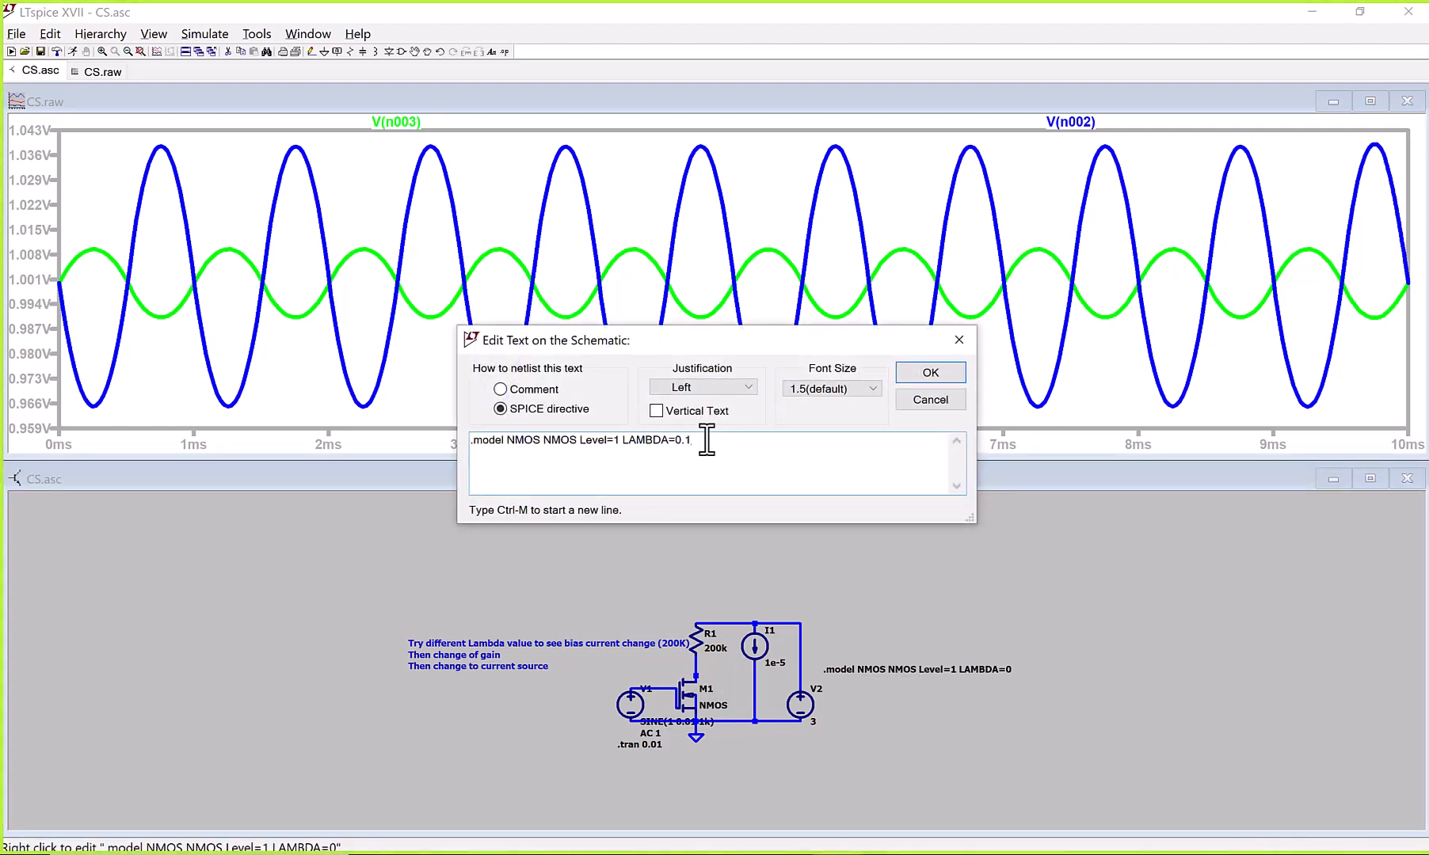
pyautogui.click(928, 373)
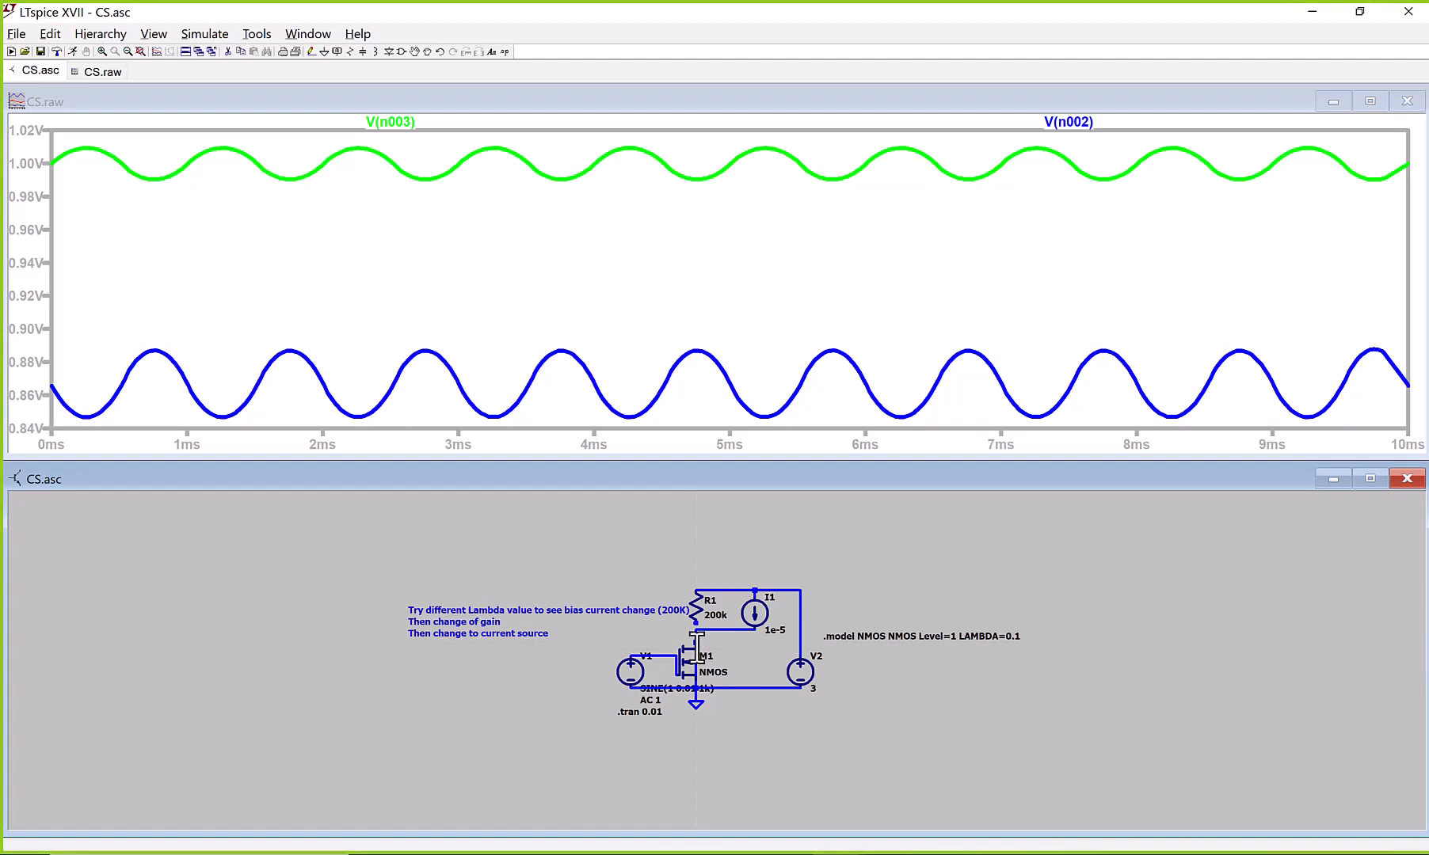
pyautogui.moveTo(676, 553)
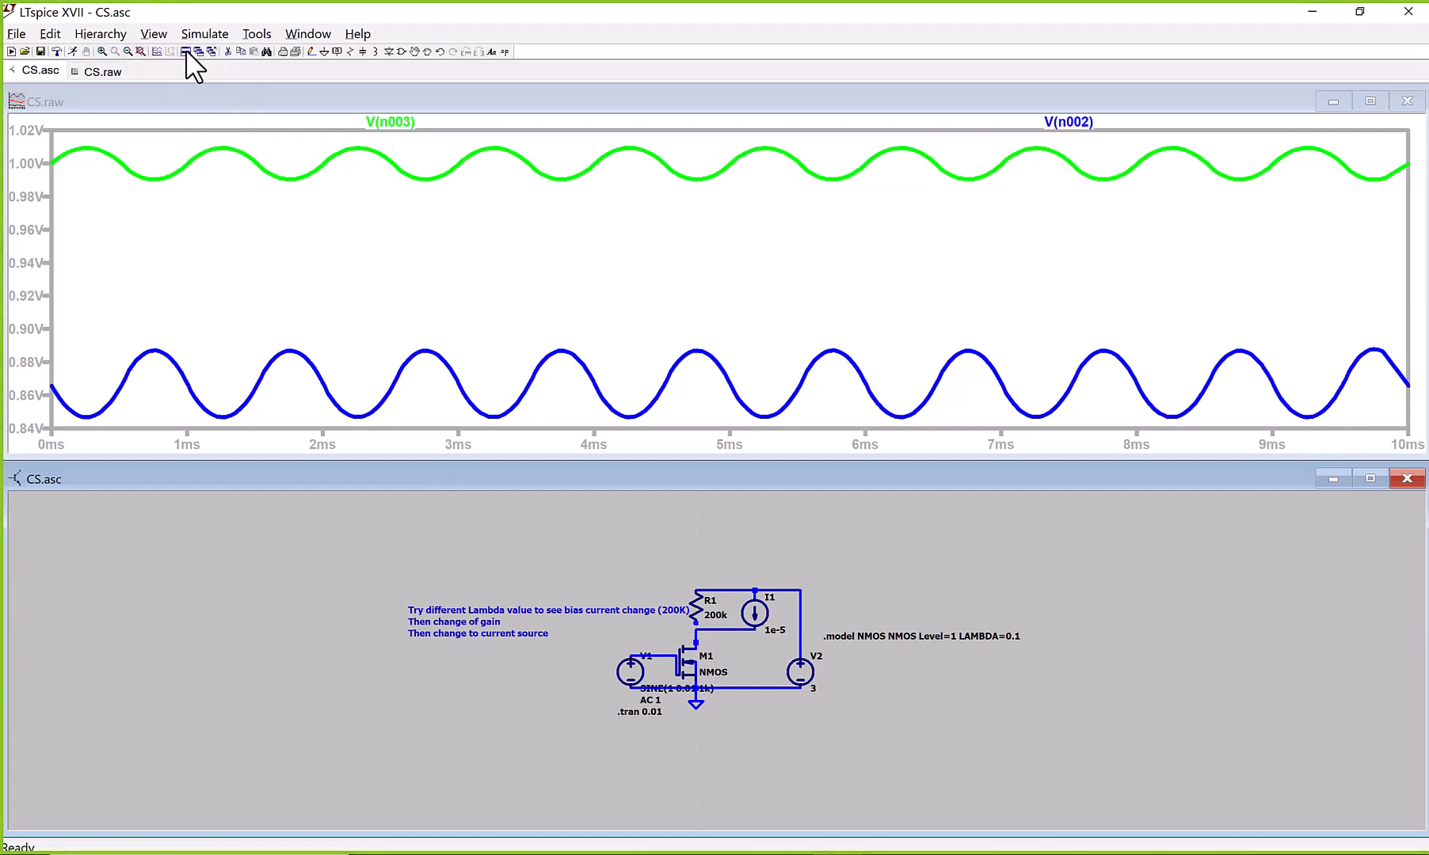
pyautogui.moveTo(119, 63)
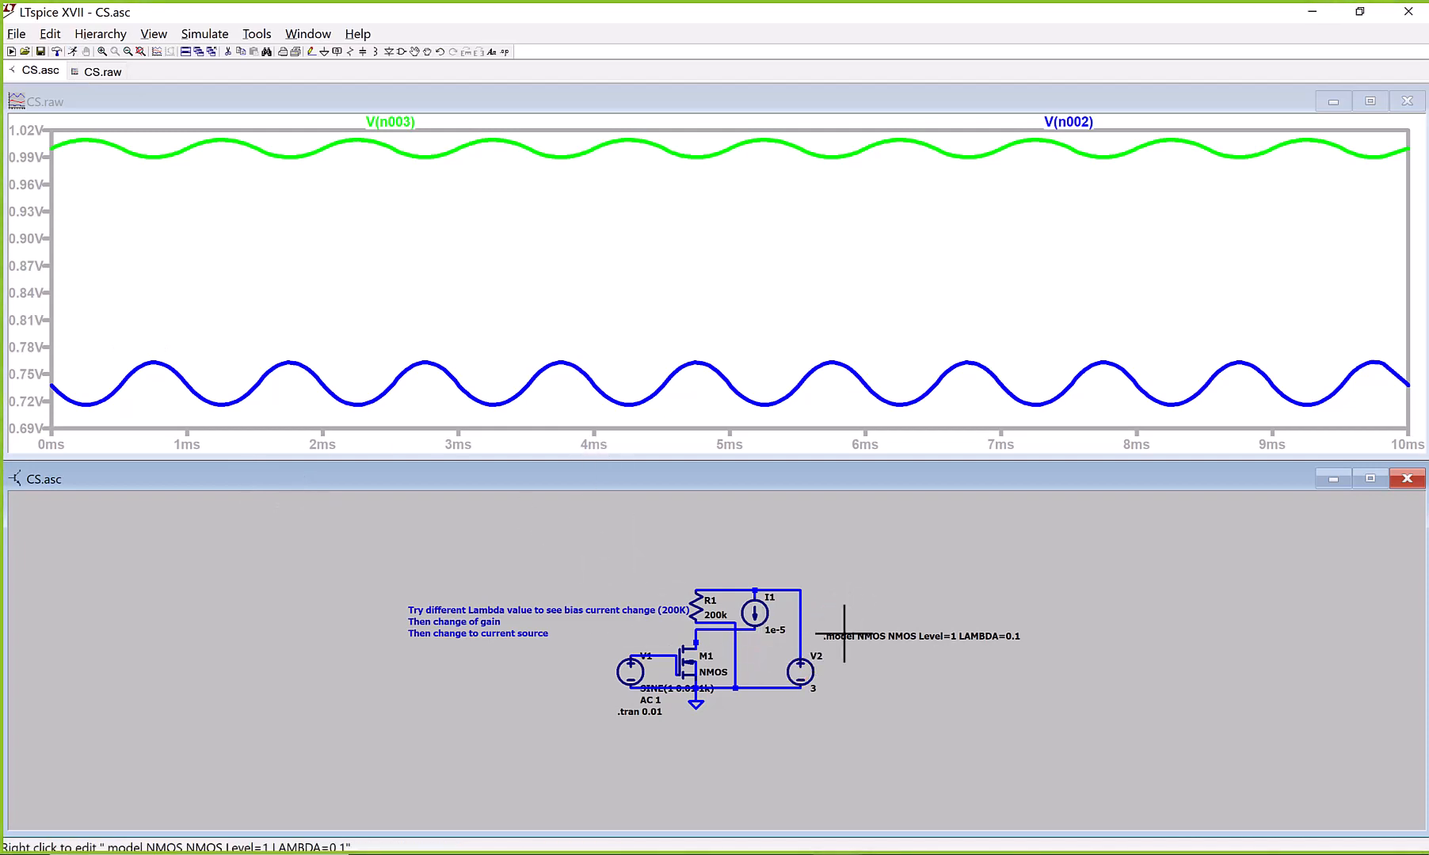
pyautogui.moveTo(935, 640)
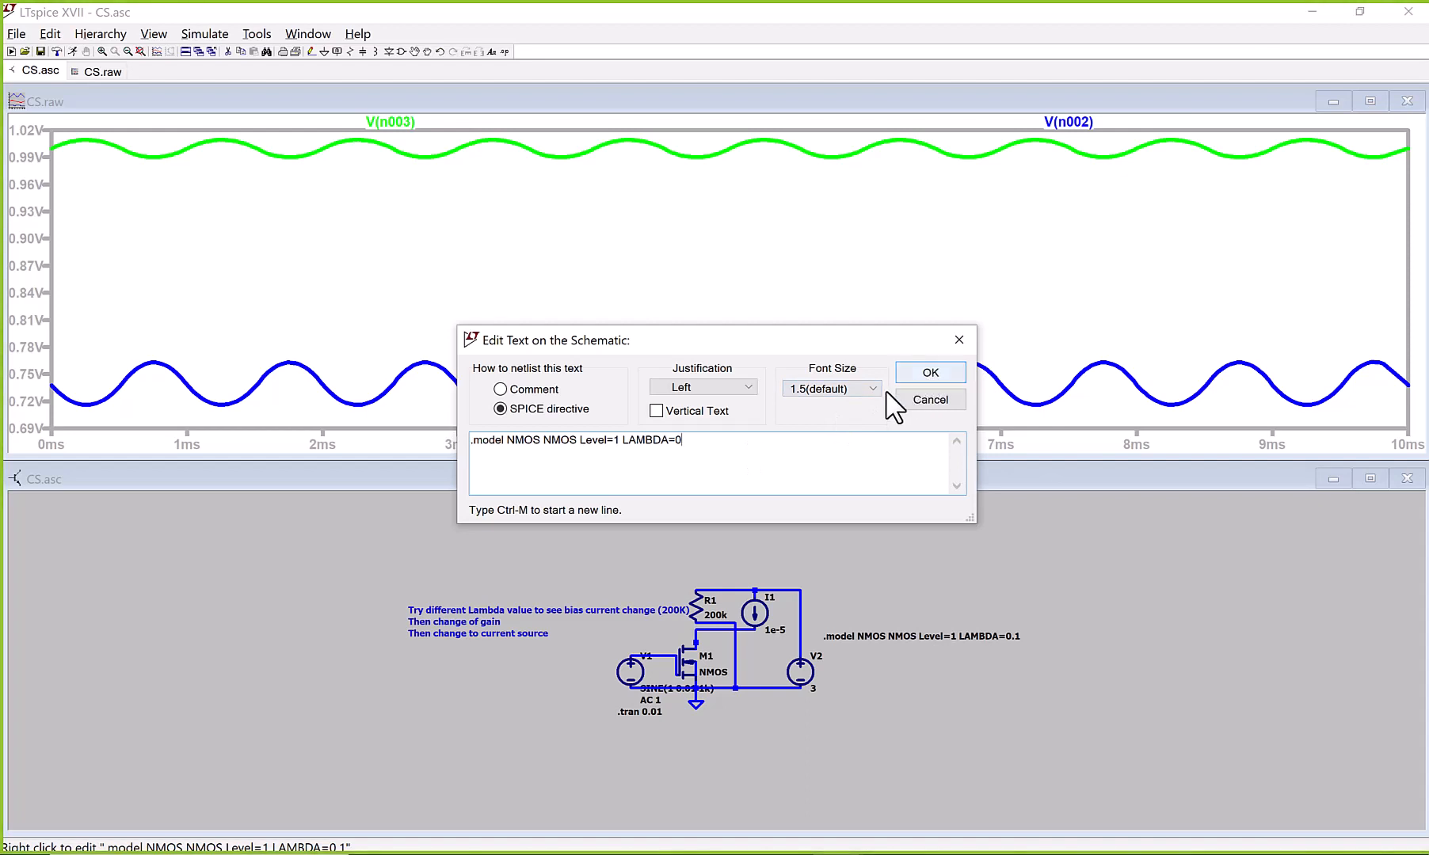
# - Set LAMBDA=0.001 in the NMOS .model directive and apply it
pyautogui.write('.00')
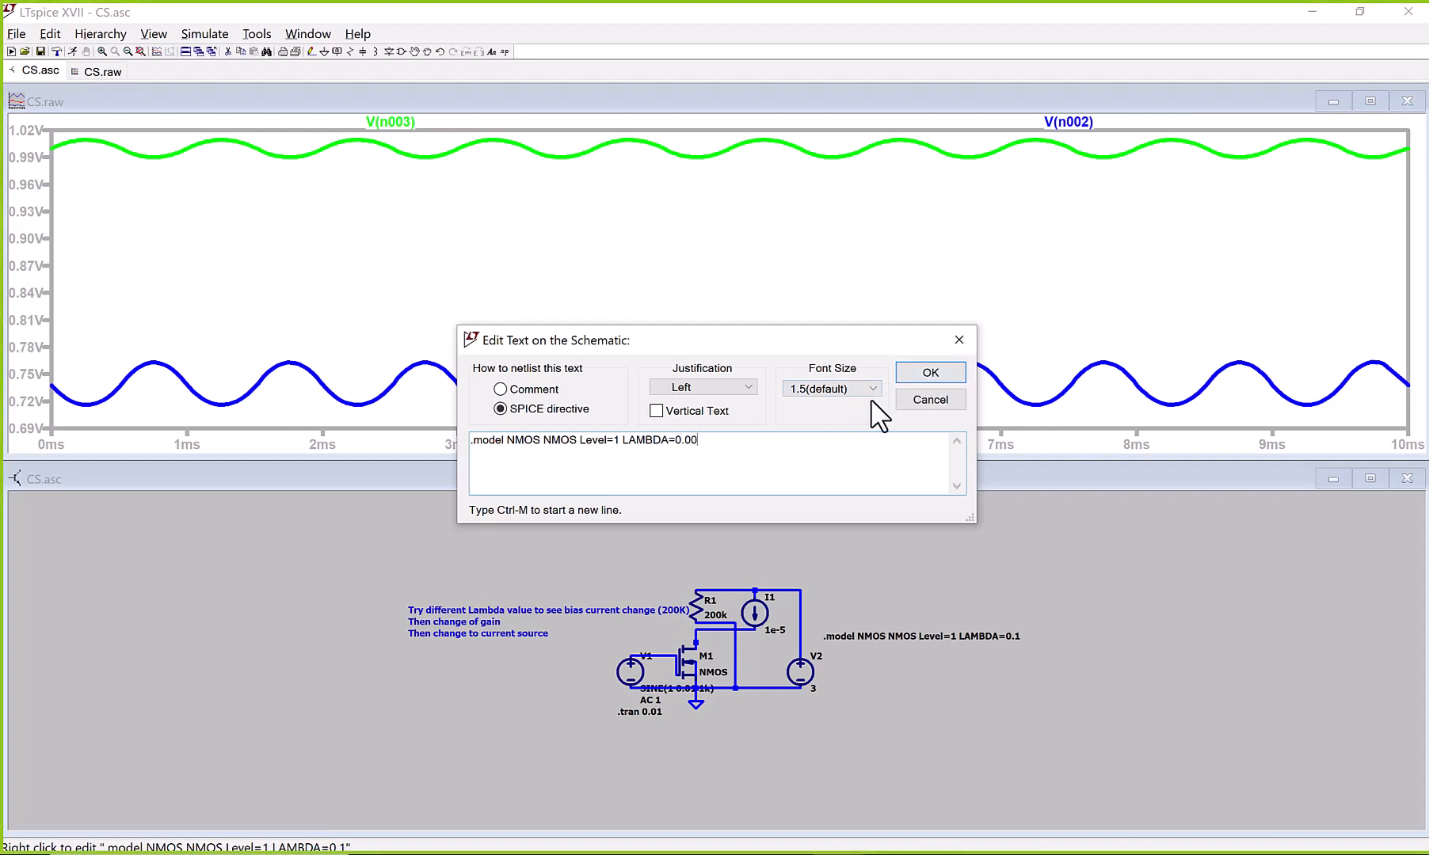
pyautogui.write('1')
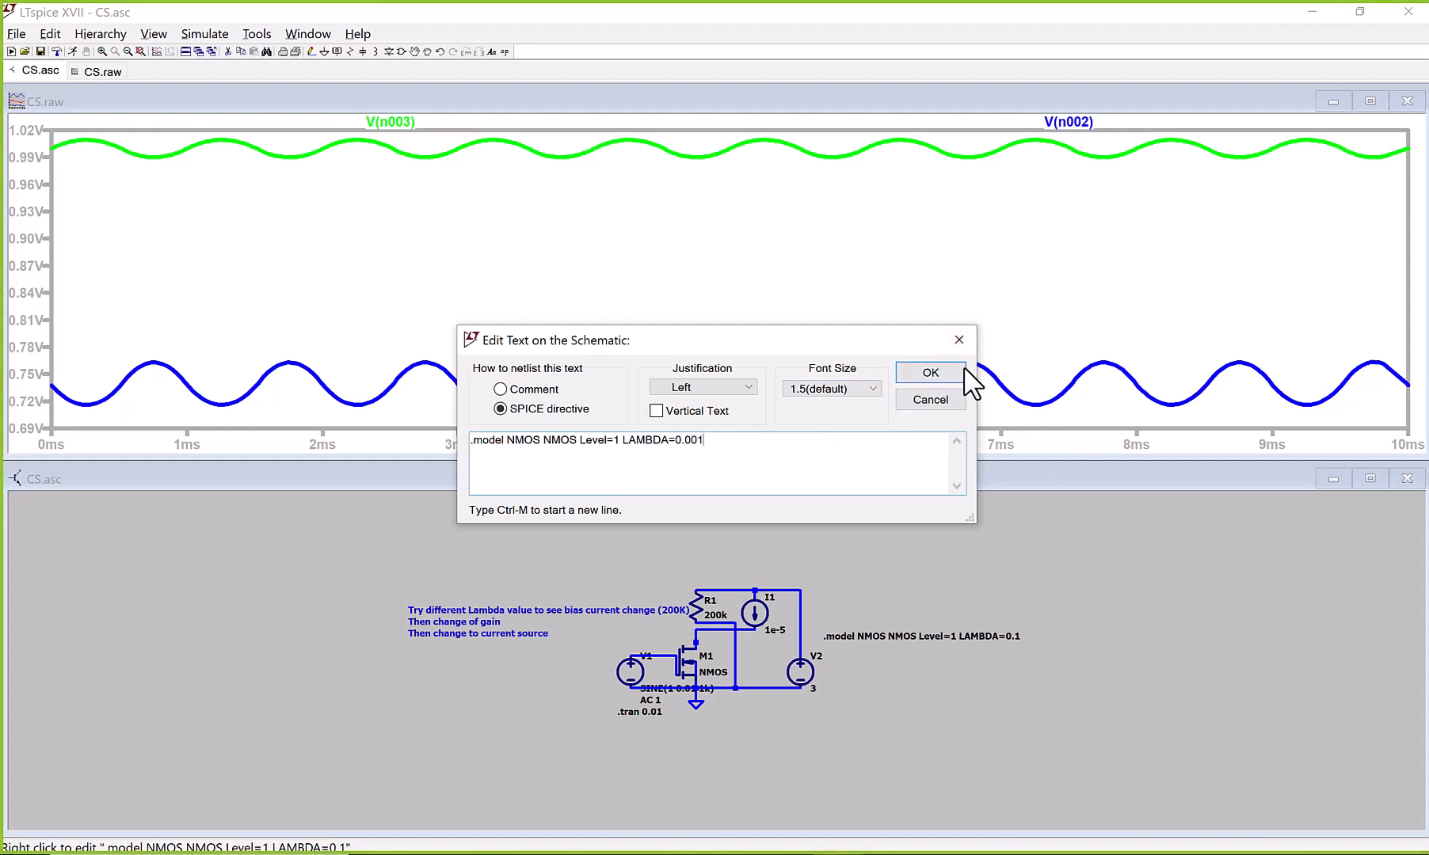
pyautogui.click(928, 373)
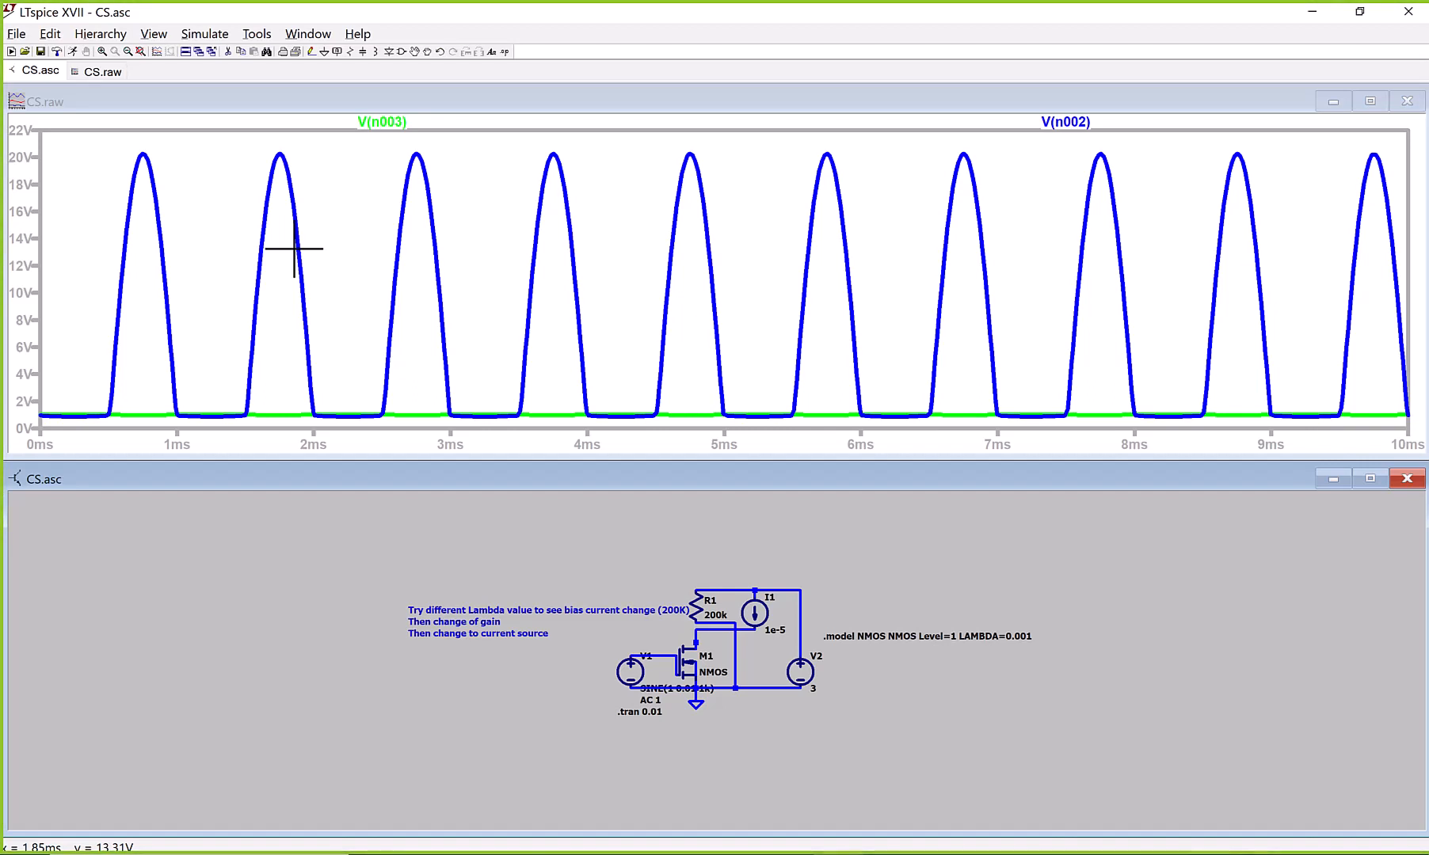
pyautogui.moveTo(119, 185)
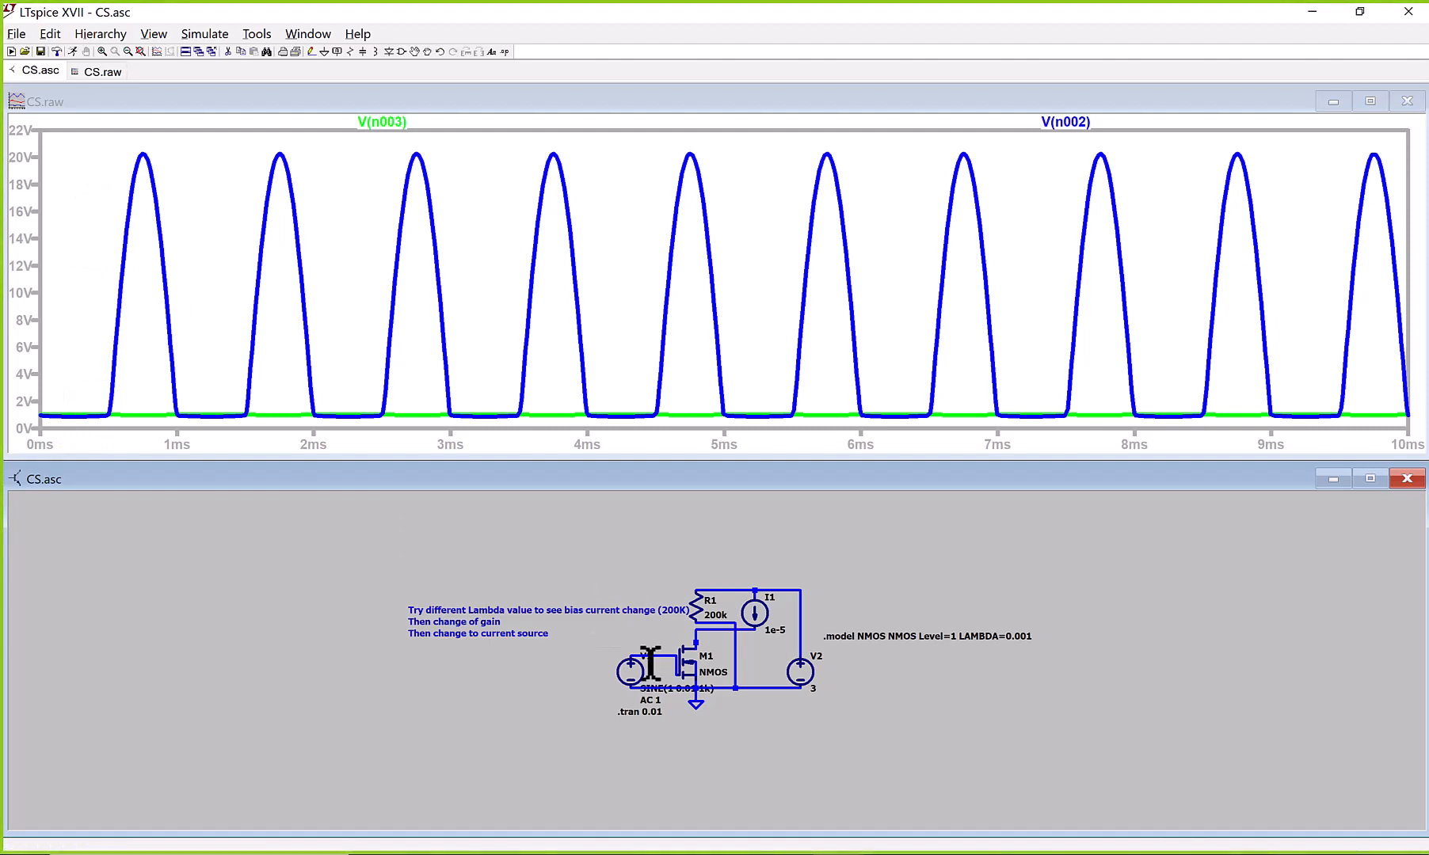
pyautogui.moveTo(764, 612)
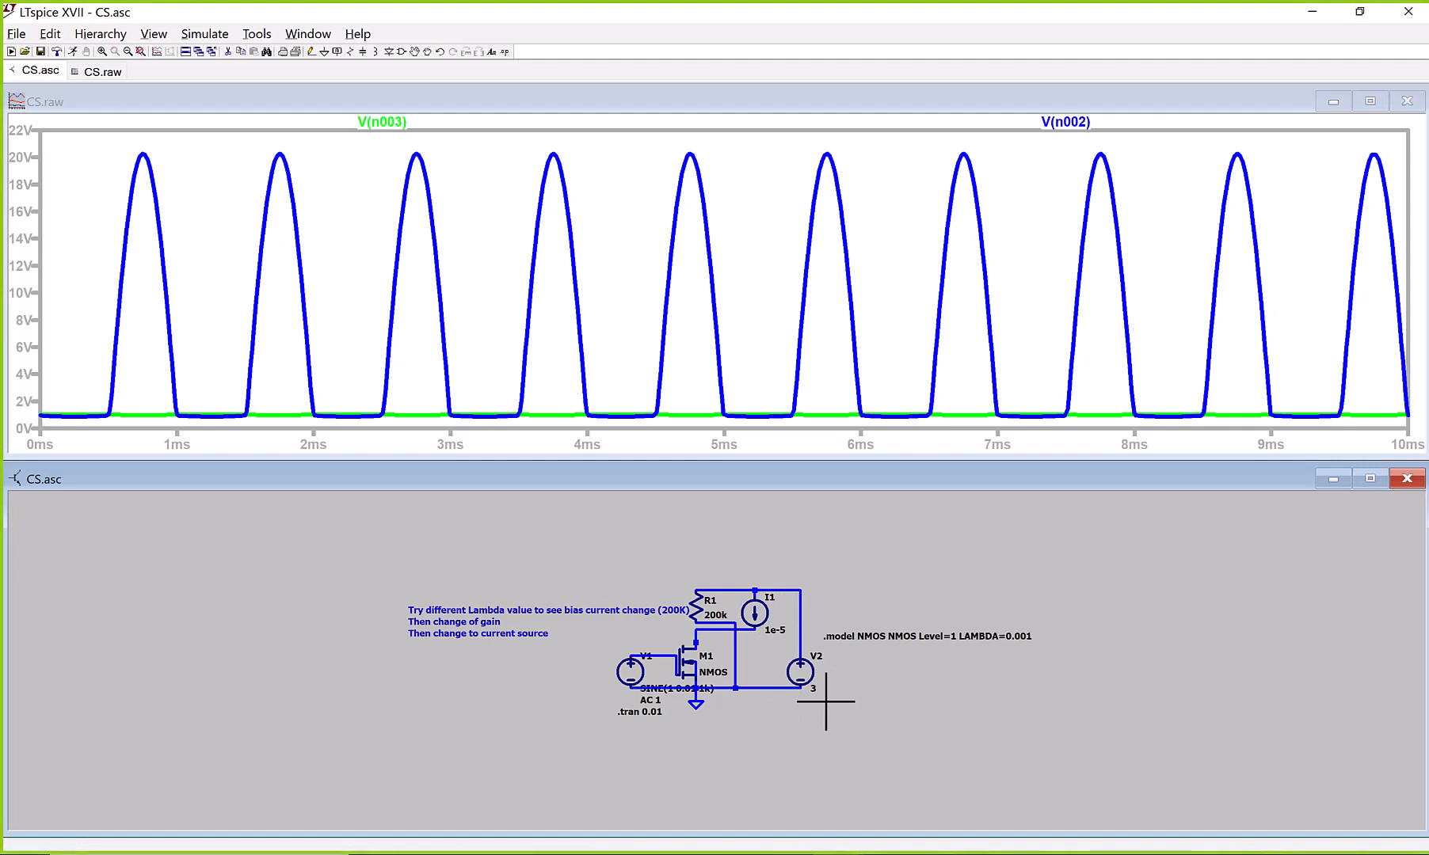
pyautogui.moveTo(697, 693)
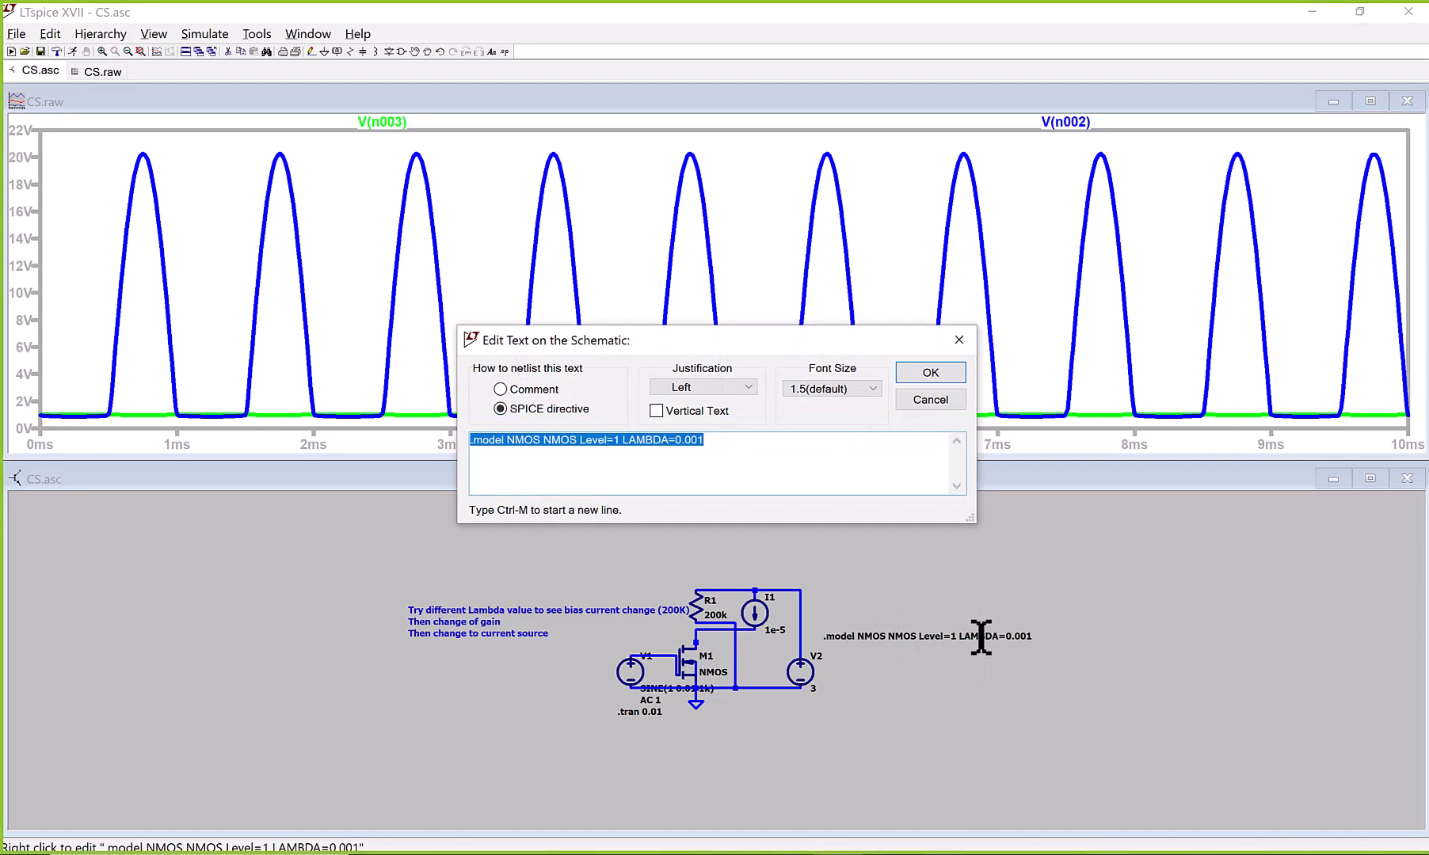
pyautogui.moveTo(1065, 559)
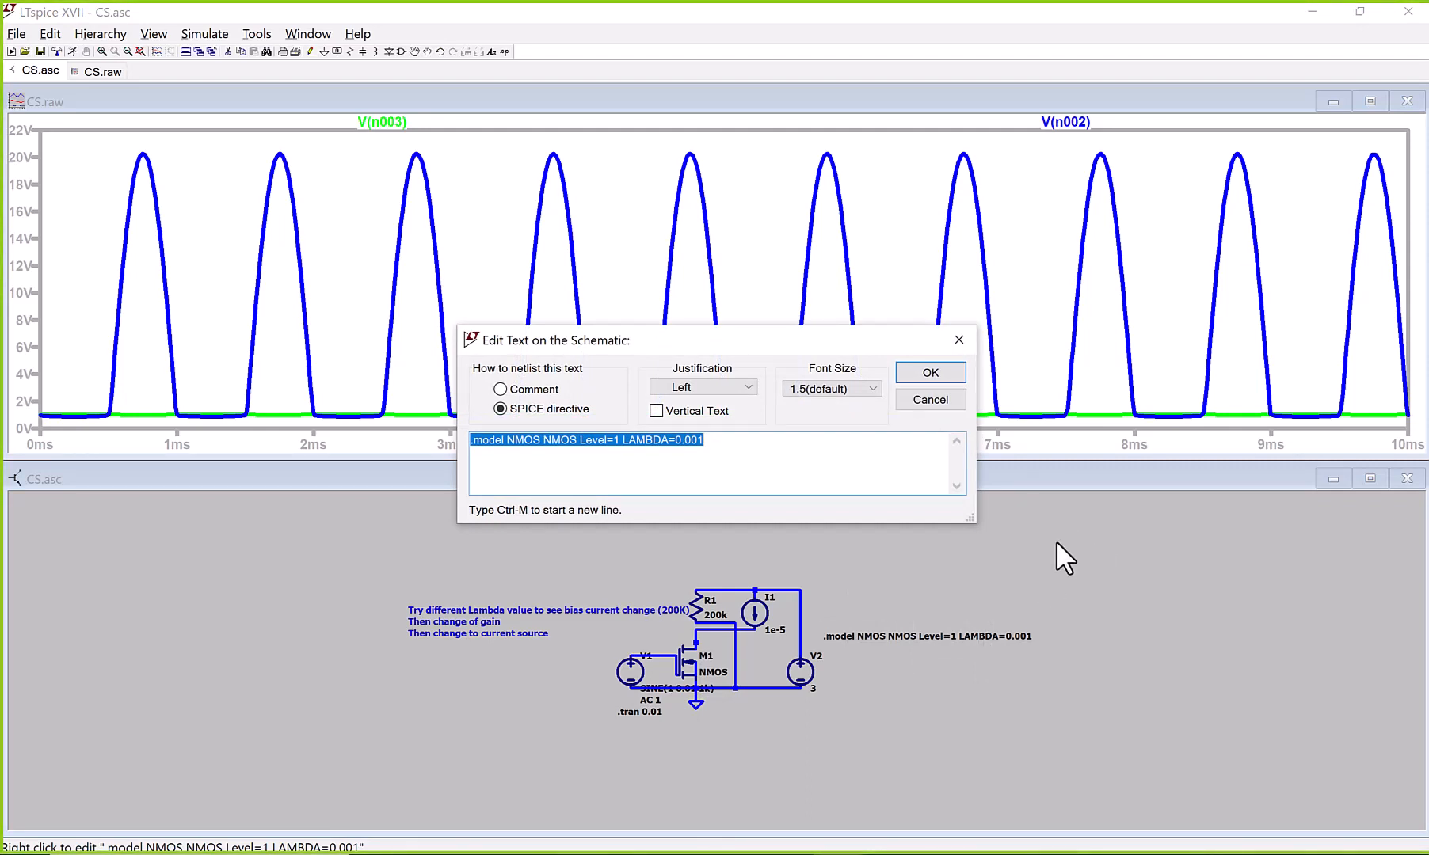
pyautogui.click(928, 372)
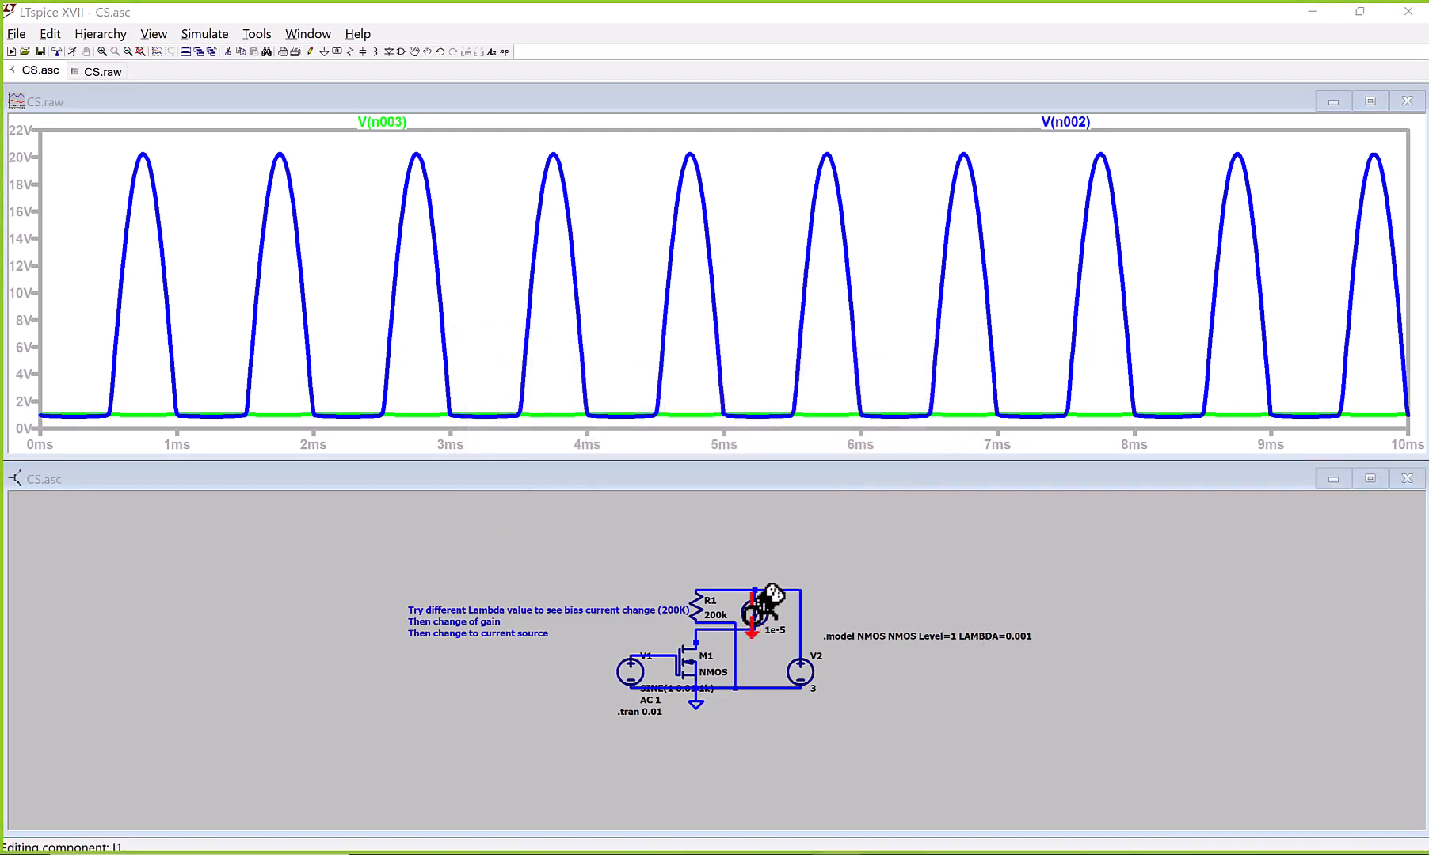
pyautogui.doubleClick(752, 611)
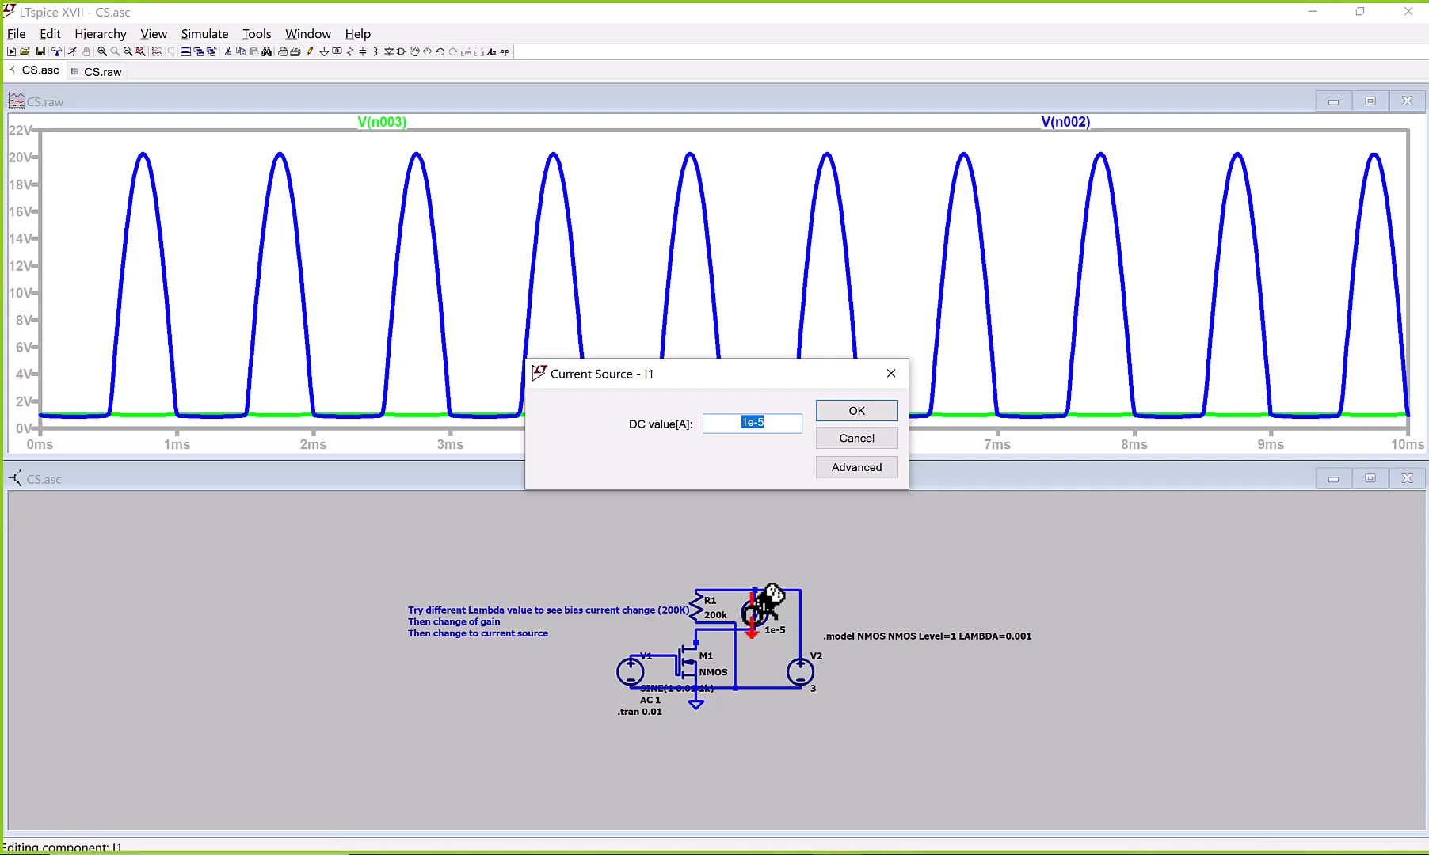
pyautogui.click(856, 411)
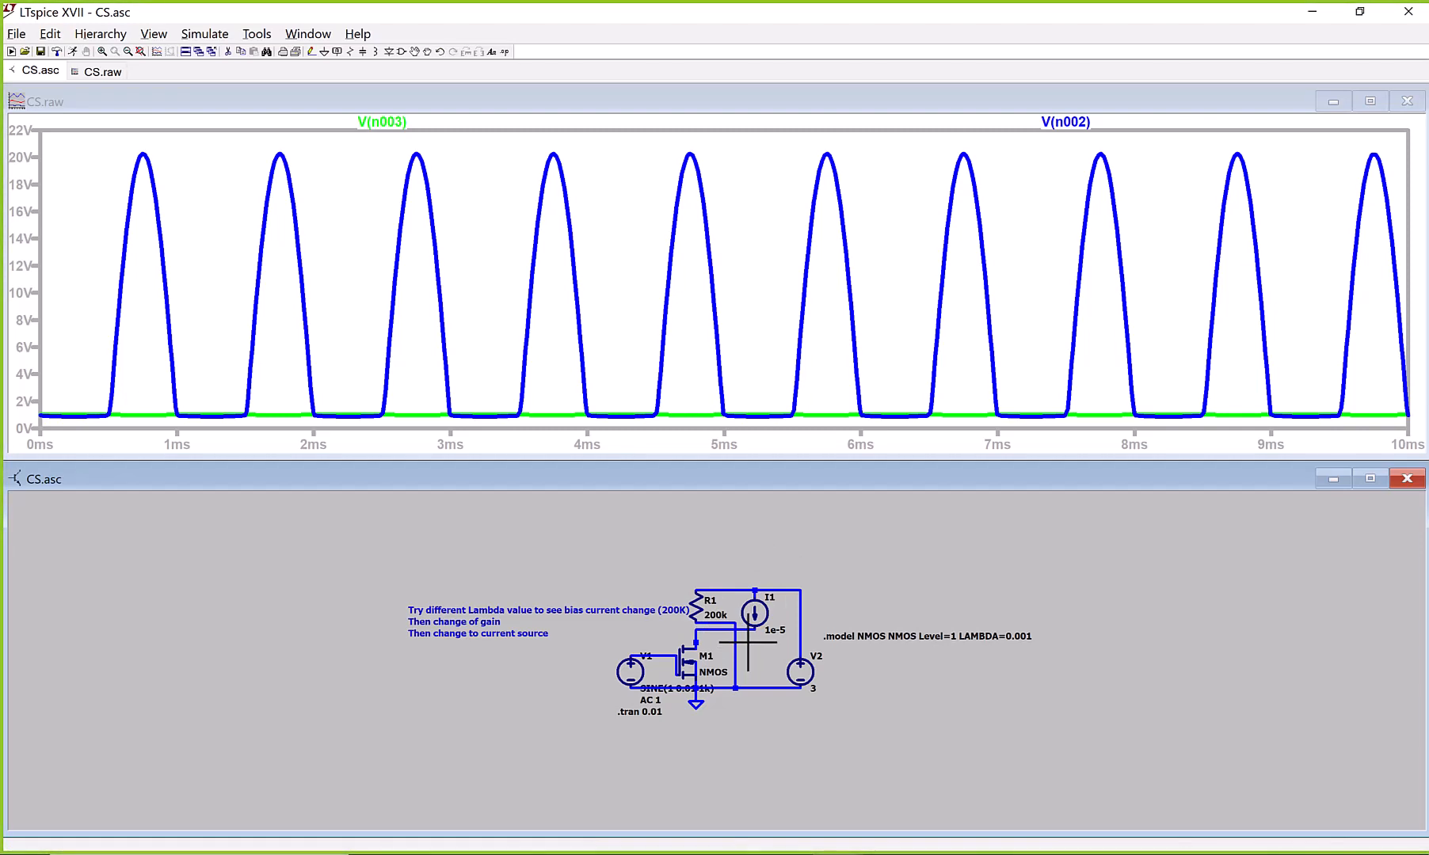
pyautogui.press('alt+tab')
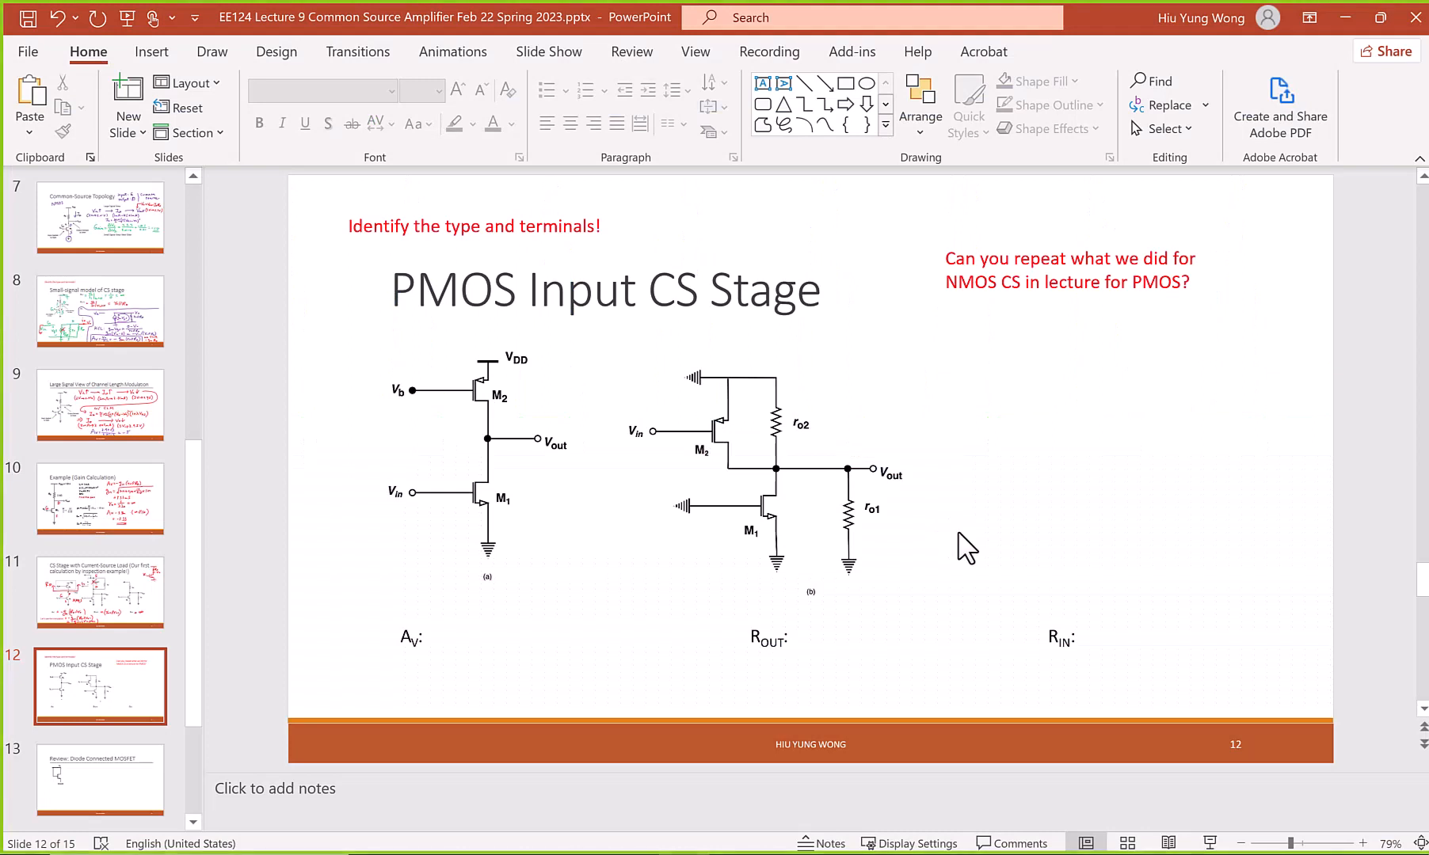
pyautogui.moveTo(1212, 823)
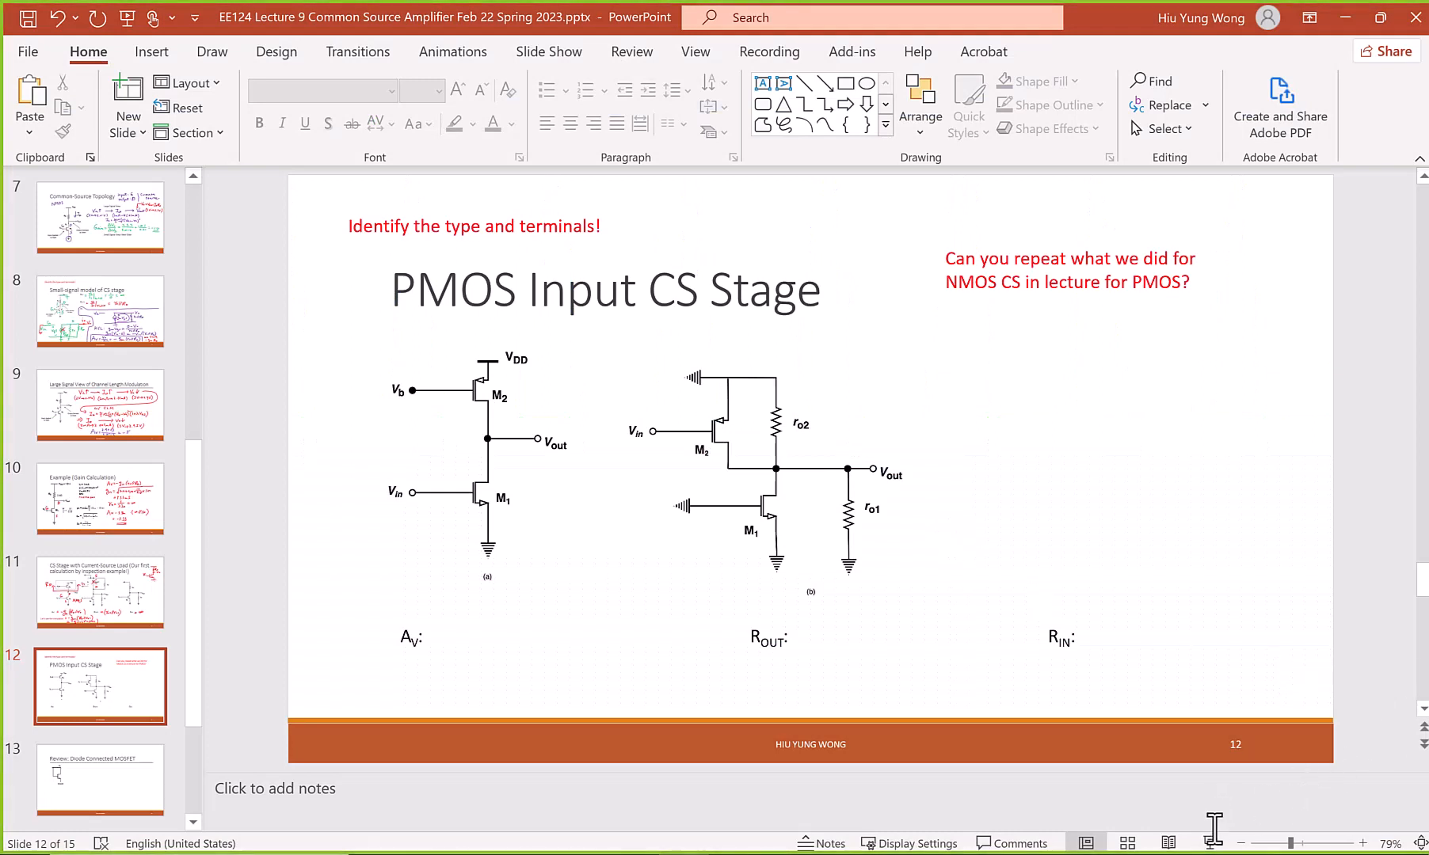